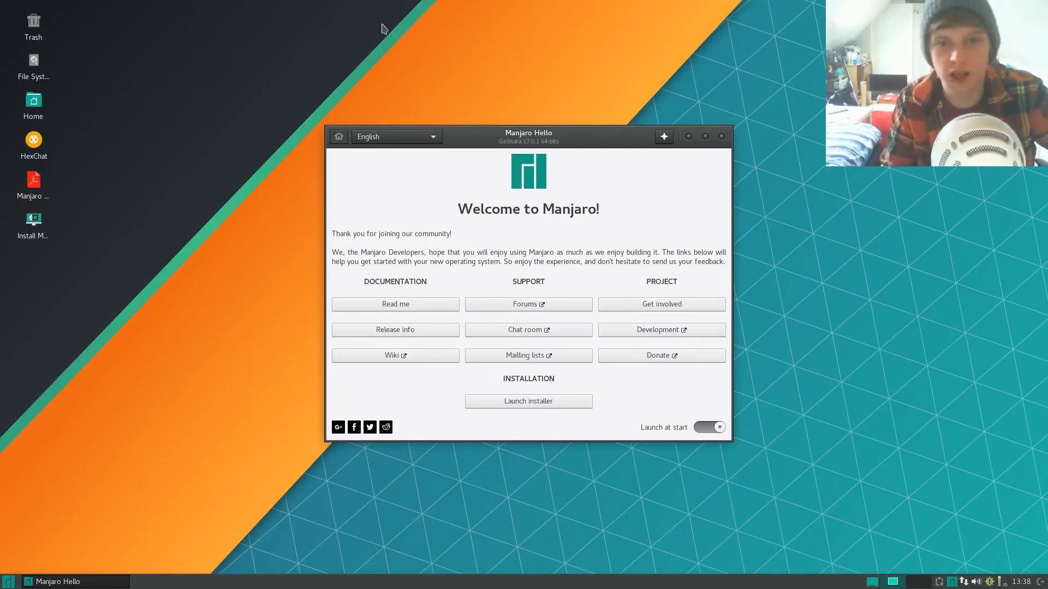
pyautogui.moveTo(579, 149)
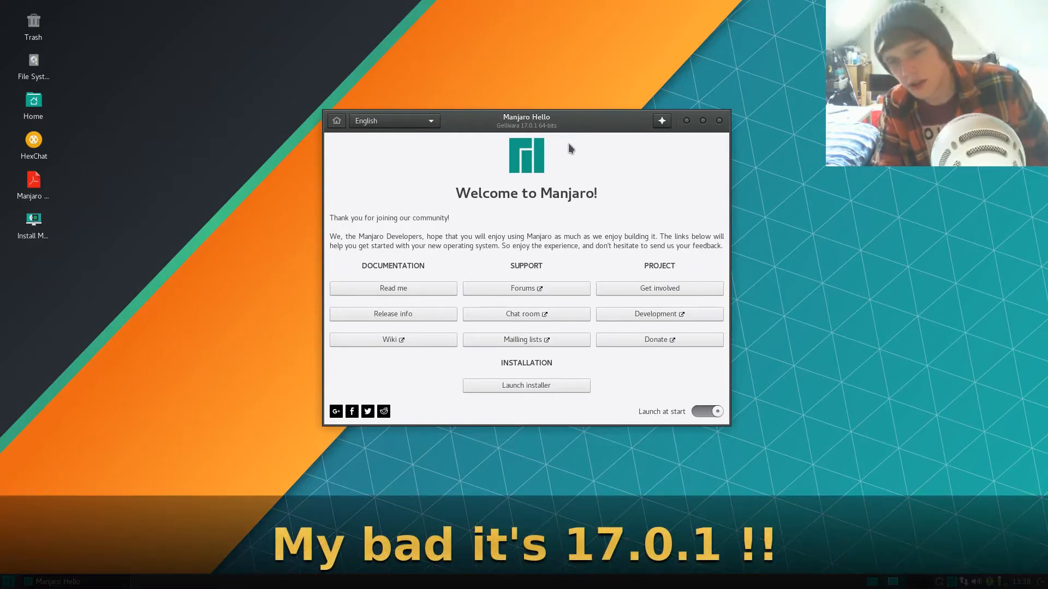
pyautogui.moveTo(546, 129)
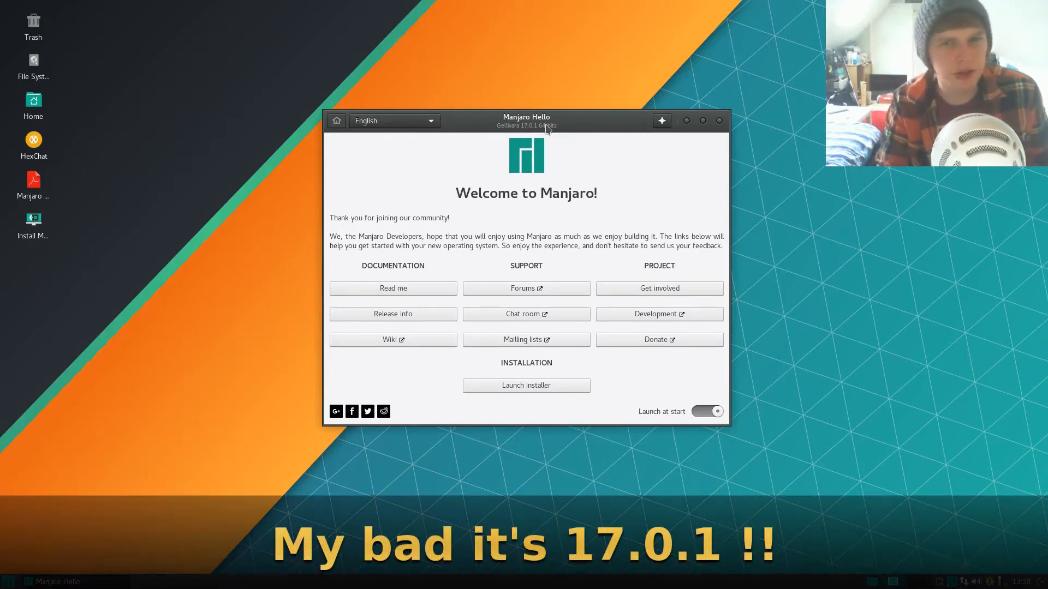
# Reposition the Manjaro Hello welcome window higher and to the left on the desktop.
pyautogui.moveTo(526, 122); pyautogui.dragTo(494, 90)
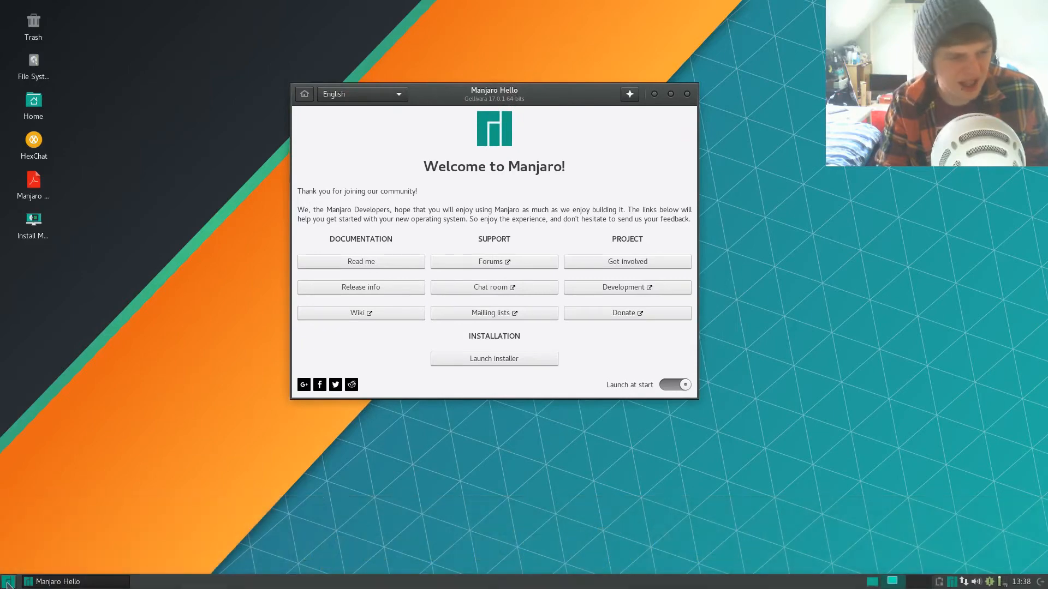
pyautogui.click(9, 581)
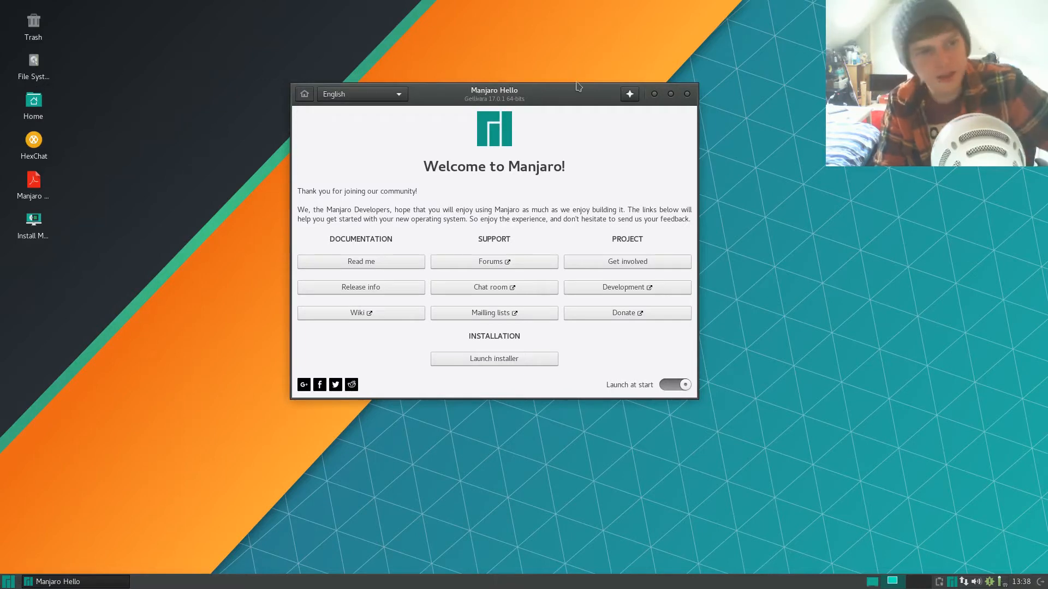
pyautogui.moveTo(588, 66)
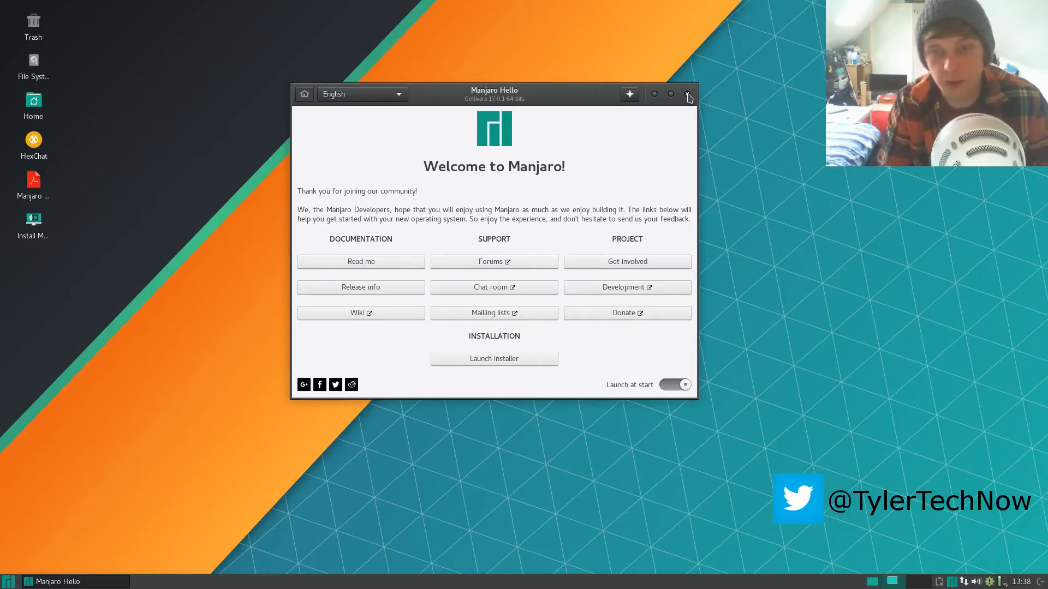
# Close Manjaro Hello, then show and dismiss Whisker Menu from the panel.
pyautogui.click(688, 94)
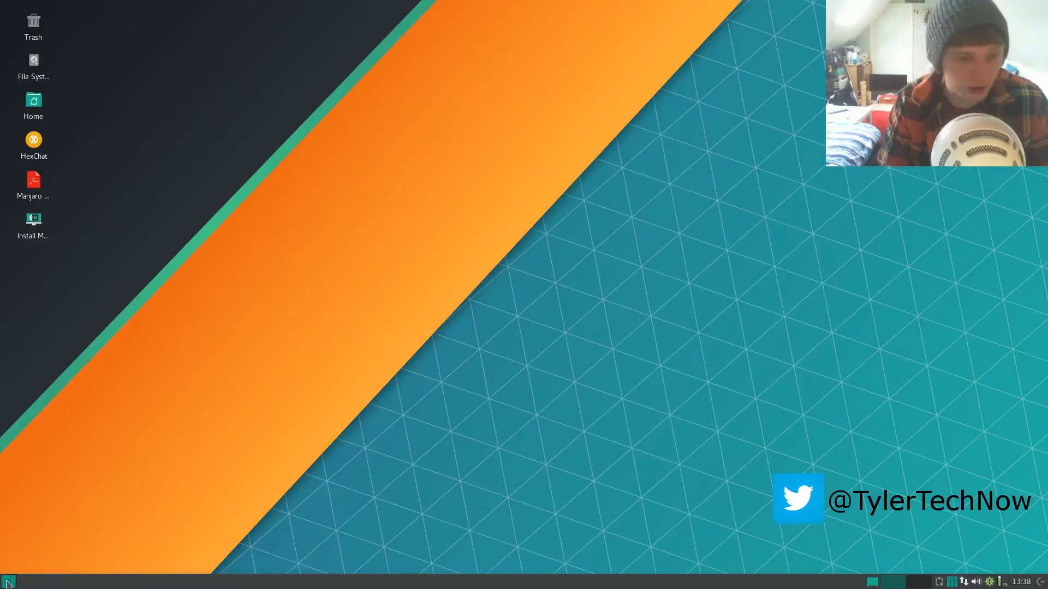
pyautogui.click(8, 581)
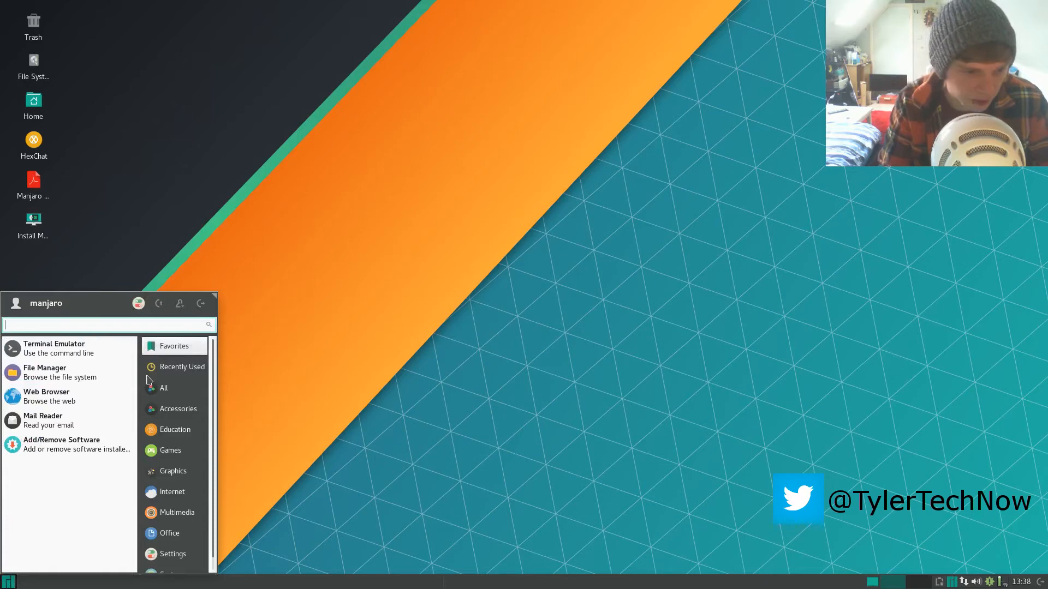
pyautogui.click(10, 581)
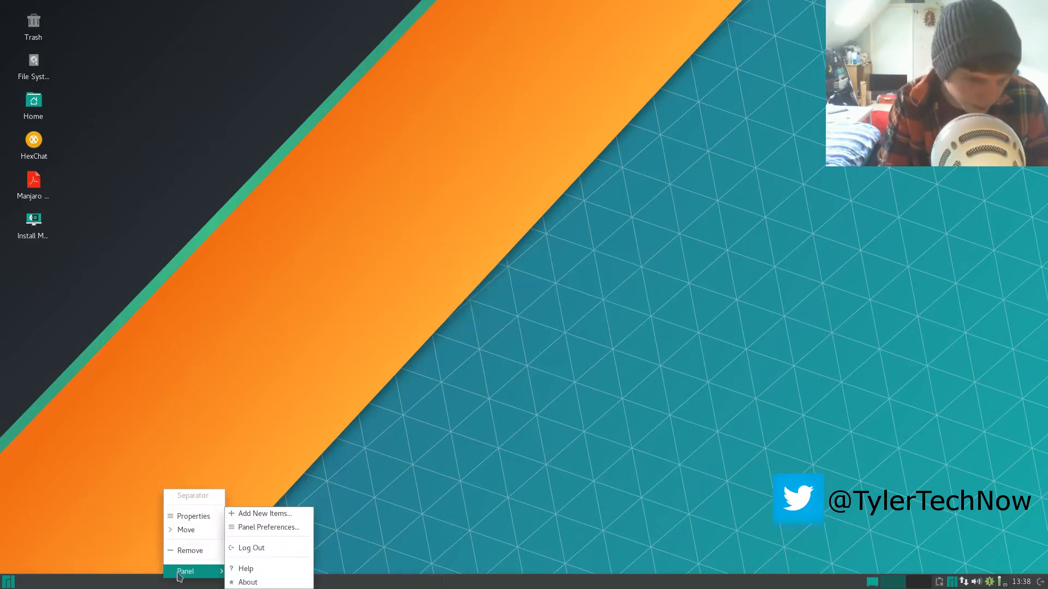
pyautogui.click(269, 528)
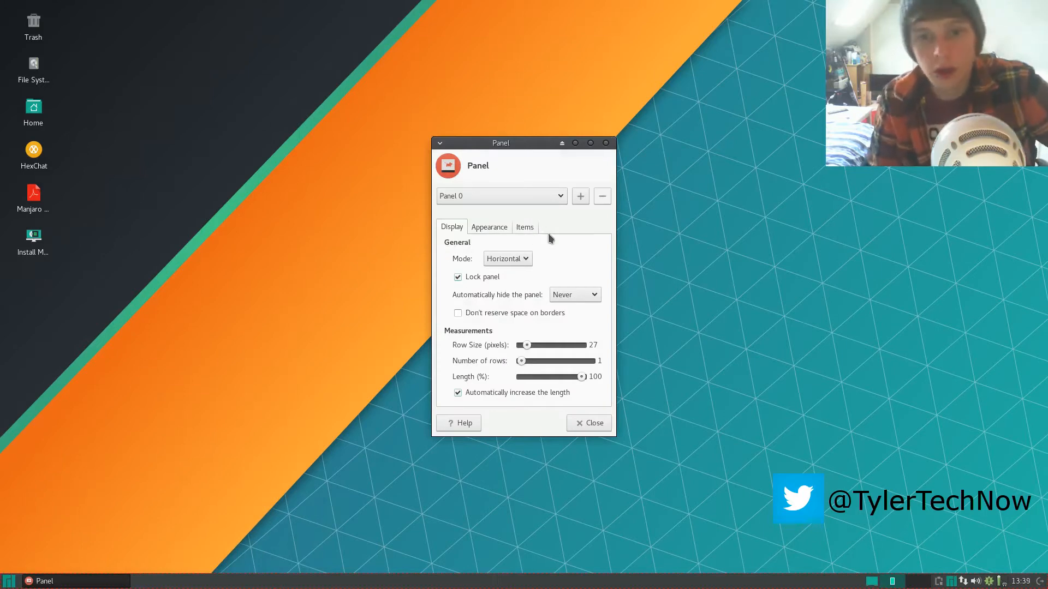
pyautogui.click(525, 227)
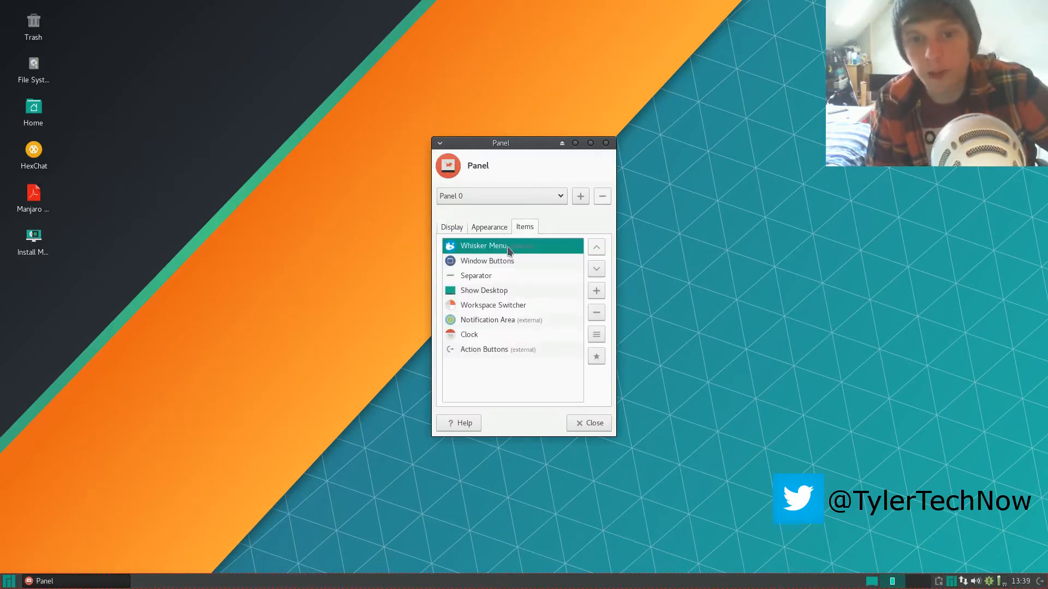
pyautogui.moveTo(522, 306)
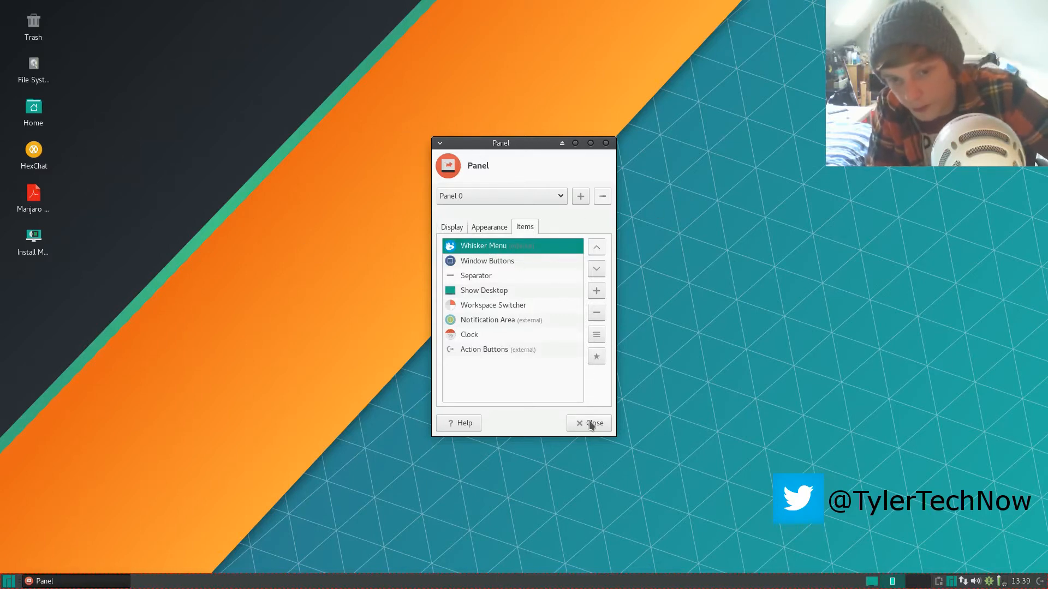
pyautogui.click(591, 423)
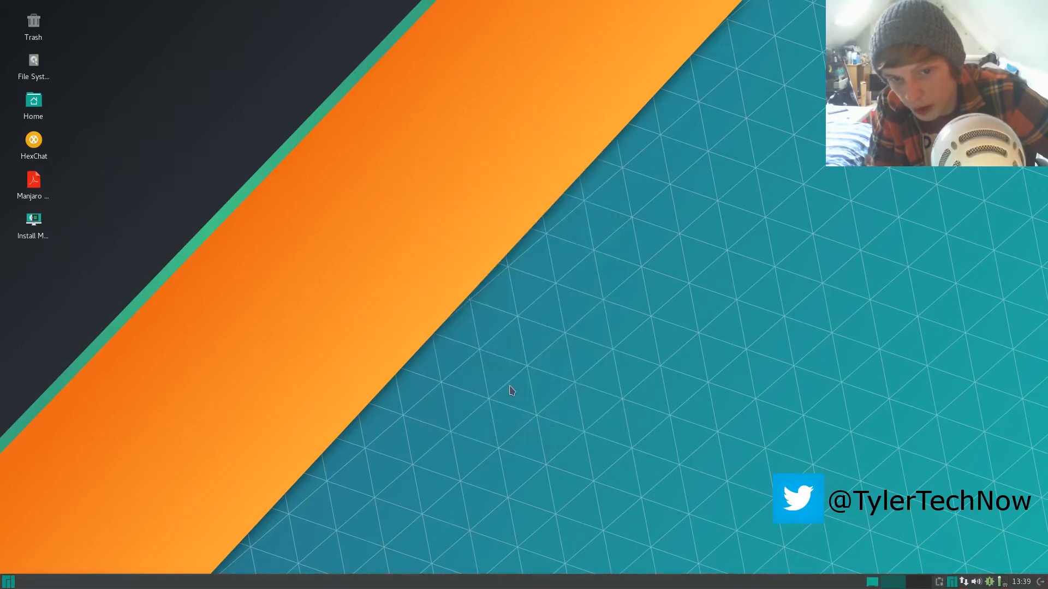
# Reopen Whisker Menu and browse down through the Accessories applications.
pyautogui.click(8, 581)
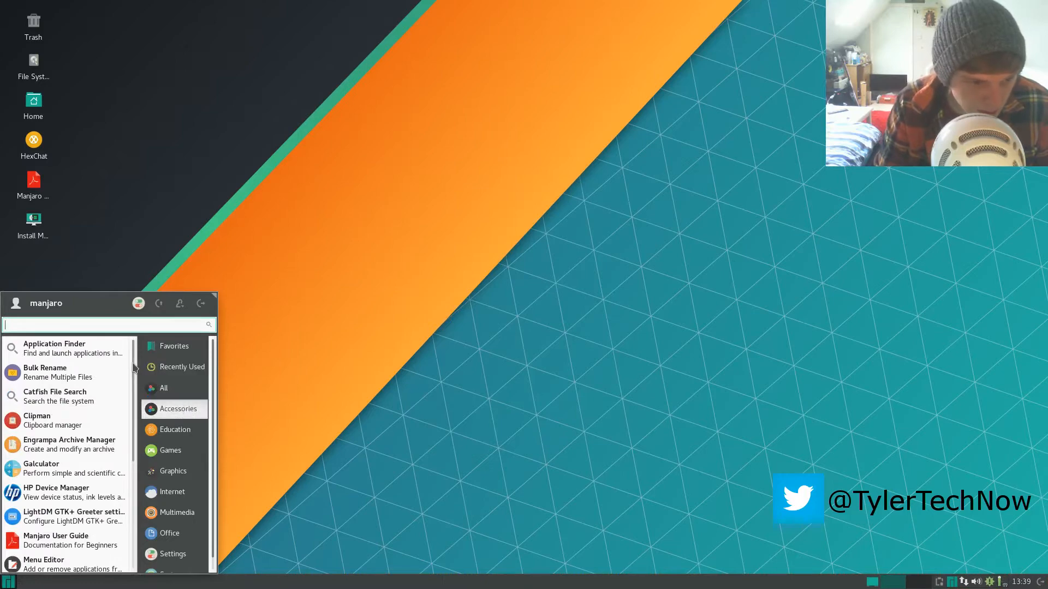
pyautogui.scroll(-3)
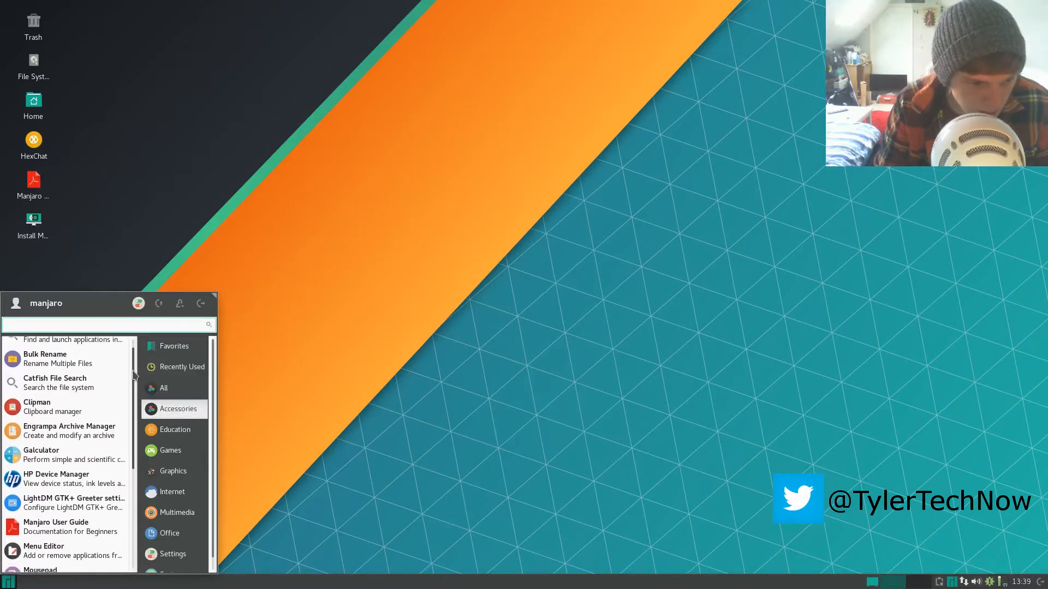
pyautogui.scroll(-3)
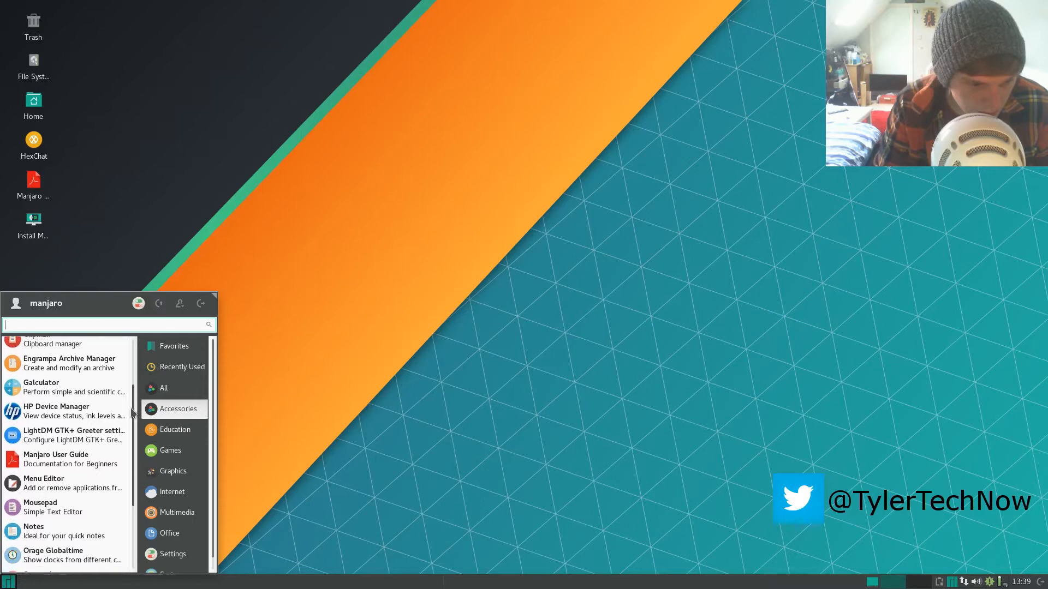
pyautogui.scroll(-3)
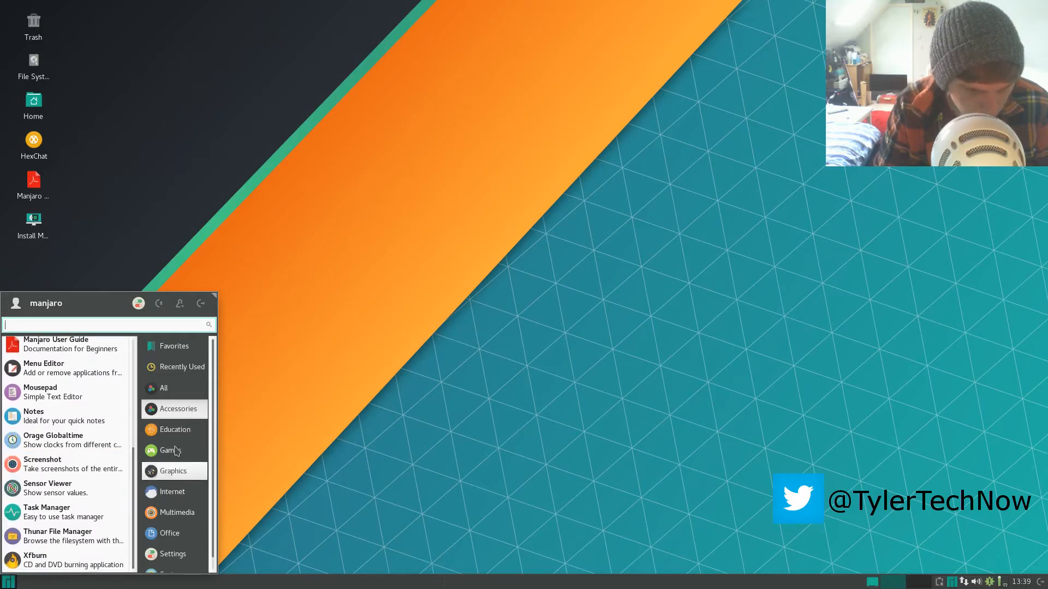
# View the Games, Graphics, Internet and Multimedia application categories in turn.
pyautogui.click(175, 430)
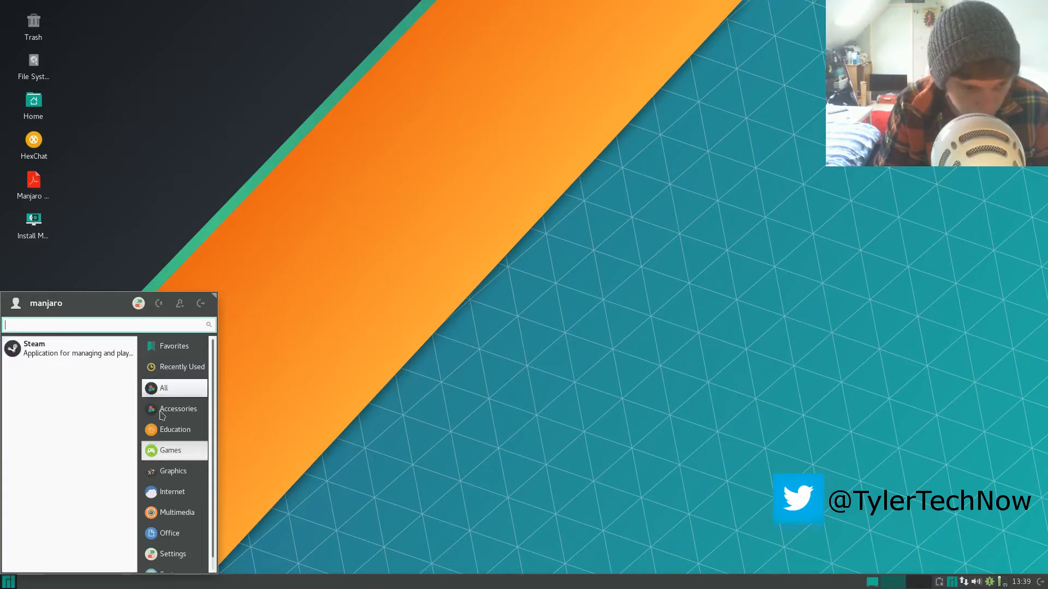
pyautogui.click(172, 471)
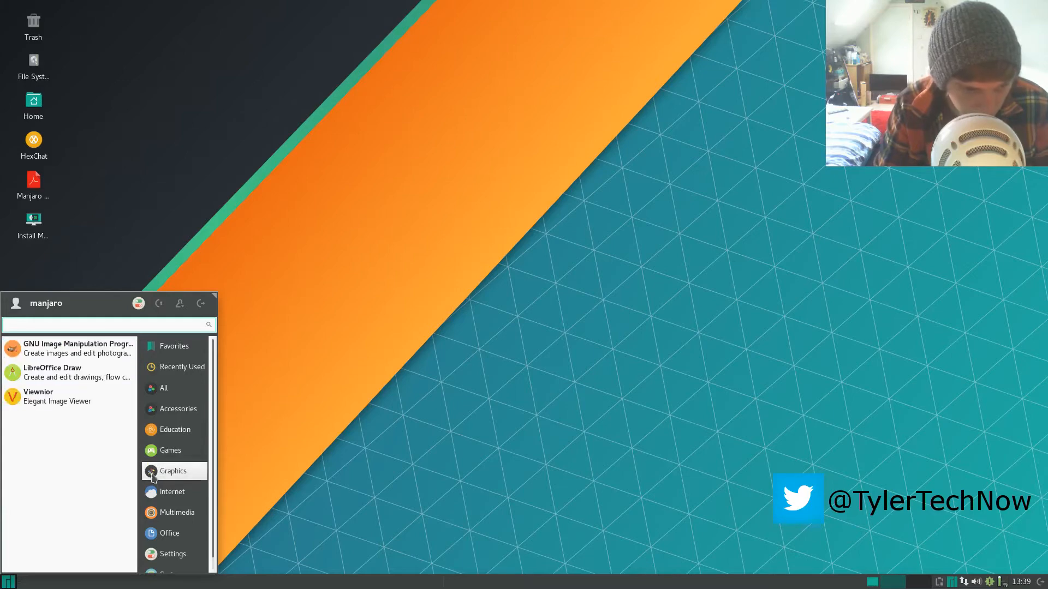
pyautogui.click(172, 492)
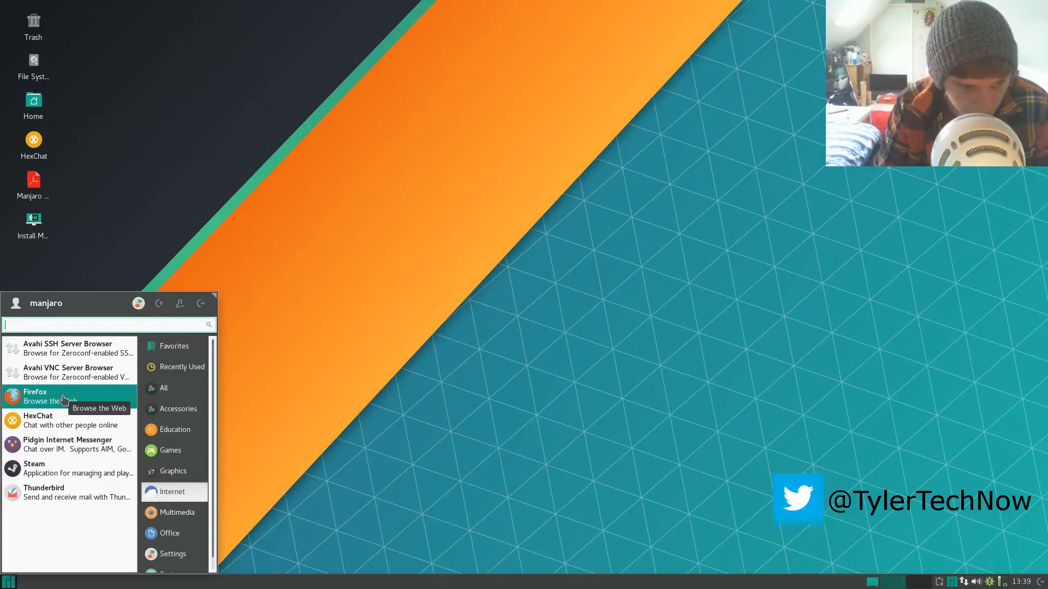
pyautogui.moveTo(66, 420)
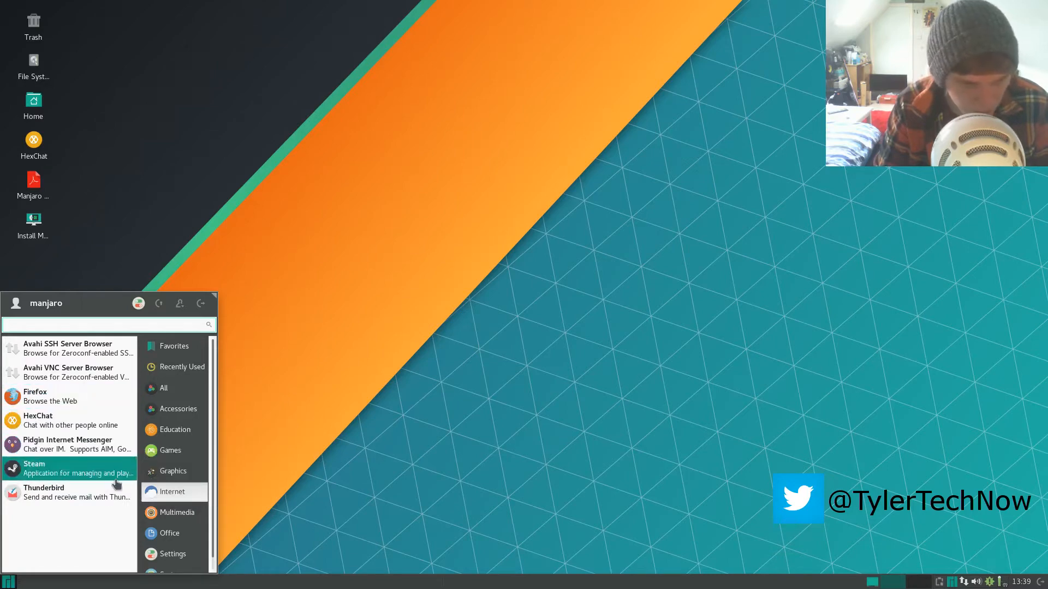
pyautogui.click(176, 511)
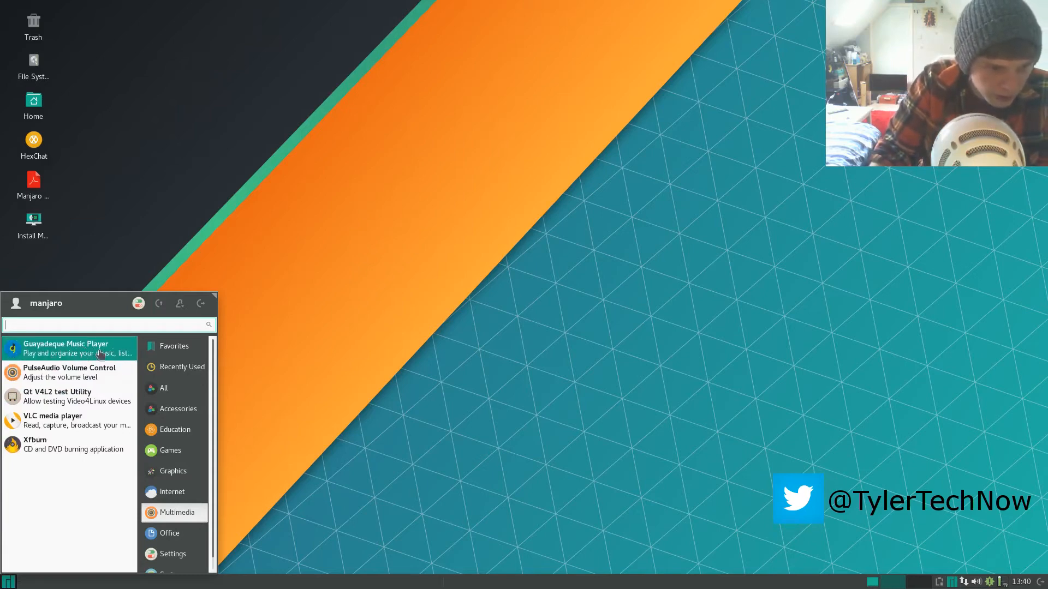
pyautogui.moveTo(66, 396)
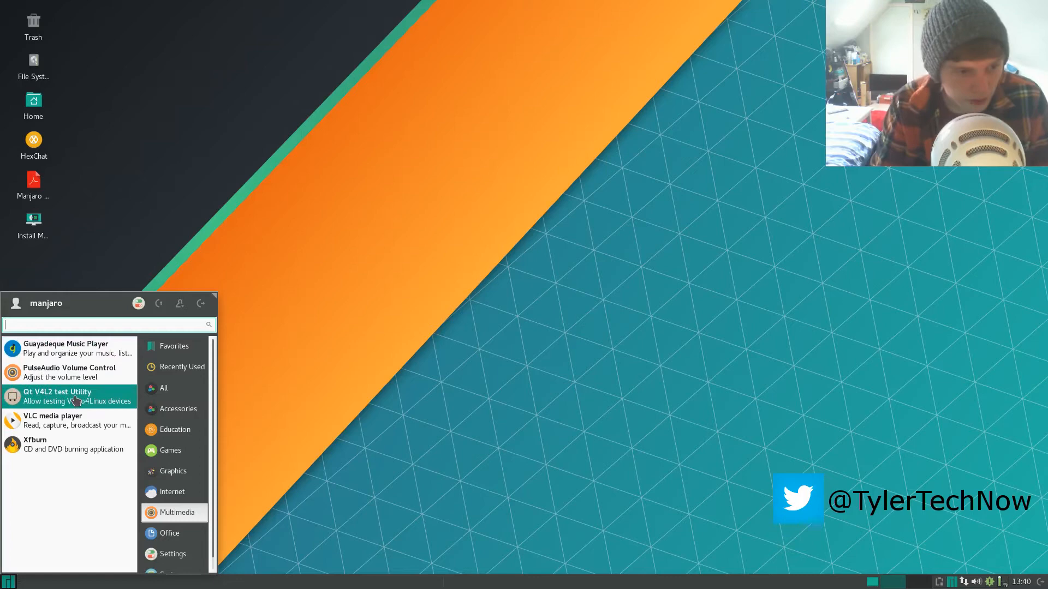
# View the Office applications, then browse down through the Settings tools.
pyautogui.click(169, 533)
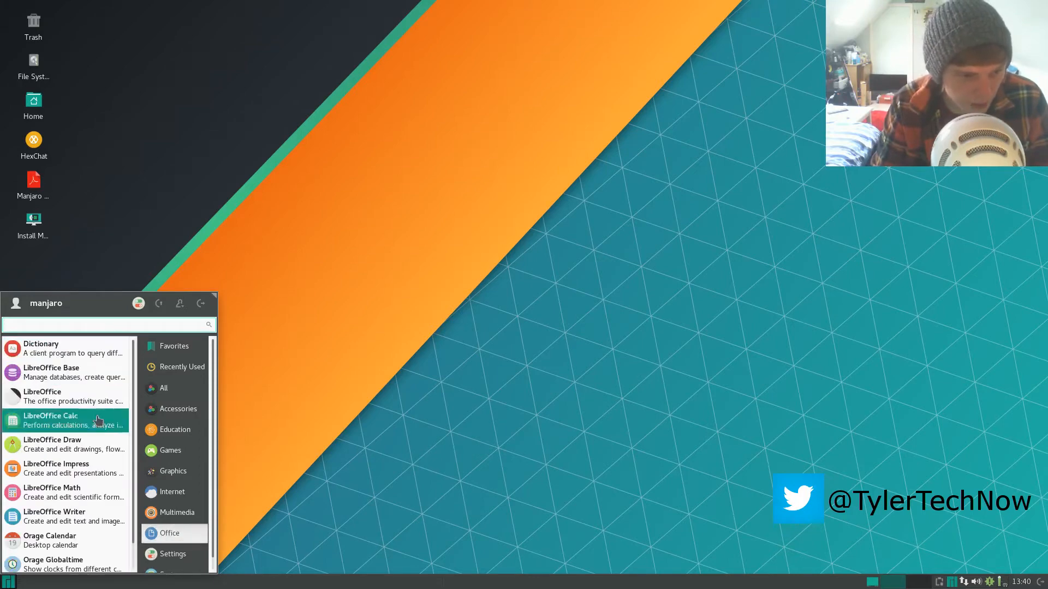
pyautogui.moveTo(67, 422)
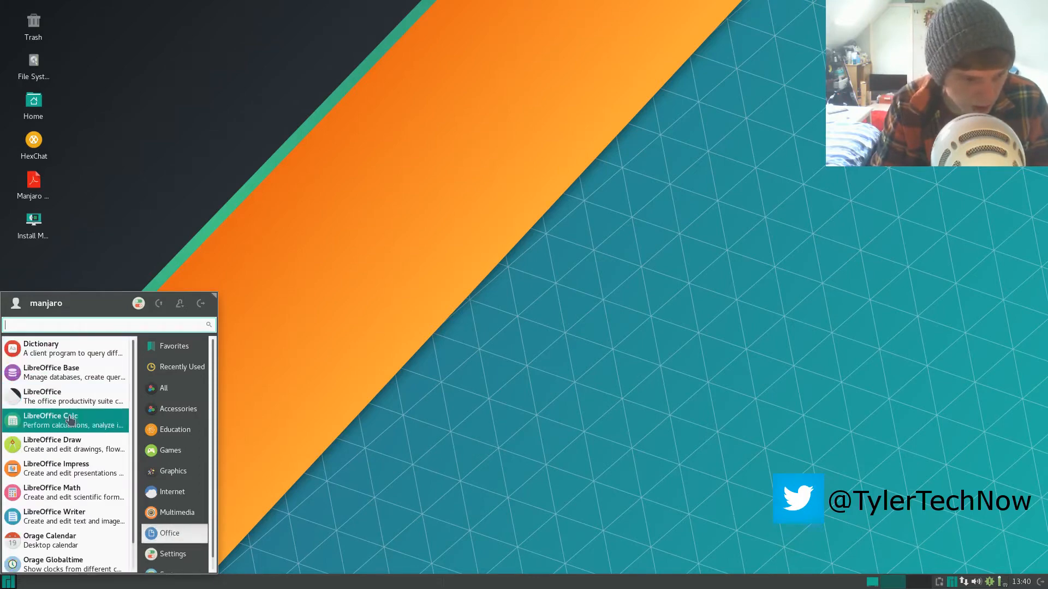
pyautogui.scroll(-3)
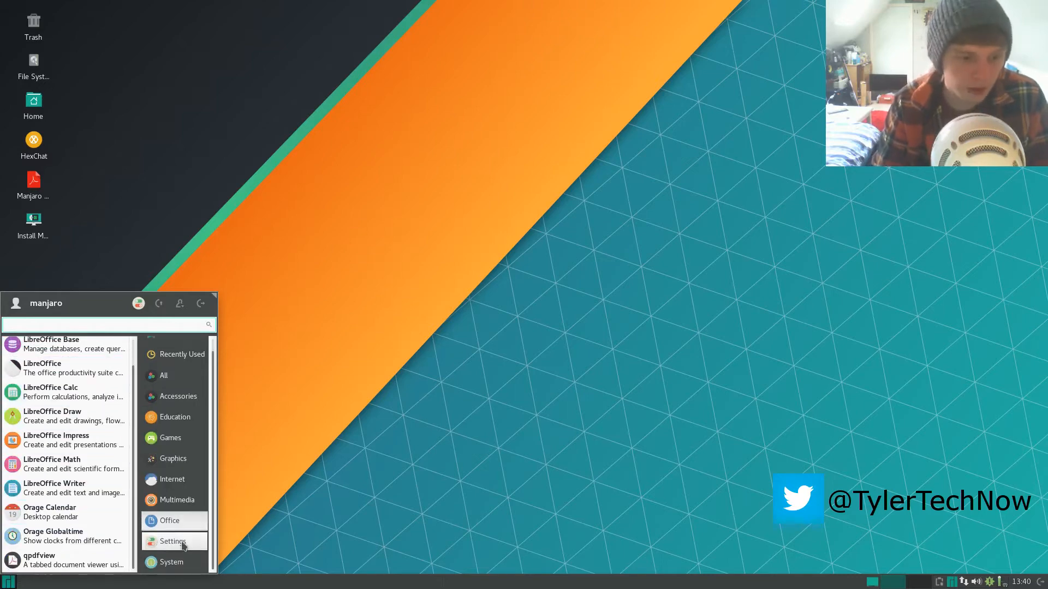
pyautogui.click(173, 541)
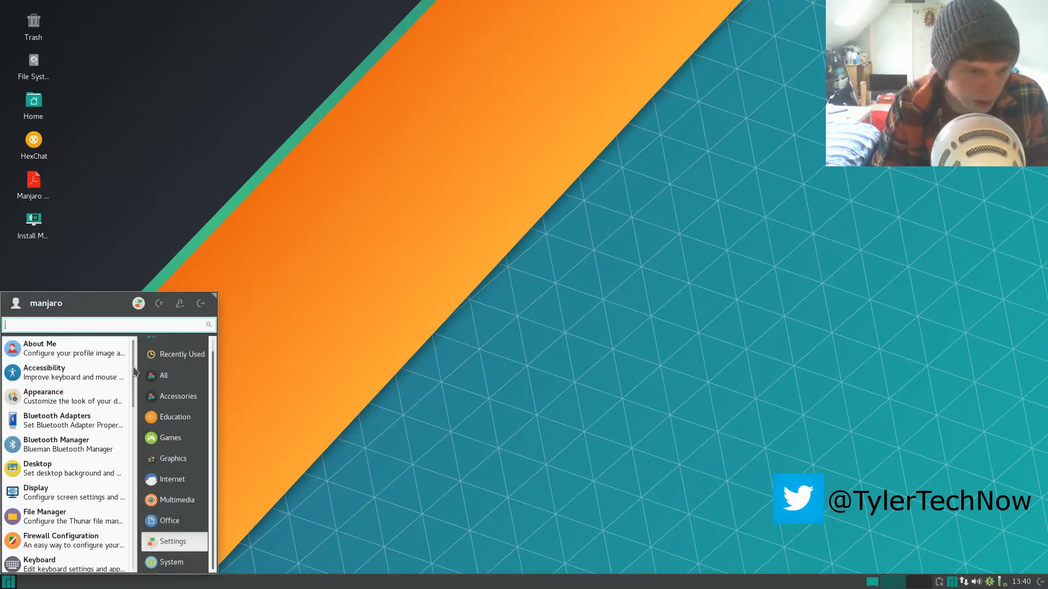
pyautogui.scroll(-3)
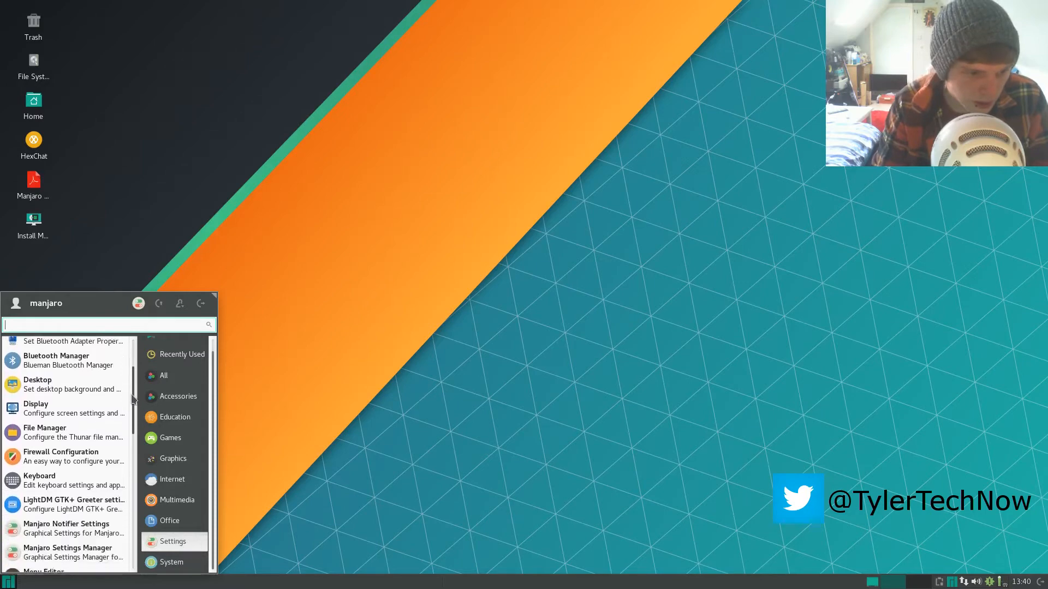
pyautogui.scroll(-3)
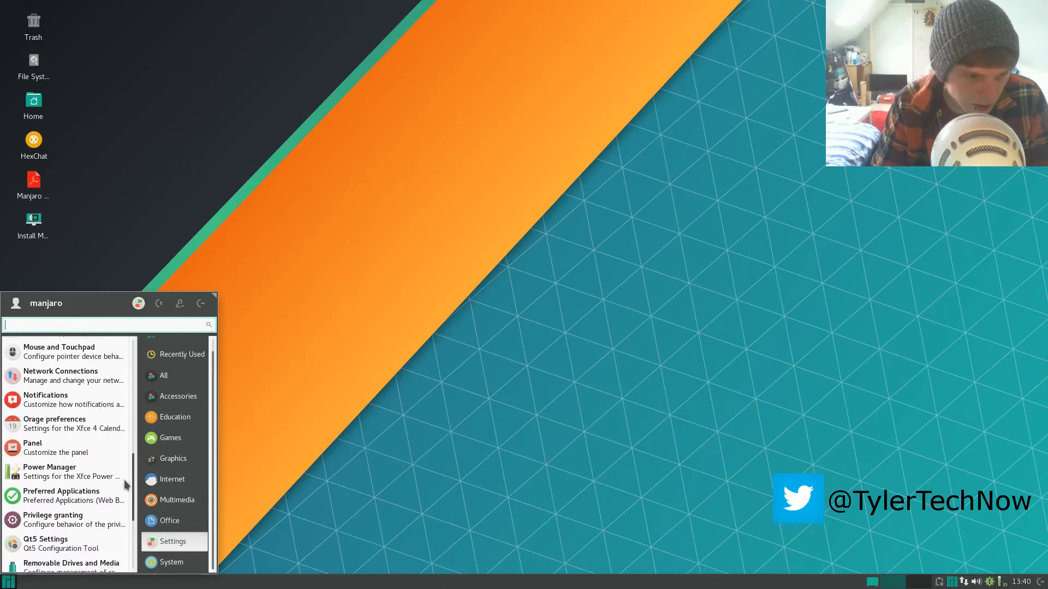
pyautogui.scroll(-3)
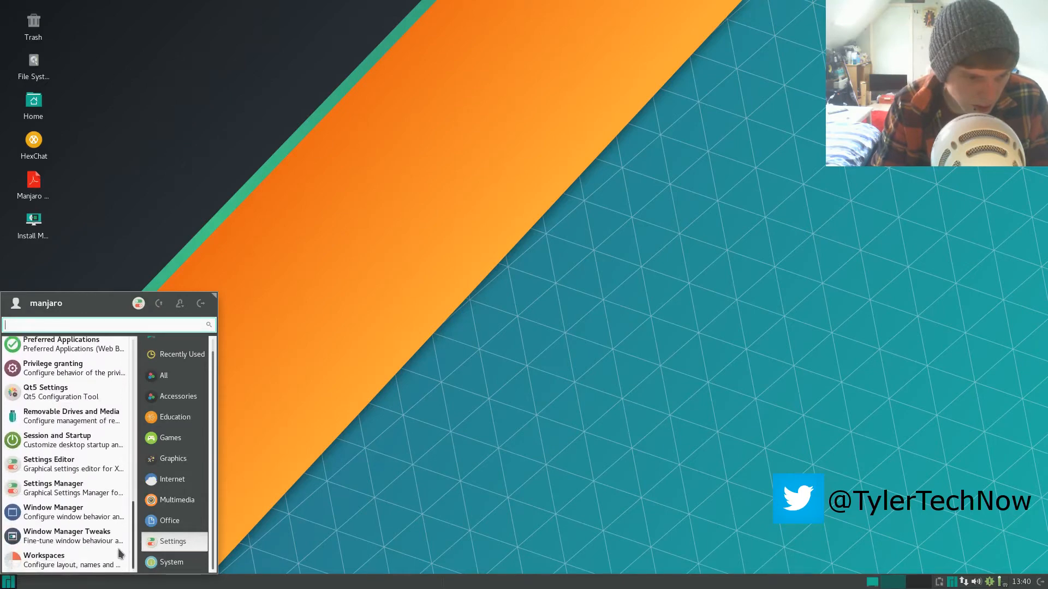
# Show the System category listing tools such as Htop and GParted.
pyautogui.click(171, 562)
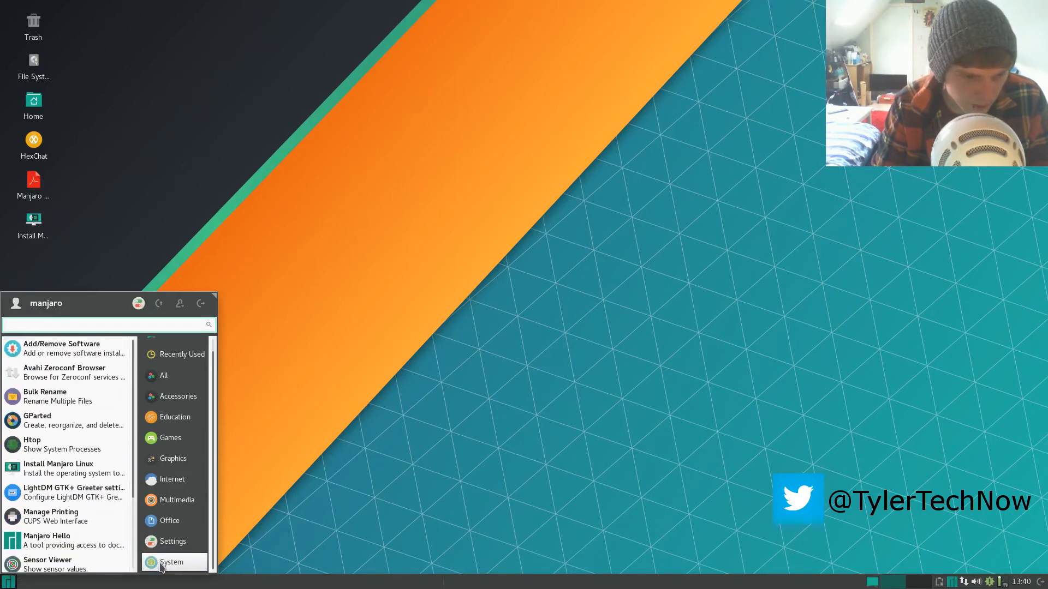
pyautogui.moveTo(73, 372)
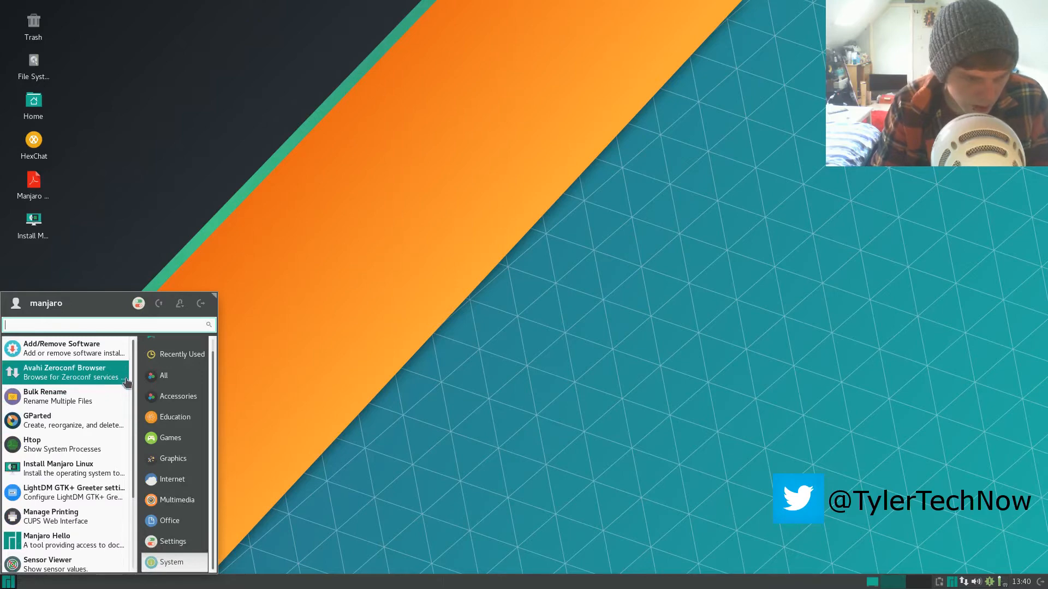
pyautogui.moveTo(63, 396)
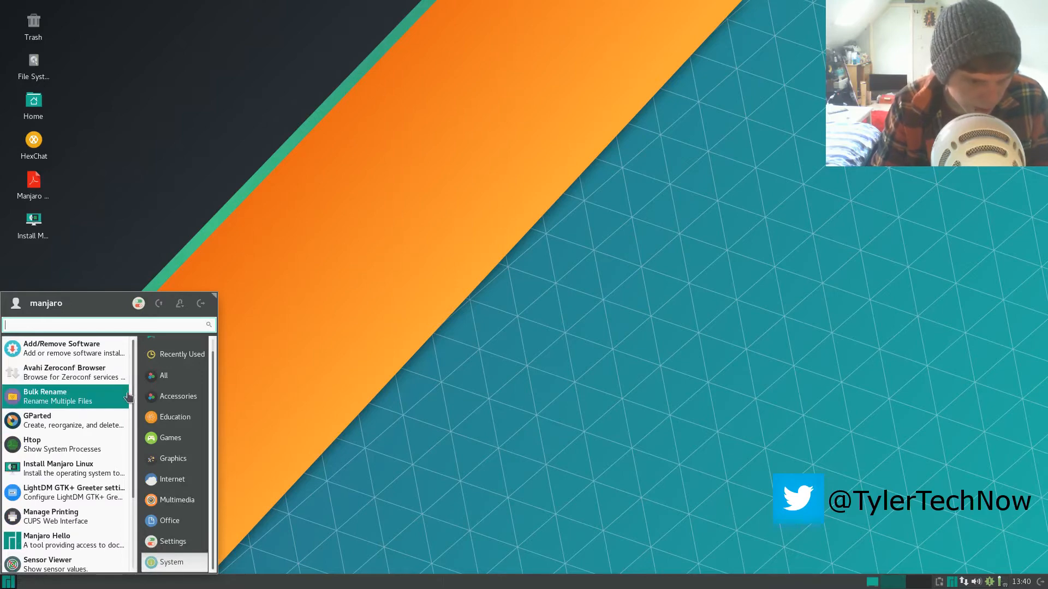
pyautogui.moveTo(133, 412)
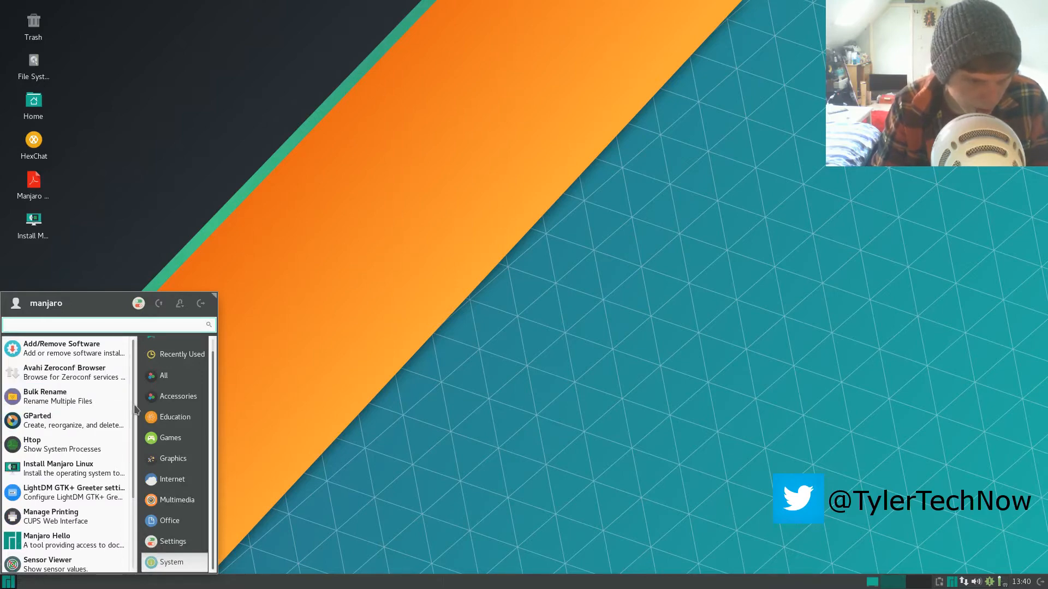
pyautogui.scroll(-3)
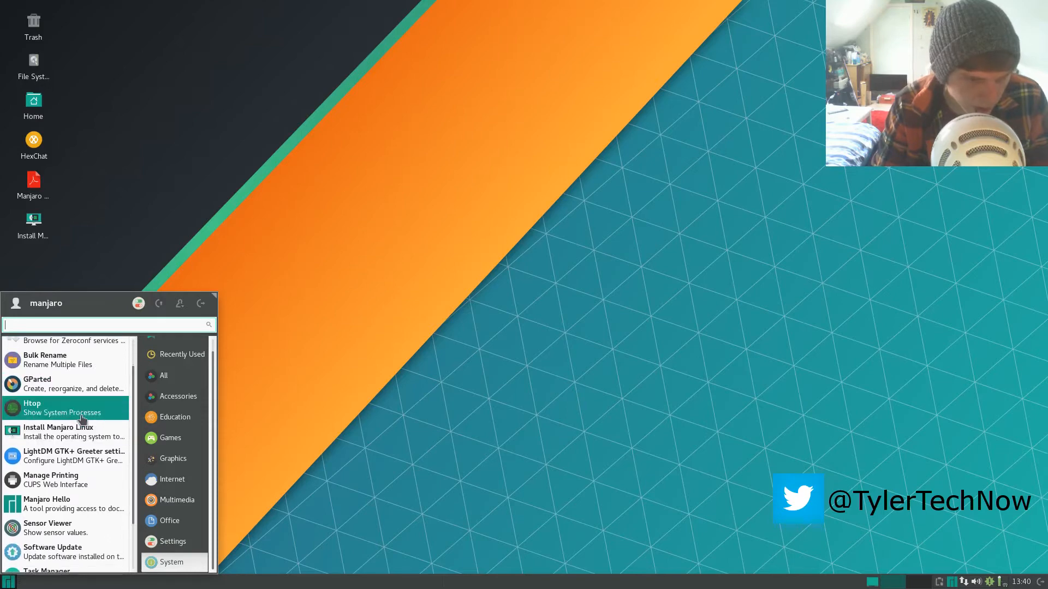
# Launch Htop in a terminal and move its window up and to the left.
pyautogui.click(31, 407)
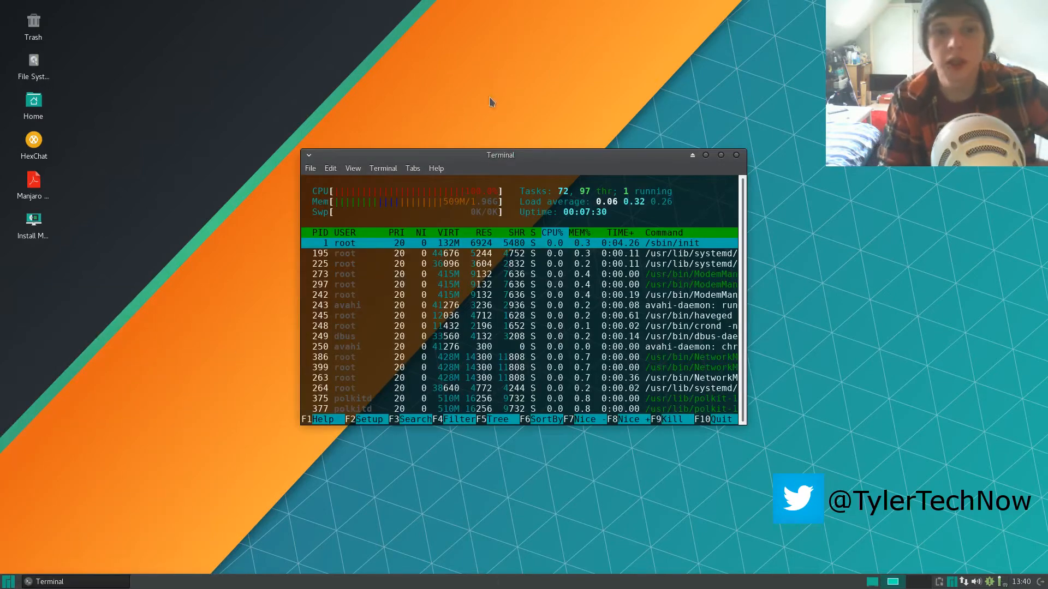
pyautogui.moveTo(500, 155); pyautogui.dragTo(473, 116)
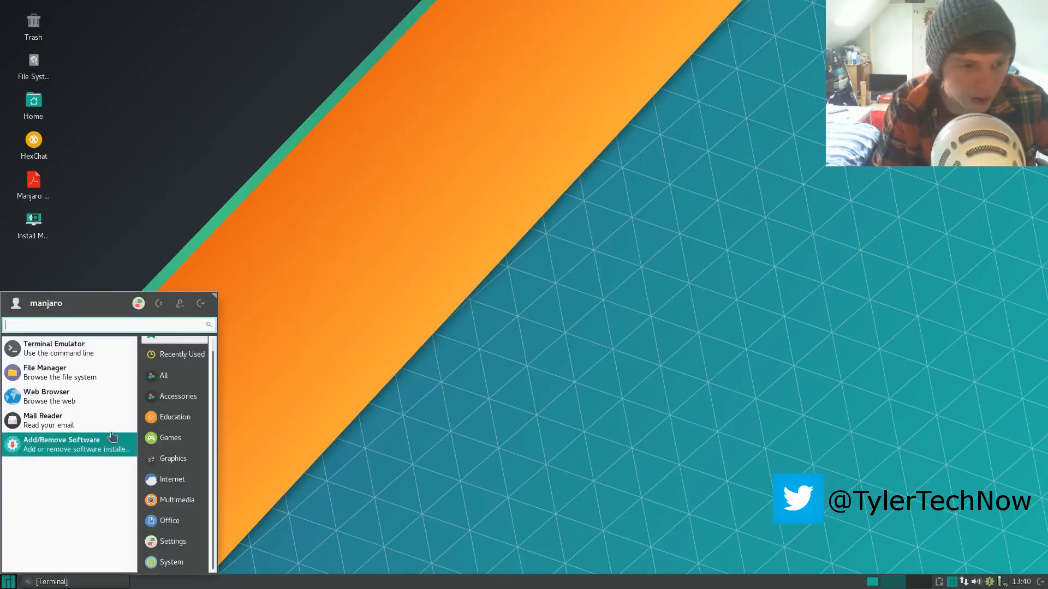
pyautogui.moveTo(174, 521)
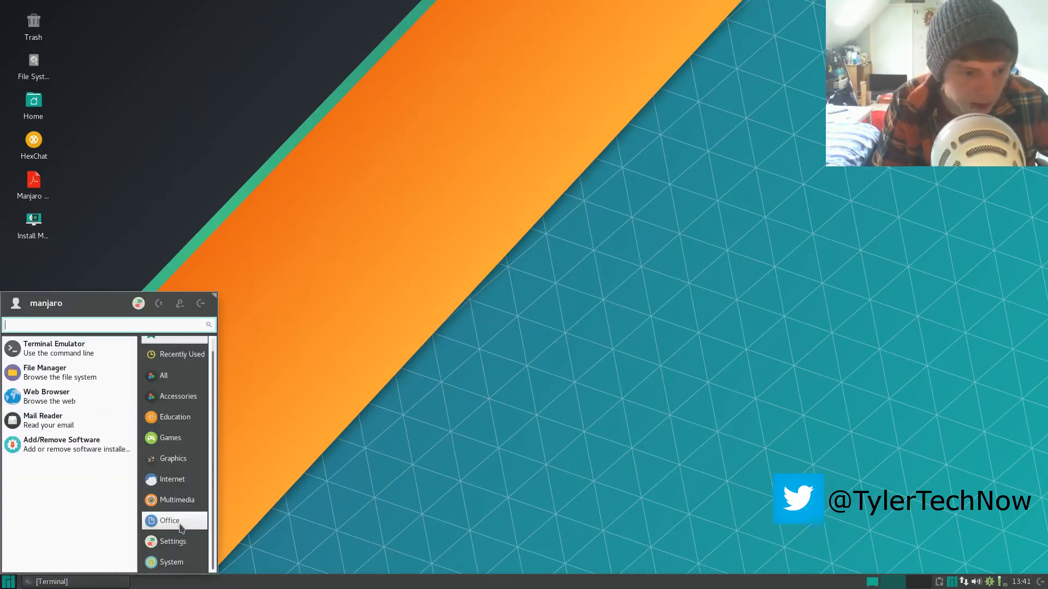
# Start LibreOffice Writer from the Office category and write 'Hello world!' in the new document.
pyautogui.click(169, 521)
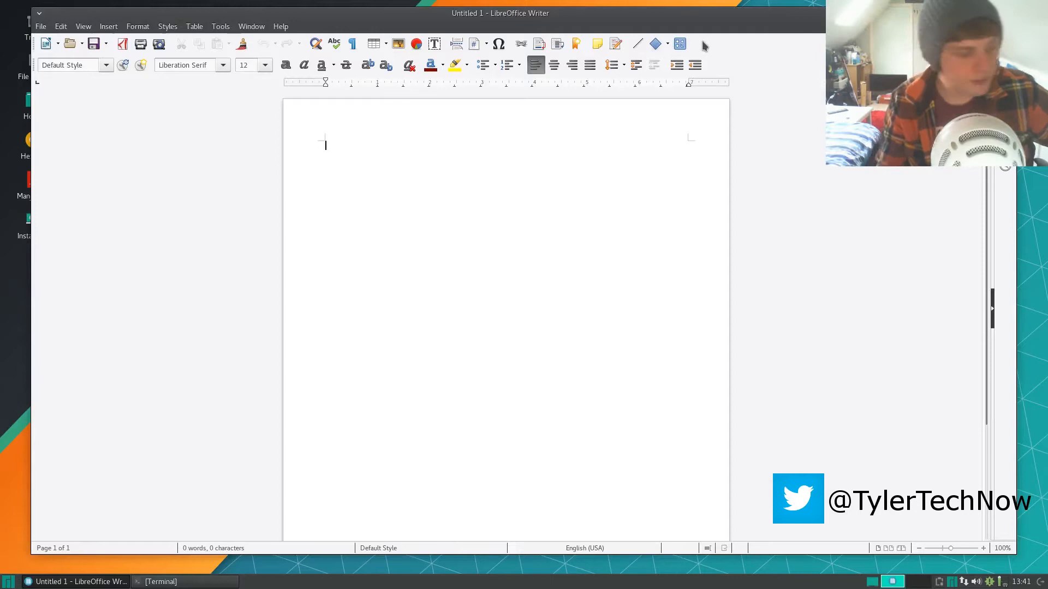
pyautogui.write('Hello')
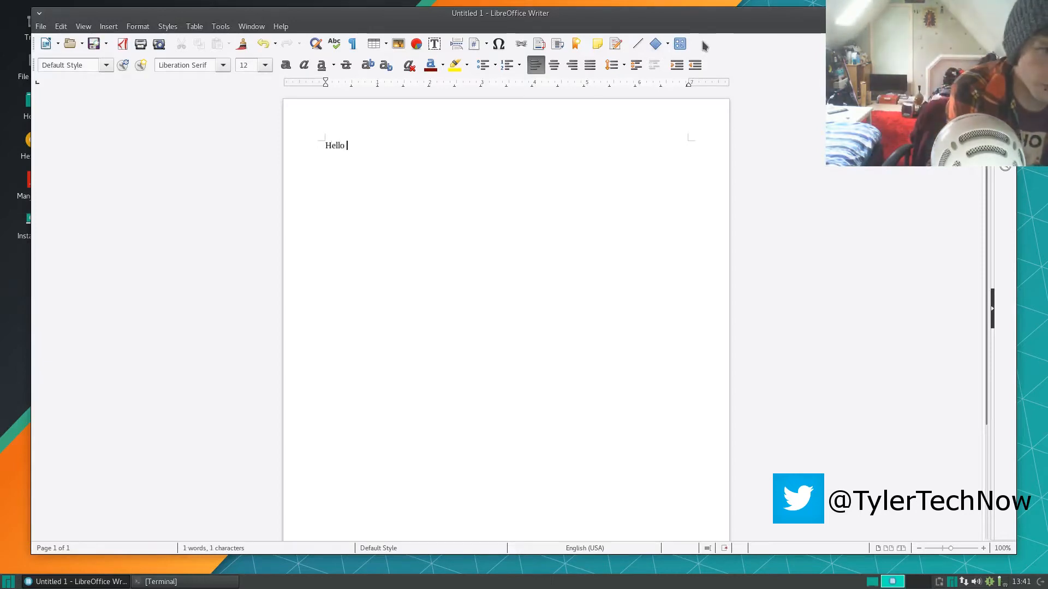
pyautogui.write('world!')
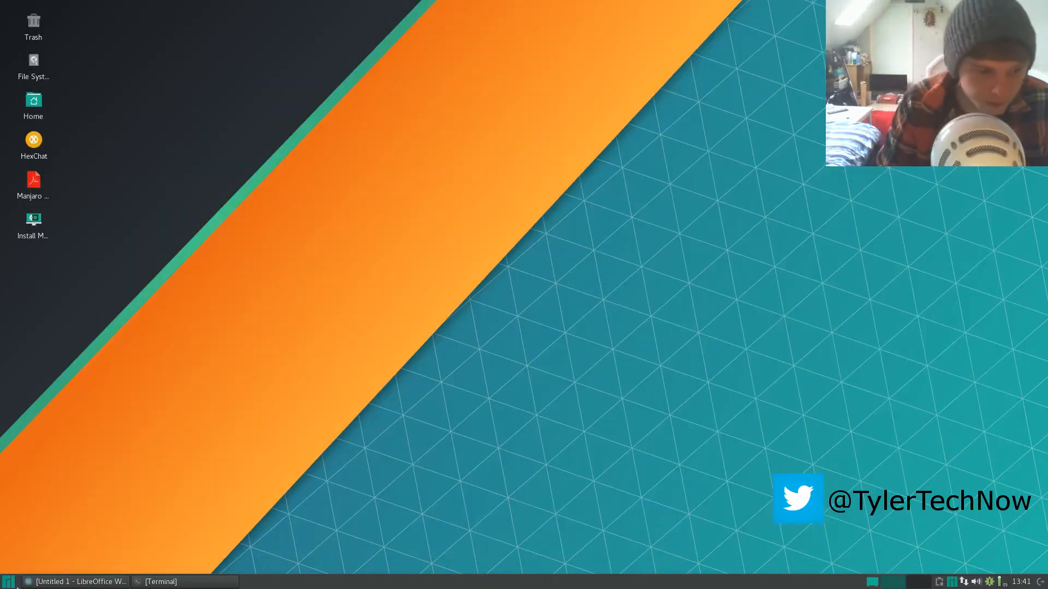
# Launch the web browser from Whisker Menu, then return to the menu.
pyautogui.click(8, 581)
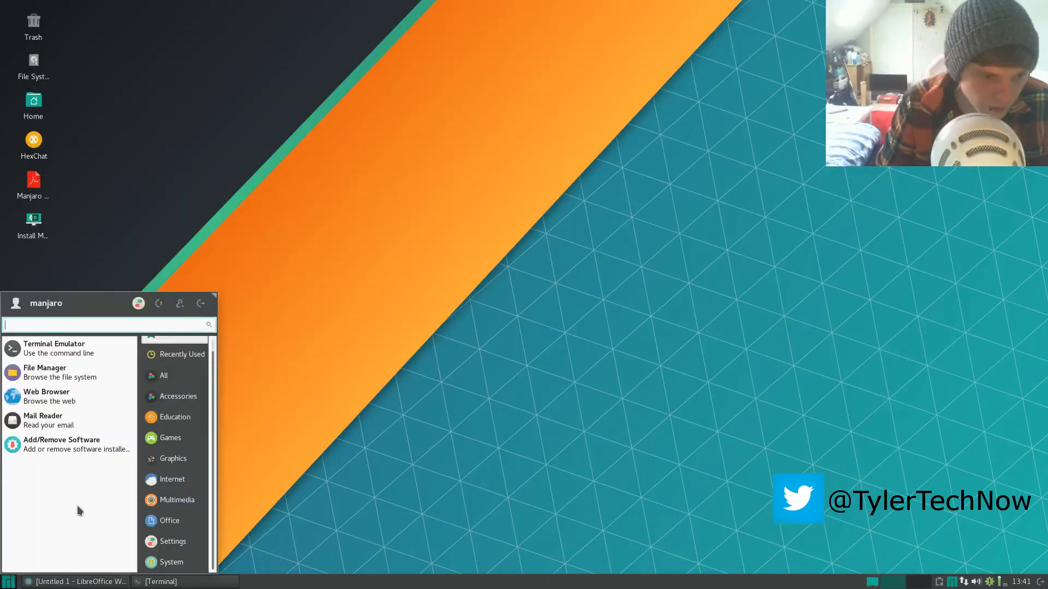
pyautogui.moveTo(47, 396)
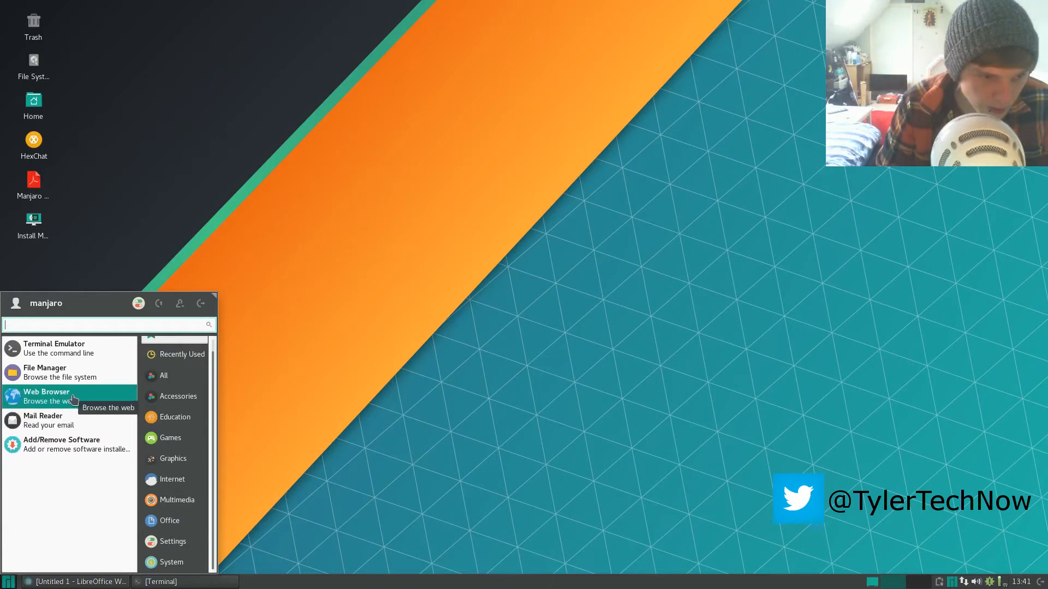
pyautogui.click(427, 371)
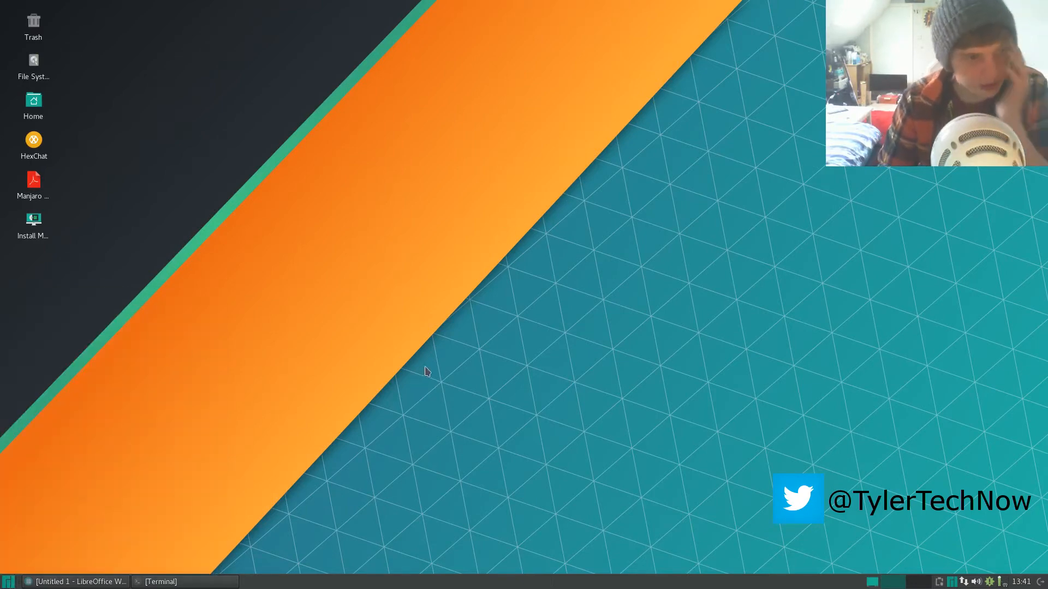
pyautogui.moveTo(338, 315)
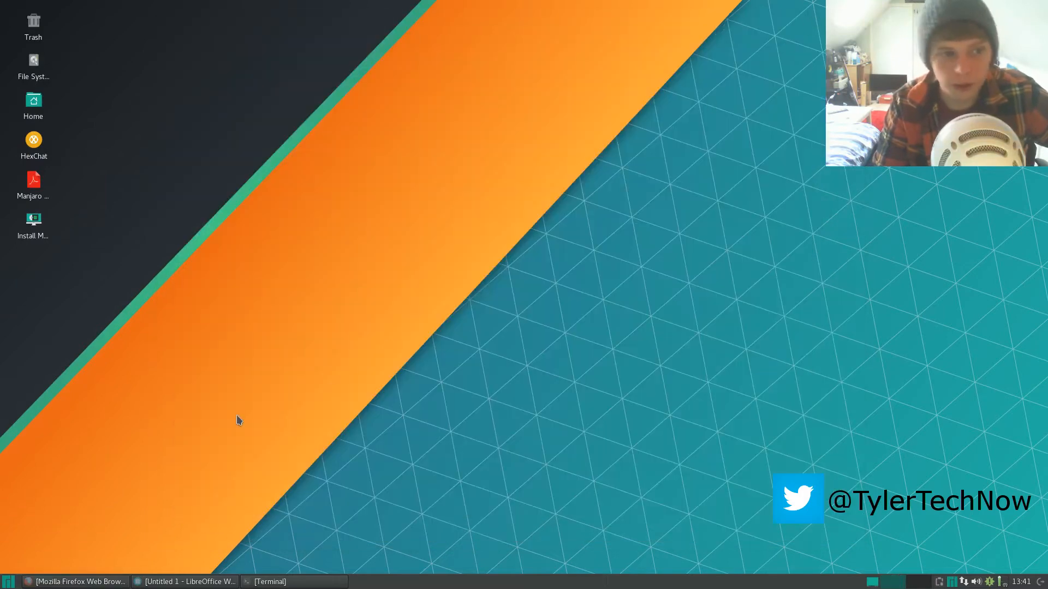
pyautogui.click(9, 582)
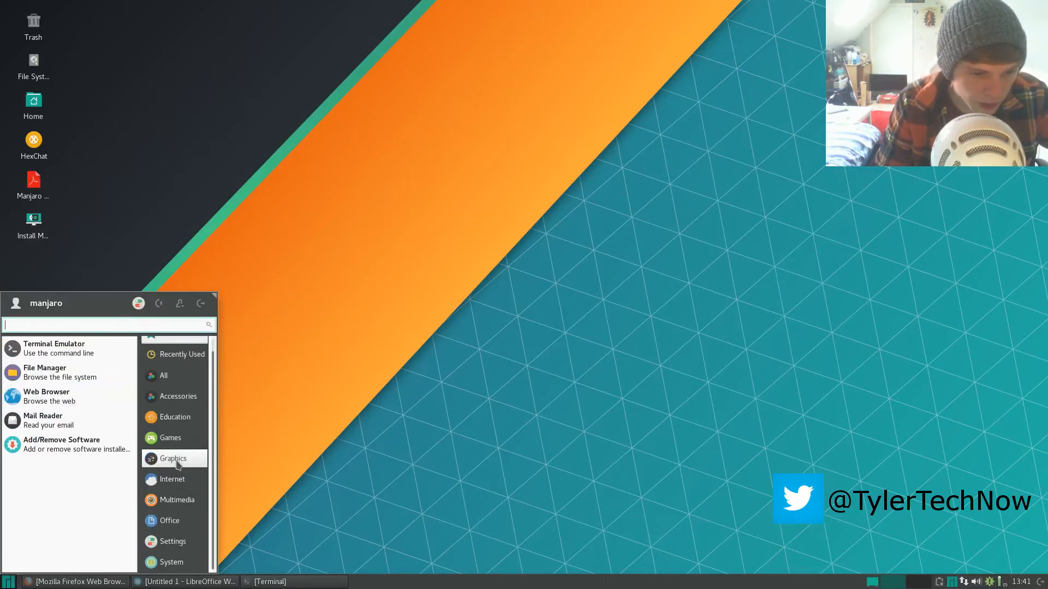
# Launch the GNU Image Manipulation Program from the Graphics category.
pyautogui.click(174, 458)
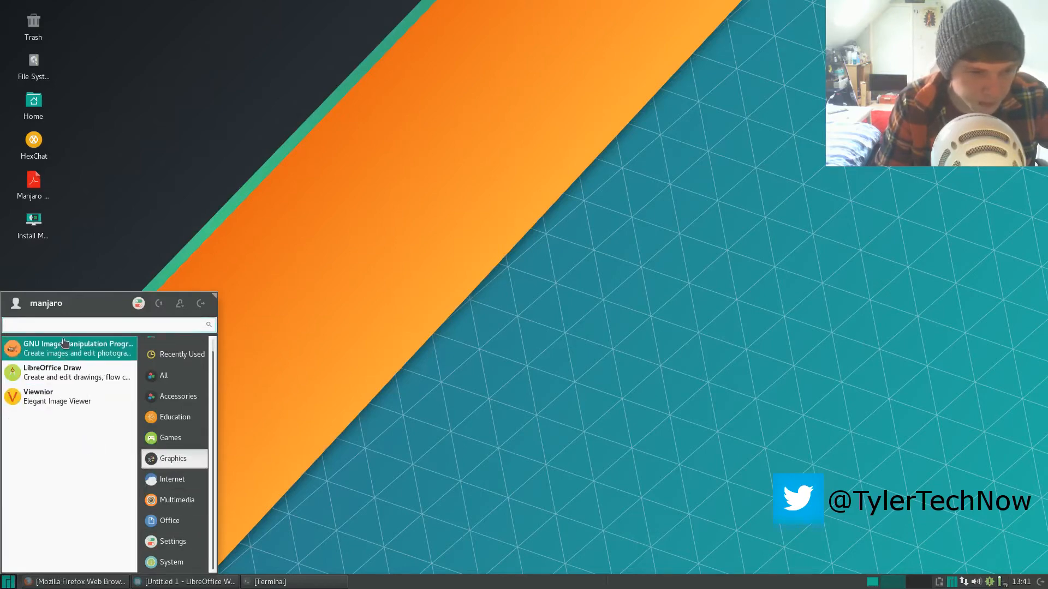
pyautogui.click(74, 348)
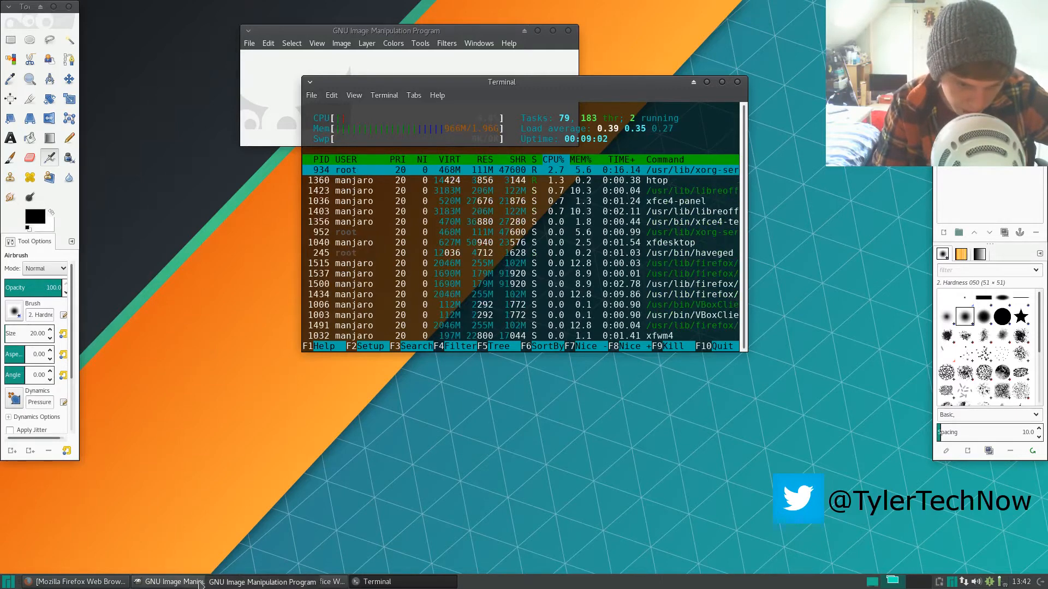
# Restore Firefox and start entering the Tyler's Tech blog address in the URL bar.
pyautogui.click(76, 582)
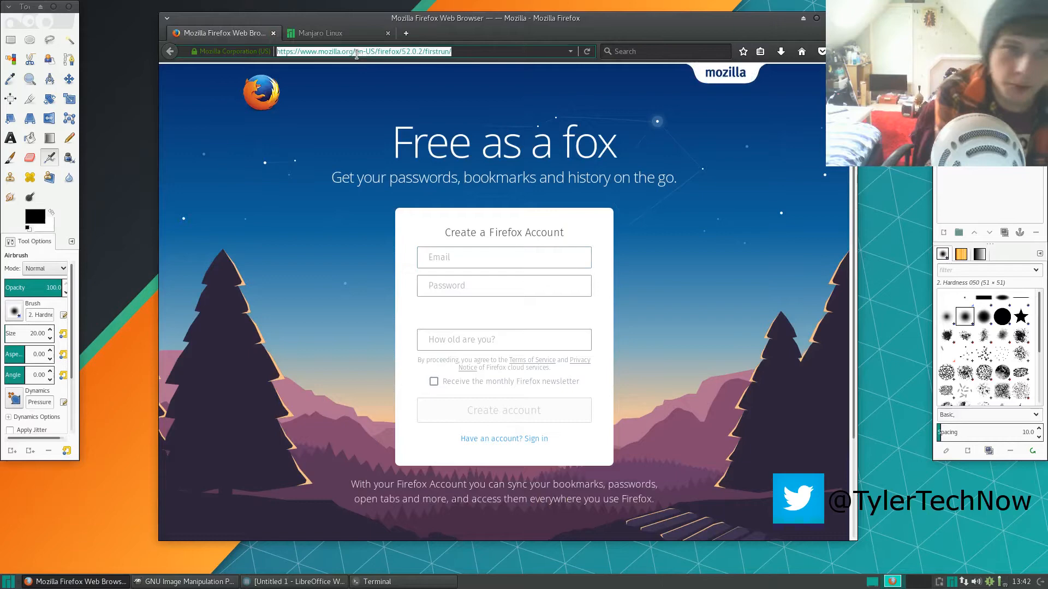
pyautogui.write('tyl')
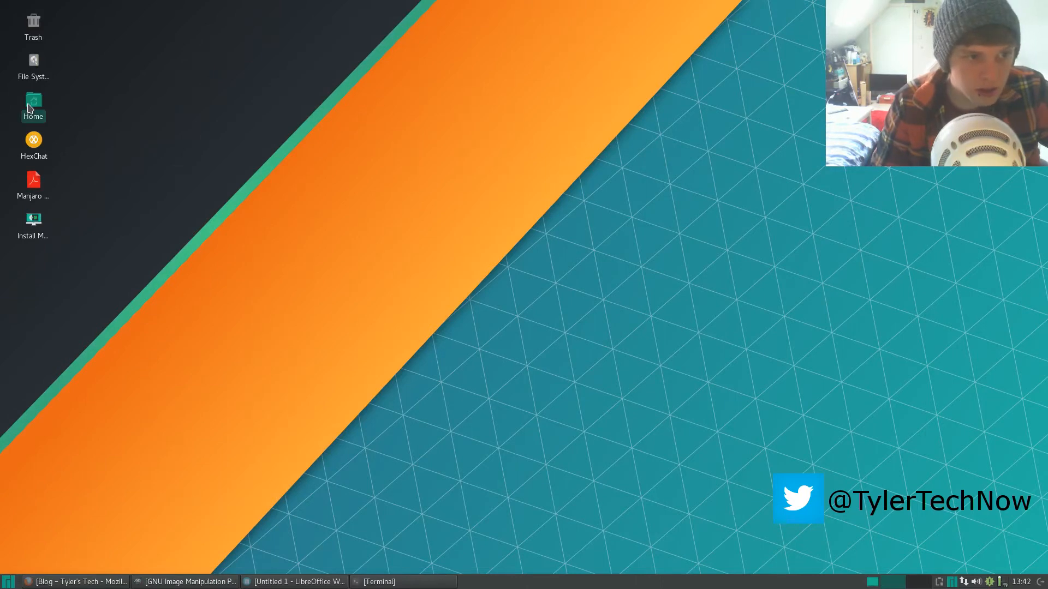
# Open the home folder in Thunar, reposition the window and browse its File, Edit and Help menus.
pyautogui.doubleClick(32, 102)
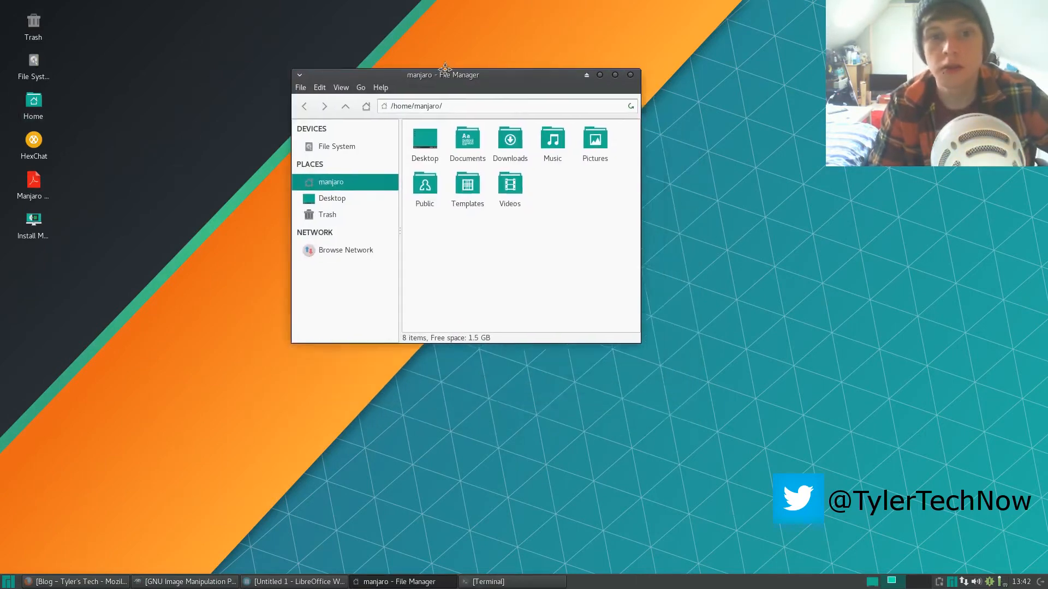
pyautogui.moveTo(441, 74); pyautogui.dragTo(406, 43)
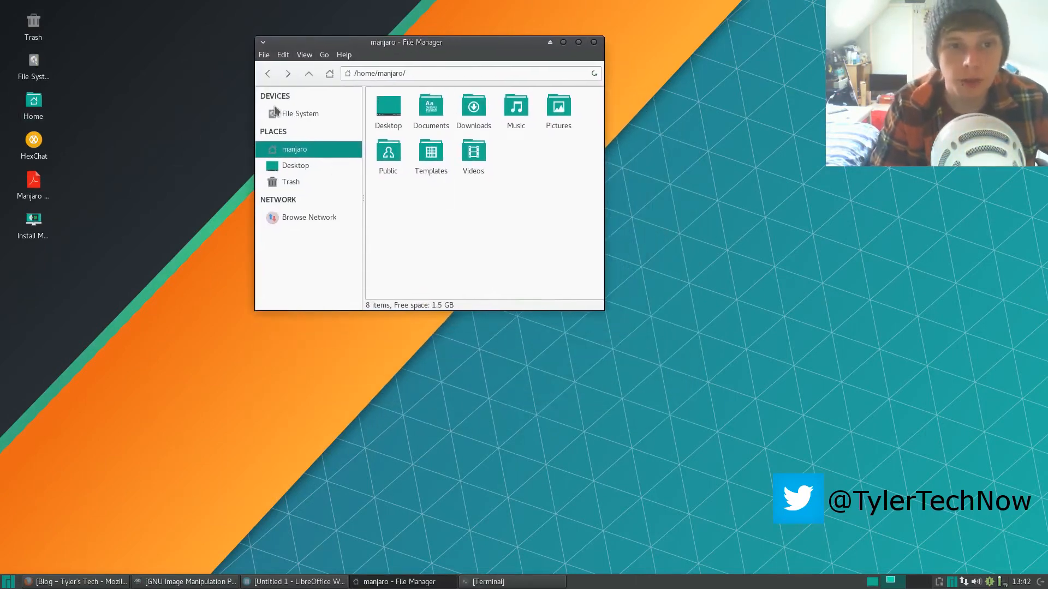
pyautogui.moveTo(382, 58)
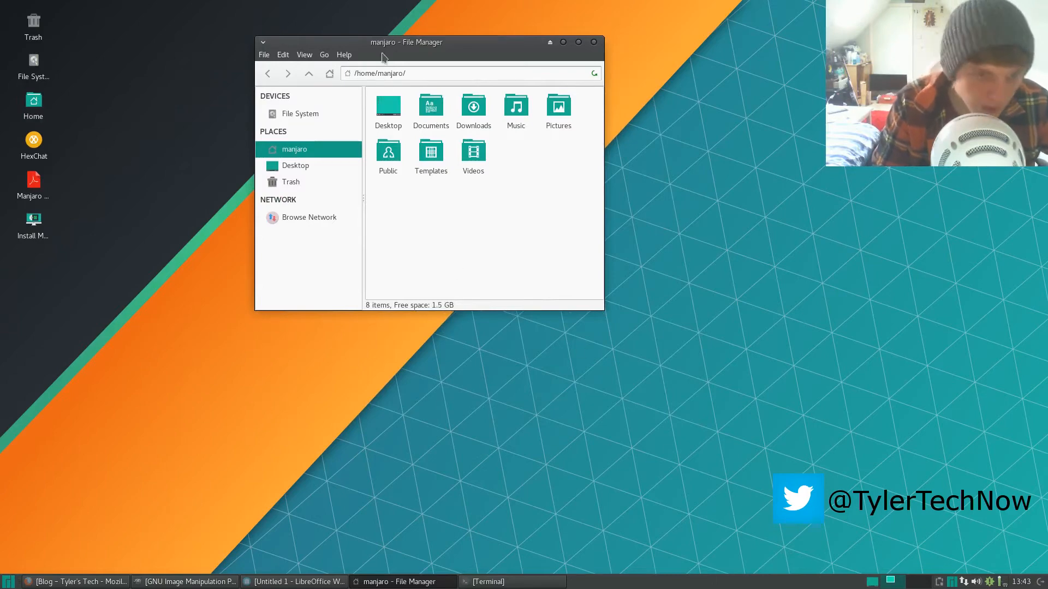
pyautogui.click(264, 55)
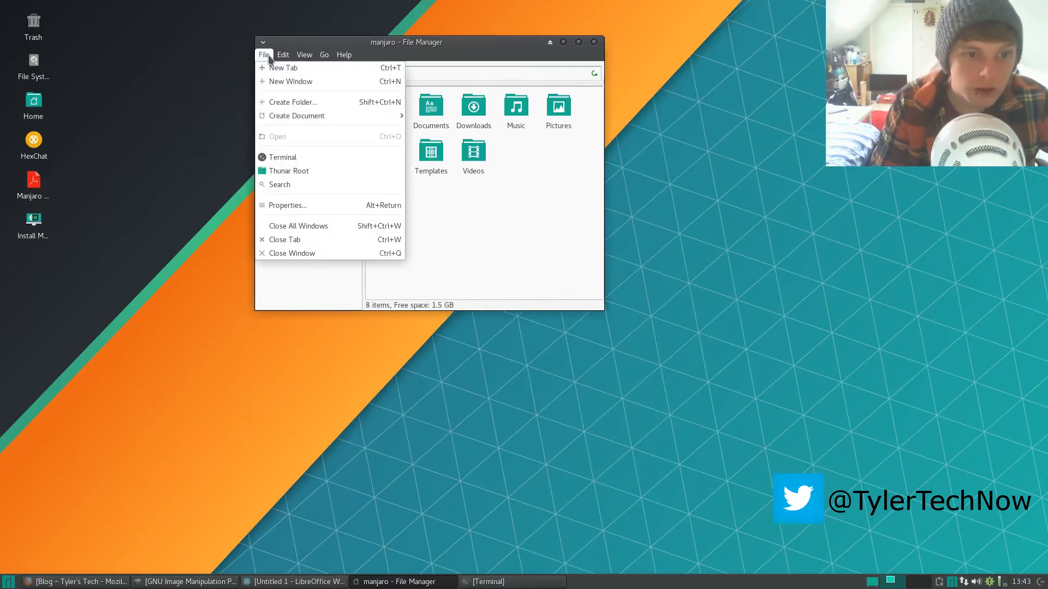
pyautogui.click(282, 54)
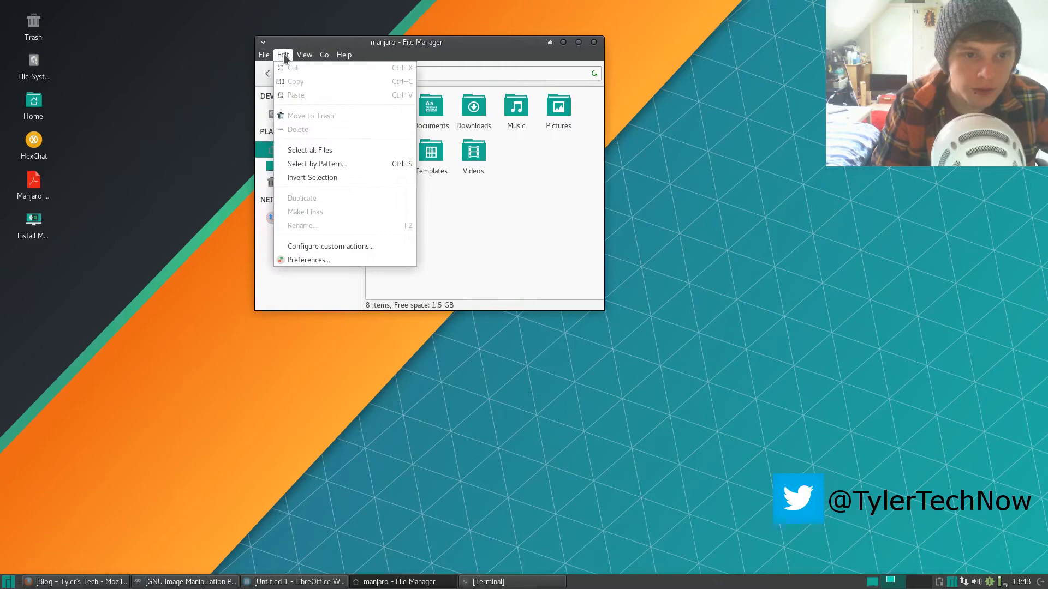
pyautogui.click(343, 55)
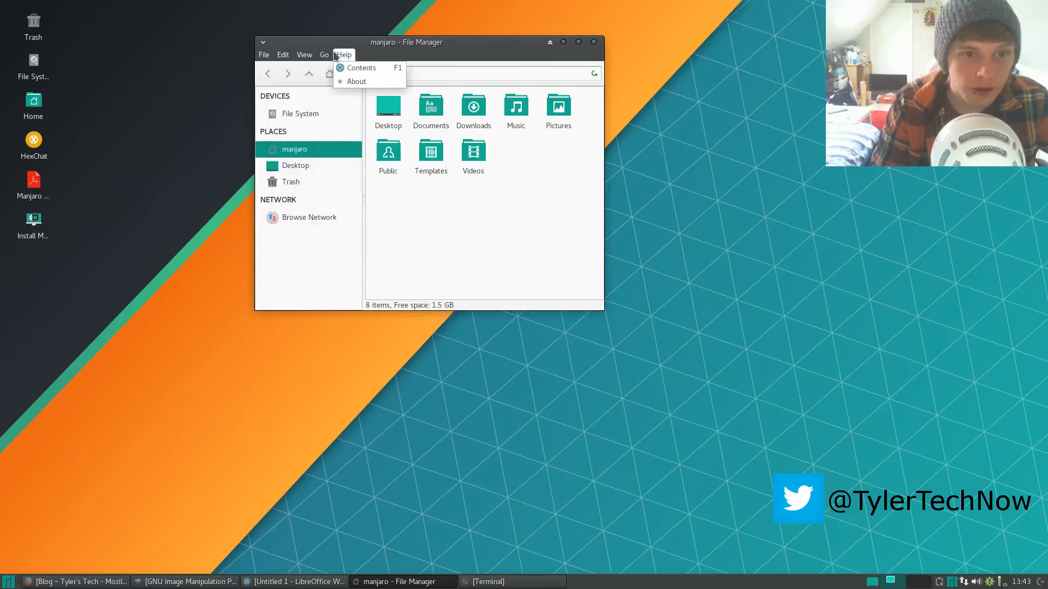
# View Thunar's About dialog showing version 1.6.11, then dismiss it.
pyautogui.click(355, 81)
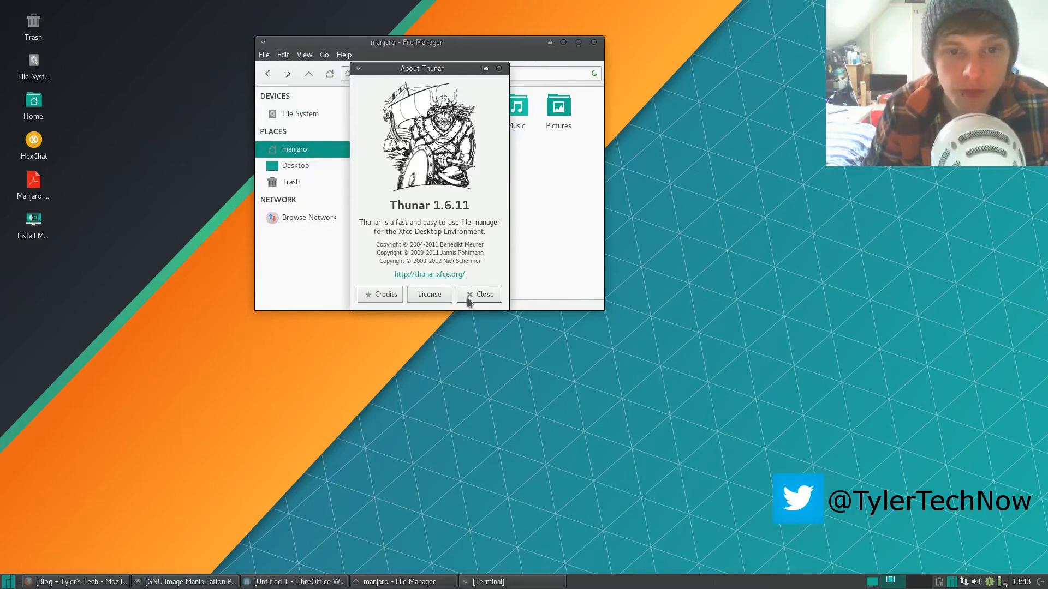
pyautogui.click(478, 294)
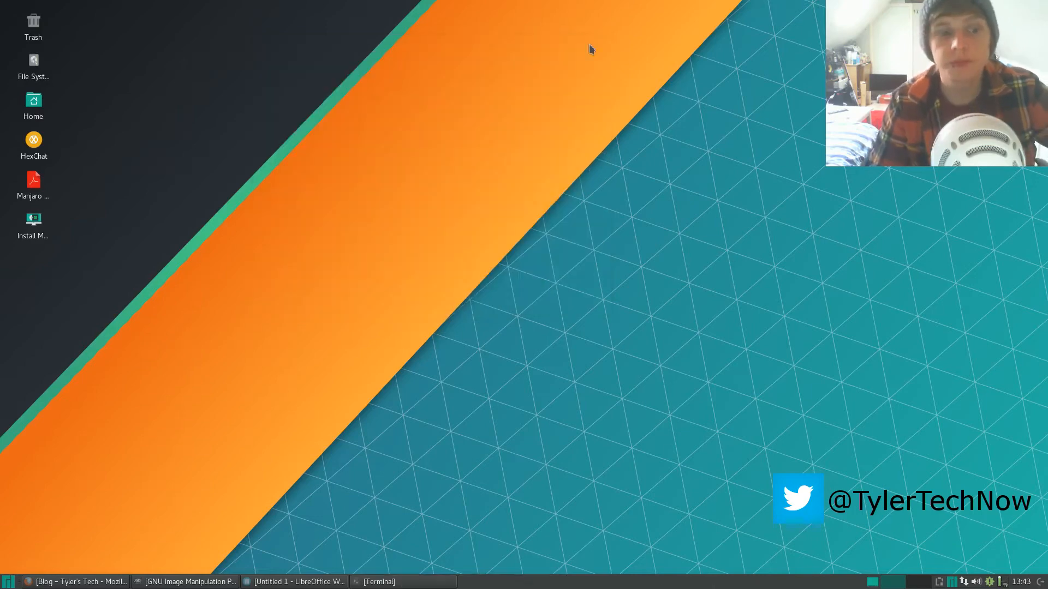
# Search 'settings' in the Whisker Menu and launch the Xfce Settings Manager.
pyautogui.click(10, 581)
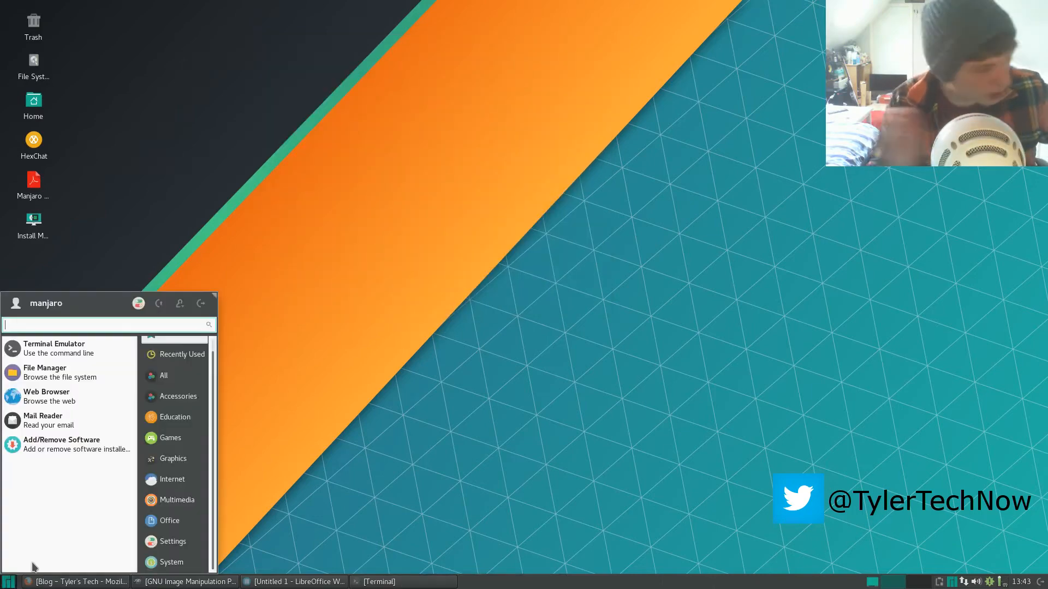
pyautogui.write('settings')
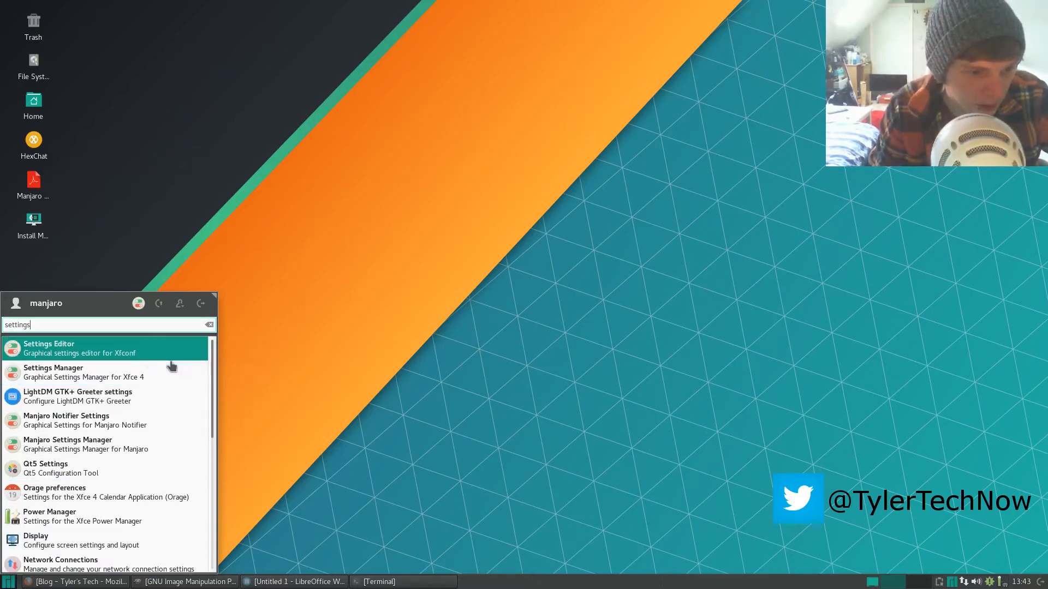
pyautogui.click(53, 371)
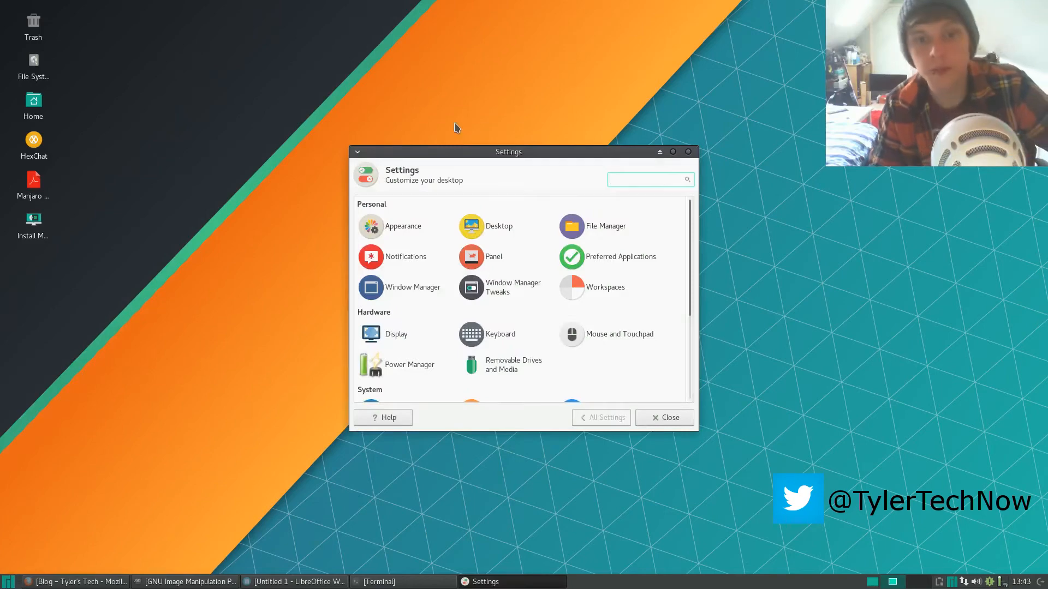
# Browse the Appearance dialog's Icons and Settings tabs, returning to the Style list.
pyautogui.click(371, 226)
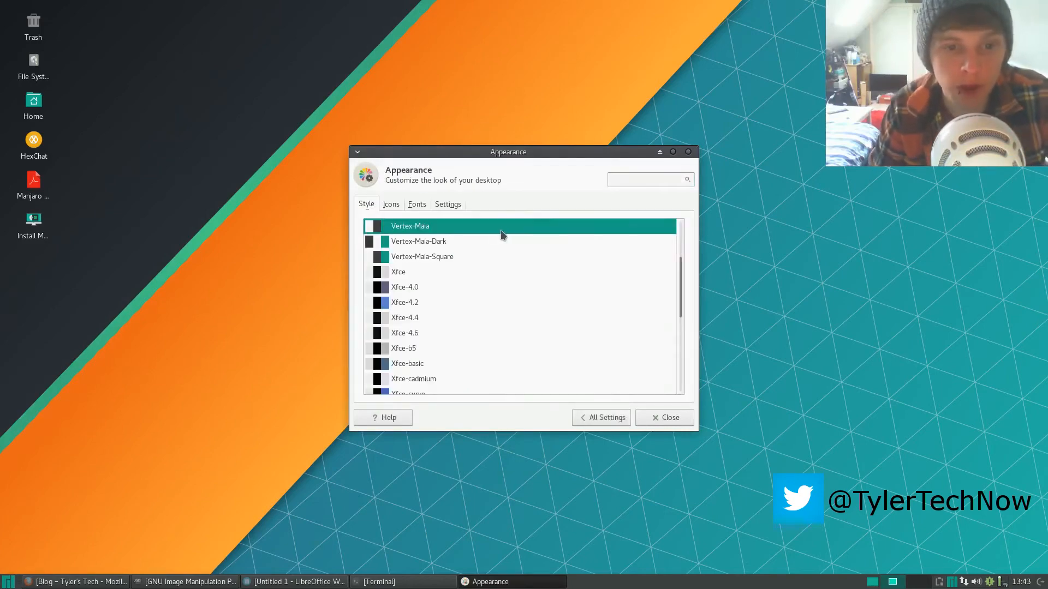
pyautogui.moveTo(431, 241)
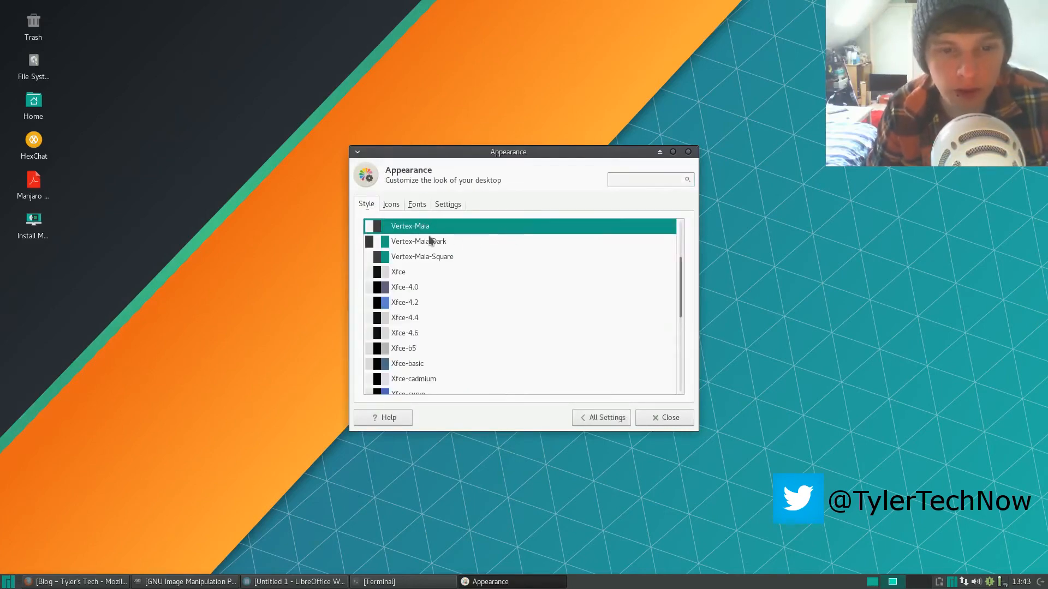
pyautogui.click(391, 204)
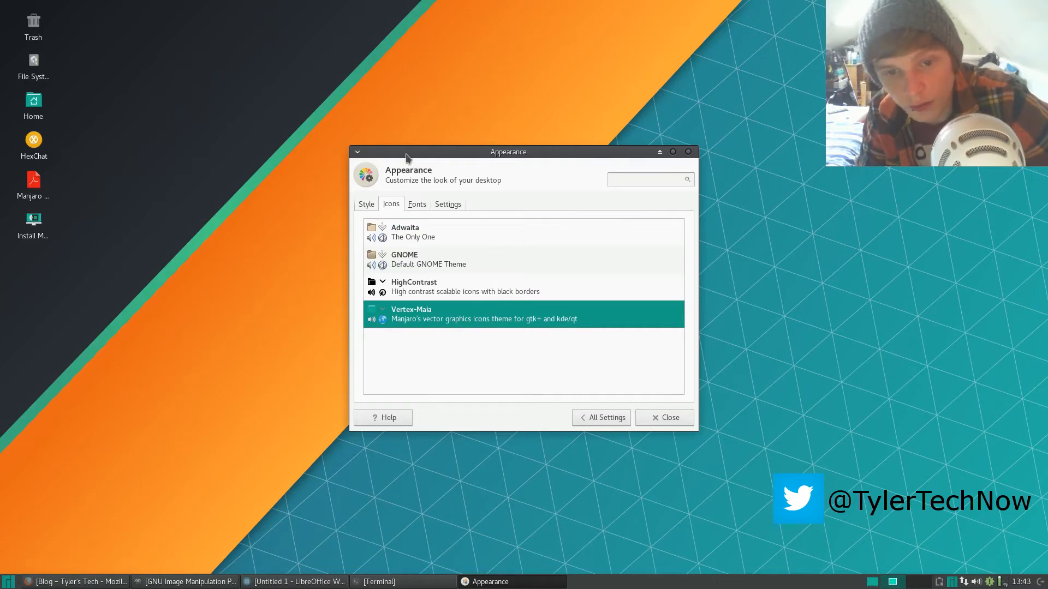
pyautogui.click(447, 204)
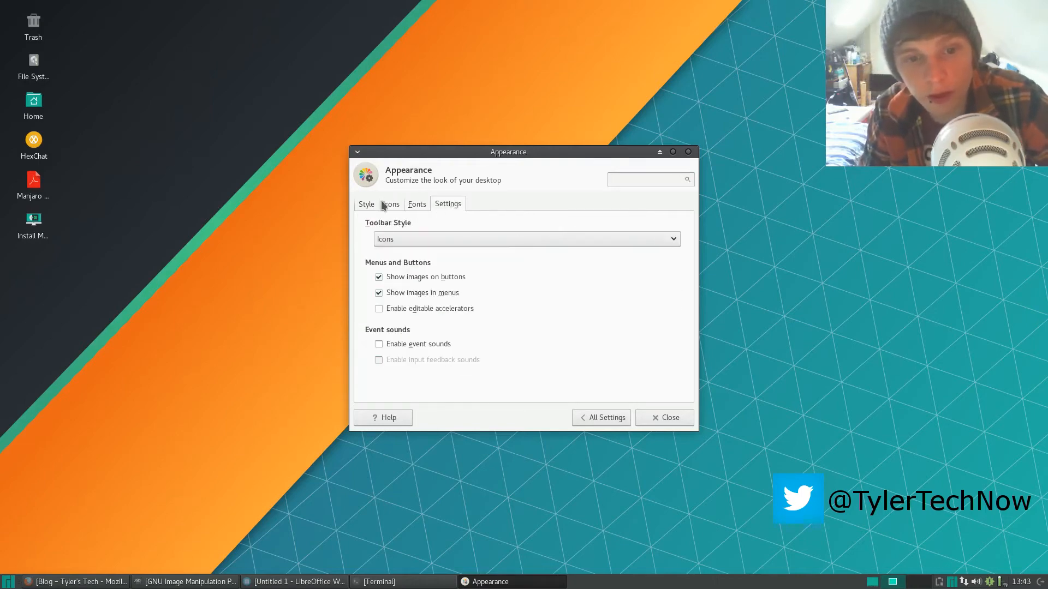
pyautogui.click(366, 204)
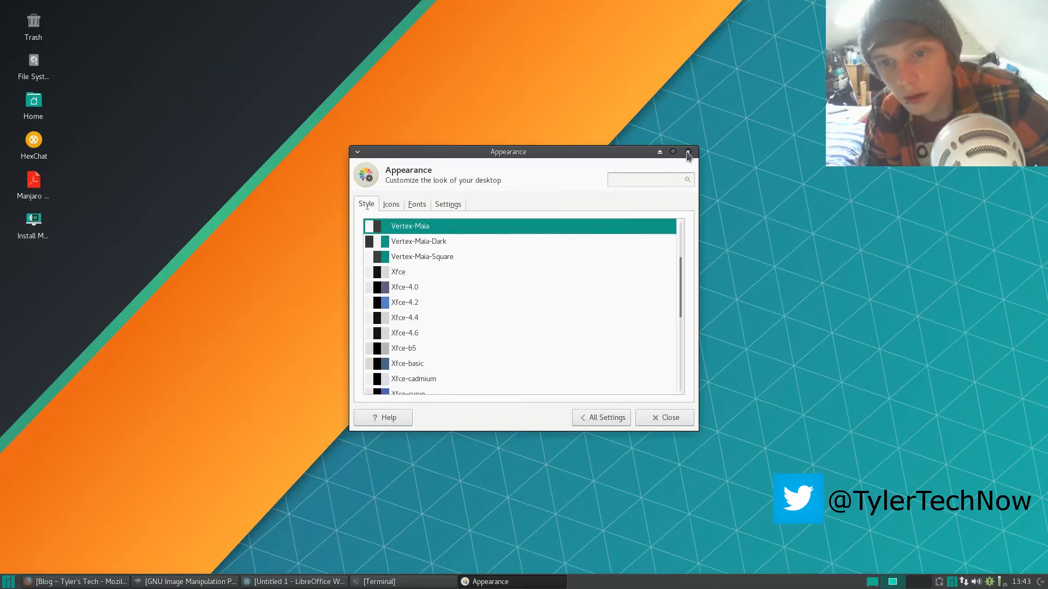
pyautogui.moveTo(409, 261)
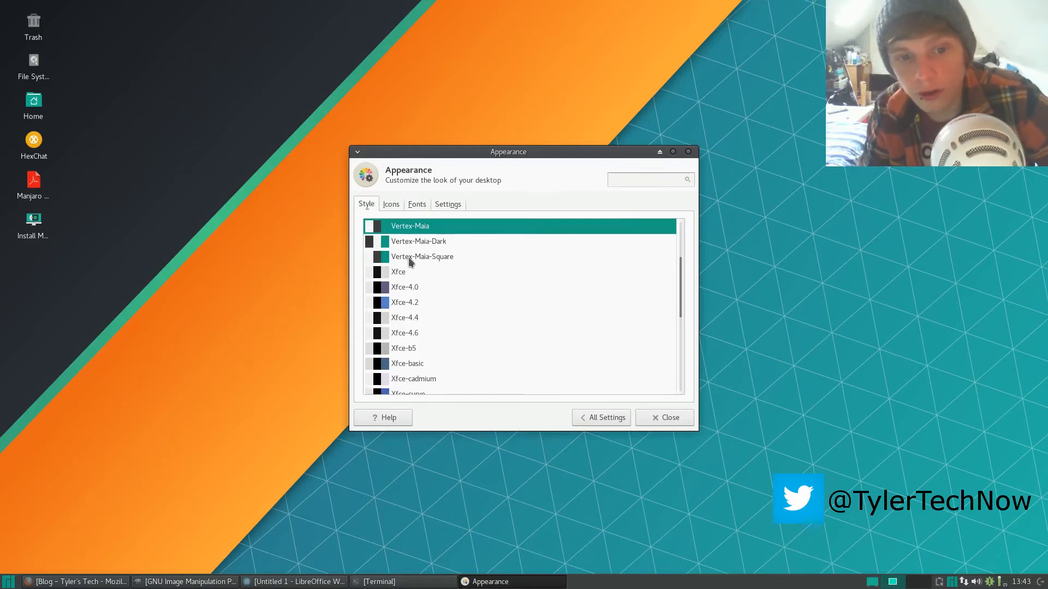
# Preview Vertex-Maia-Square, Xfce-4.0, Xfce-b5 and a dark style, then restore Vertex-Maia.
pyautogui.click(422, 257)
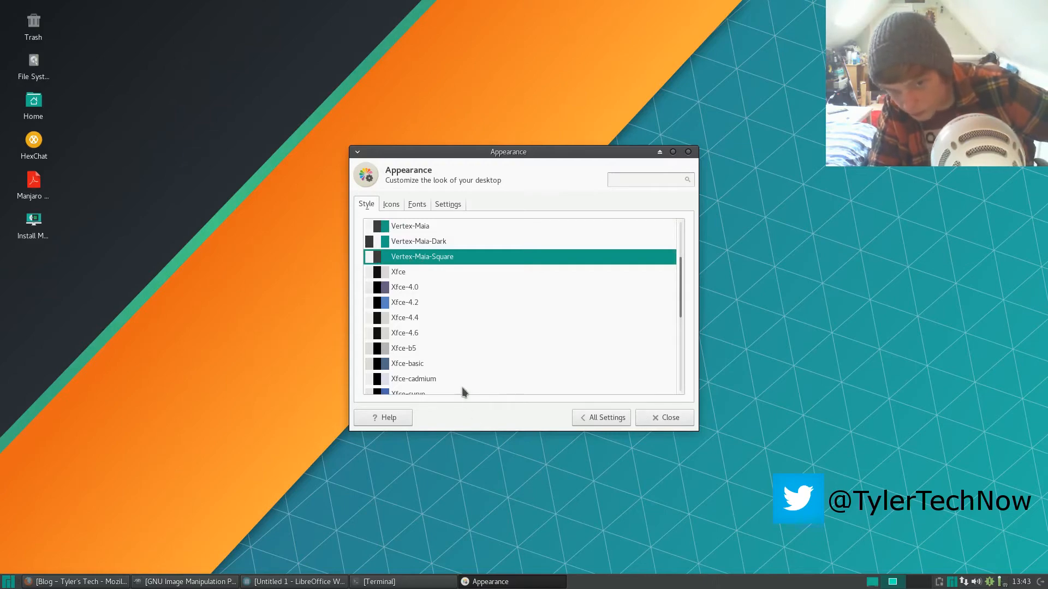
pyautogui.click(10, 582)
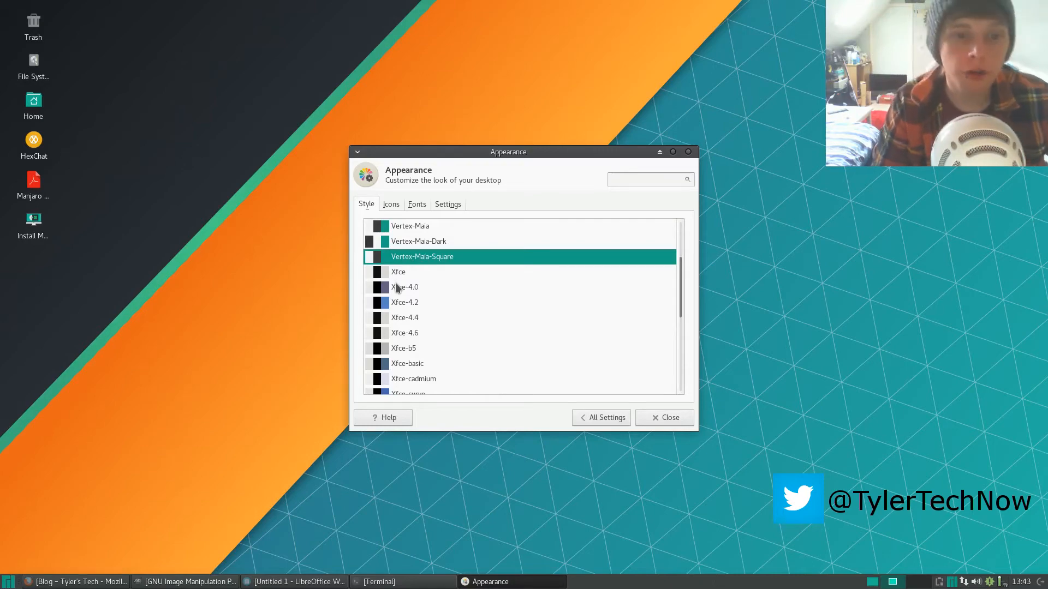
pyautogui.click(403, 283)
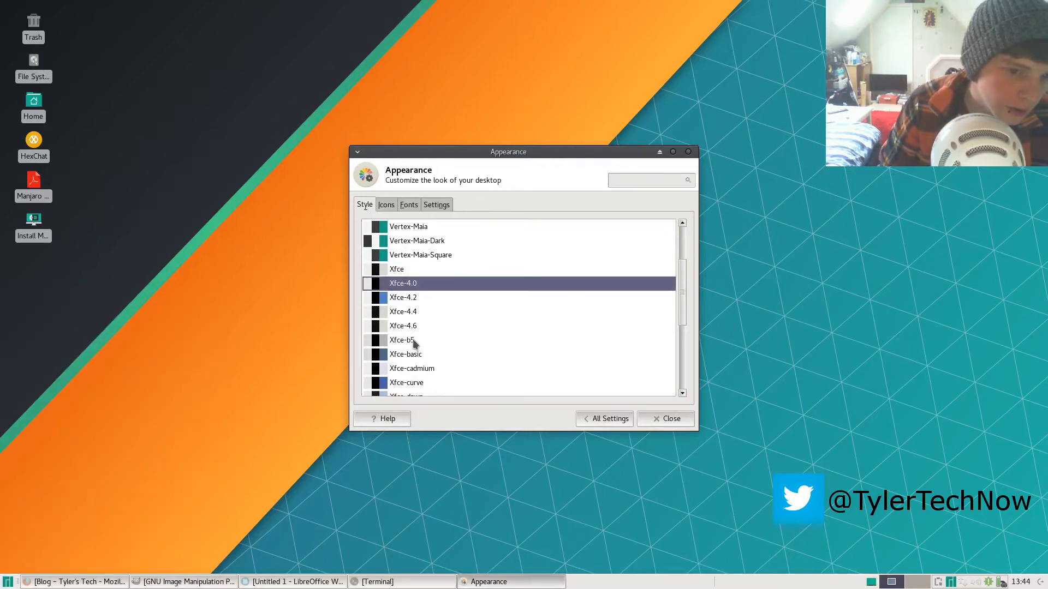
pyautogui.click(401, 339)
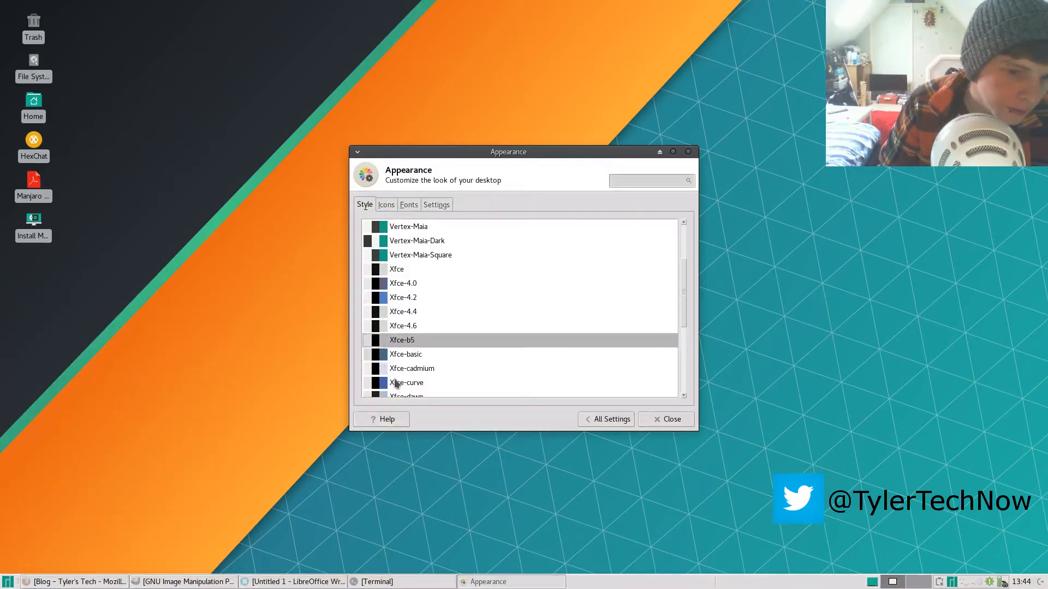
pyautogui.click(404, 382)
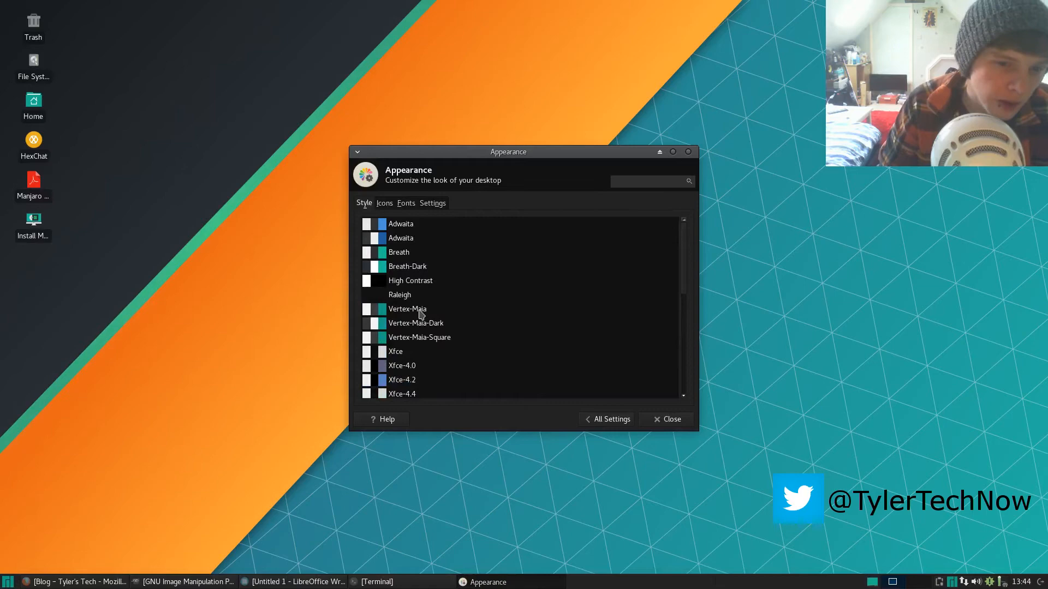
pyautogui.click(407, 309)
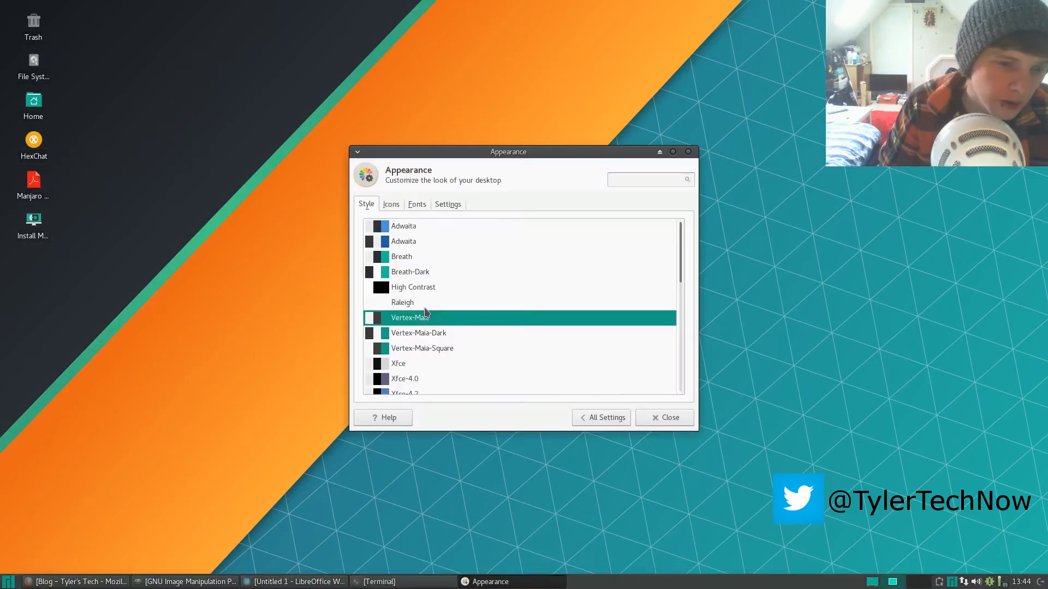
pyautogui.click(10, 581)
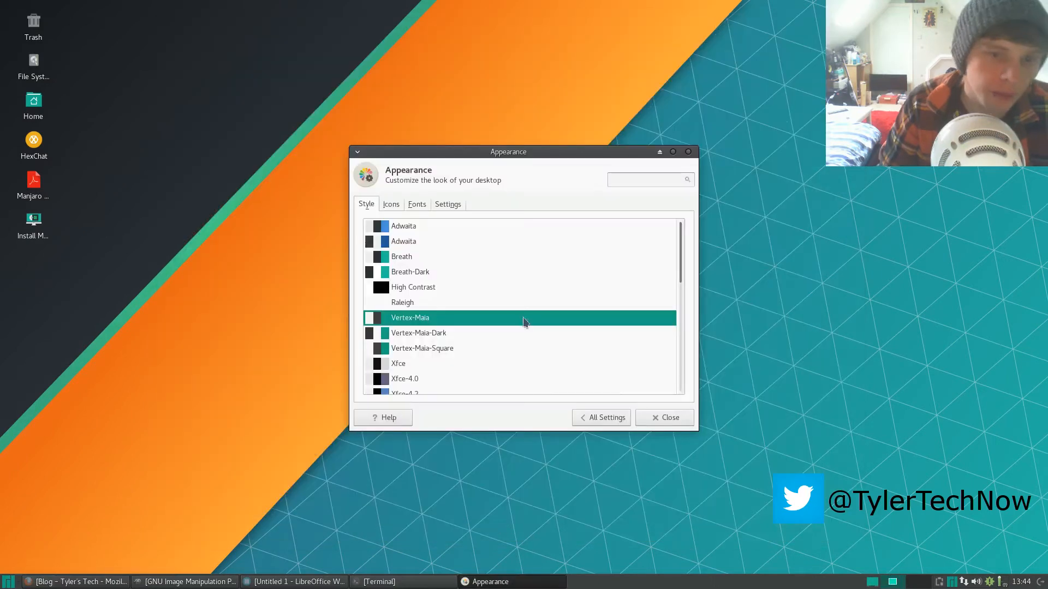
pyautogui.click(447, 204)
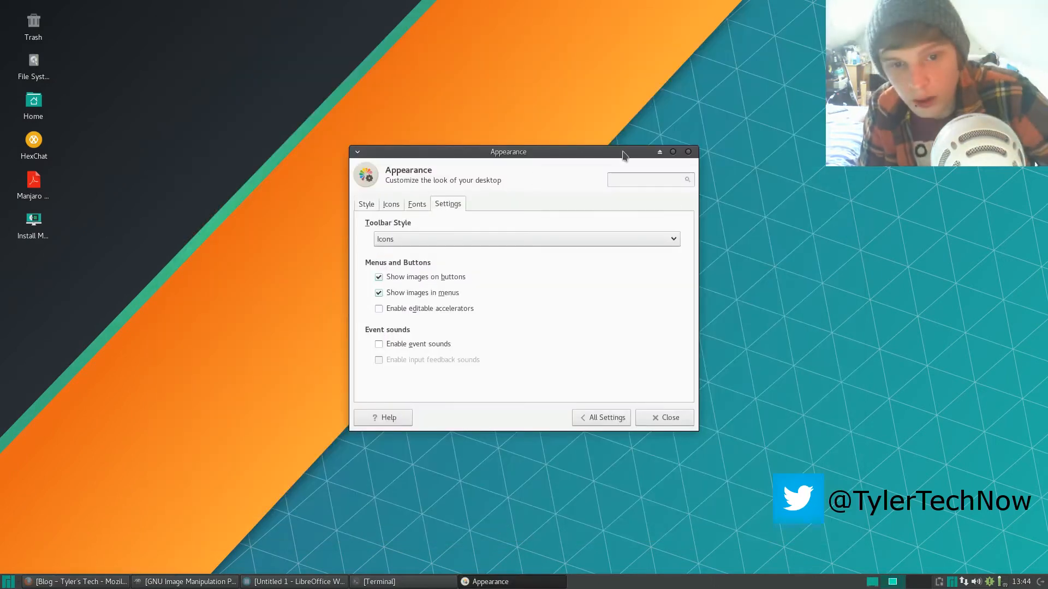
# Bring up Desktop Settings from the desktop's right-click menu.
pyautogui.rightClick(646, 267)
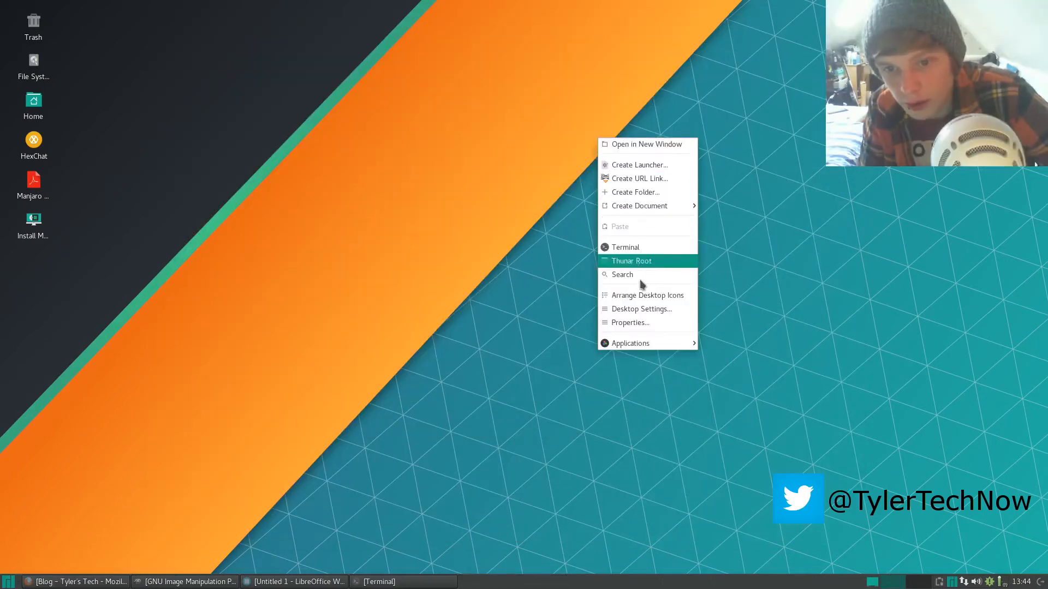
pyautogui.moveTo(647, 296)
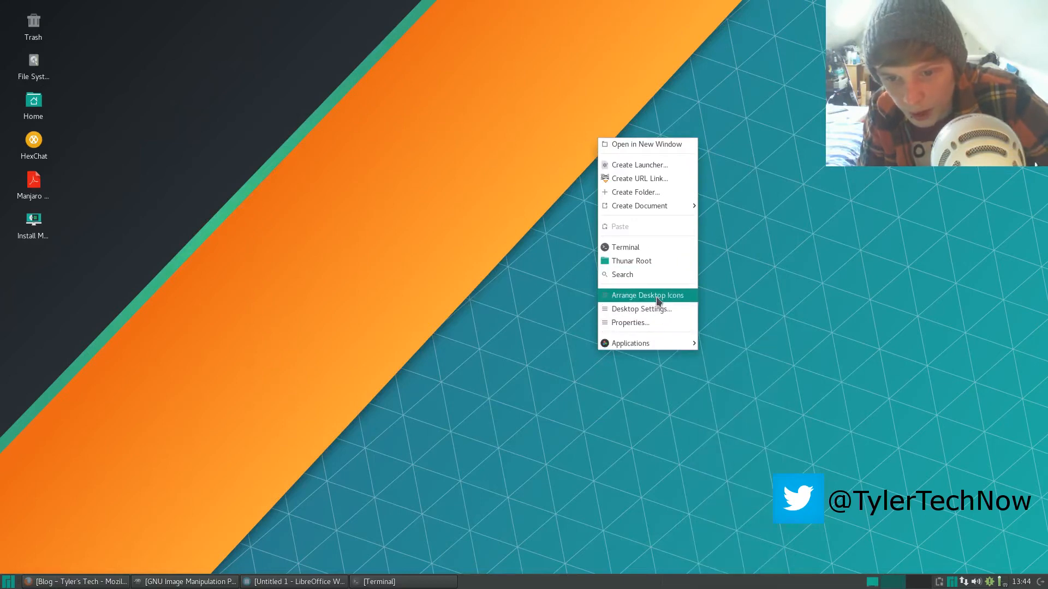
pyautogui.moveTo(640, 309)
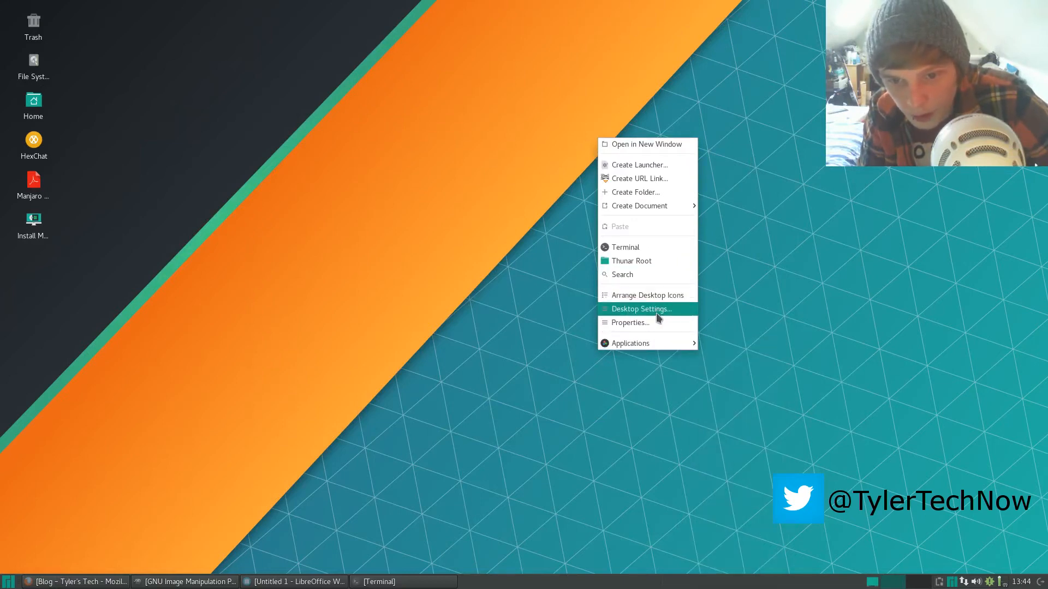
pyautogui.click(639, 309)
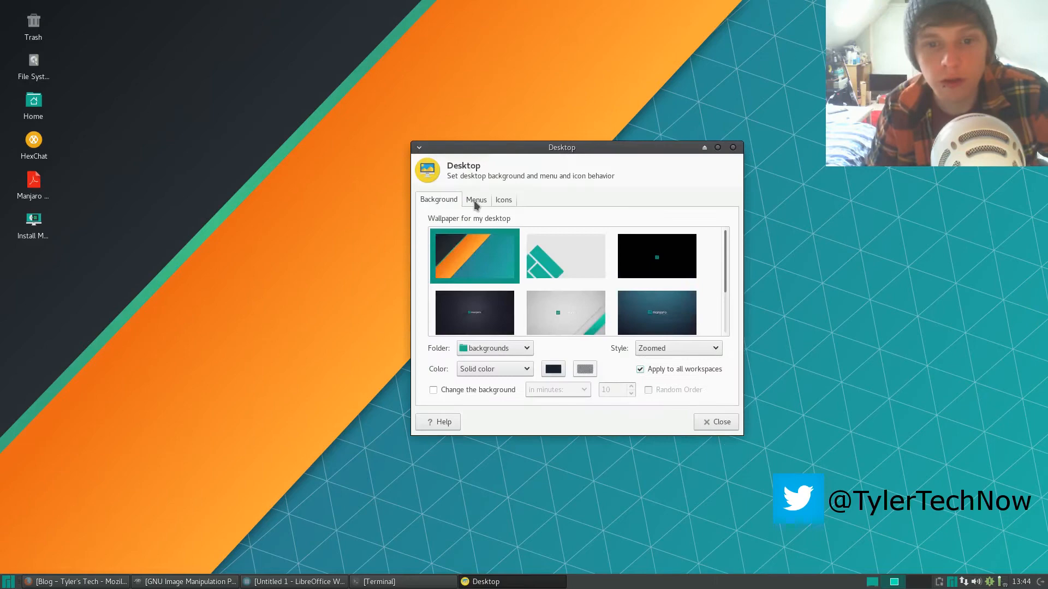
pyautogui.moveTo(602, 170)
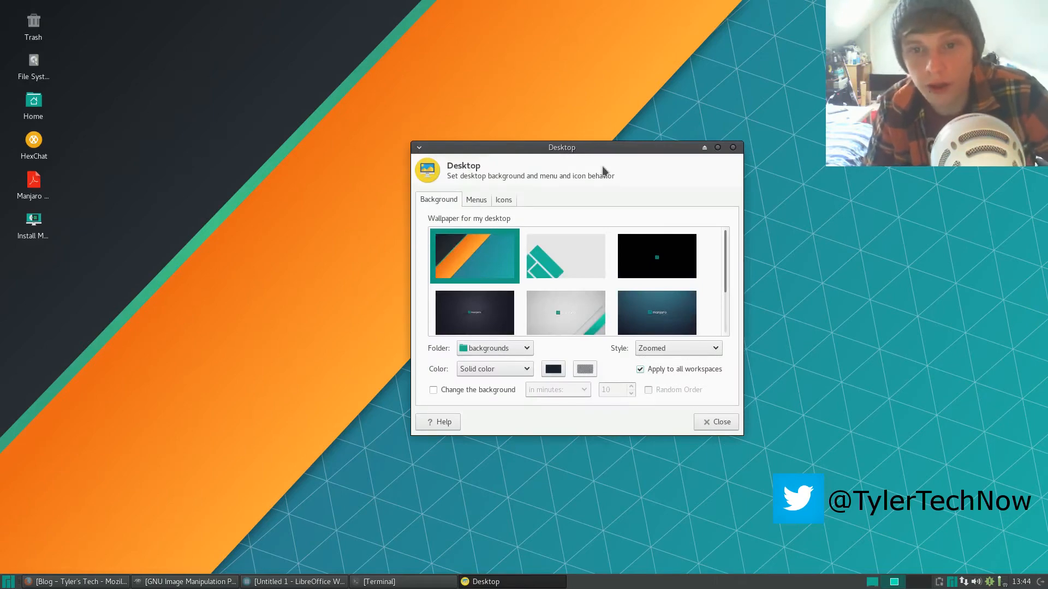
# Preview the grey Manjaro wallpaper, restore the orange and teal one, and close Desktop settings.
pyautogui.moveTo(561, 148); pyautogui.dragTo(534, 271)
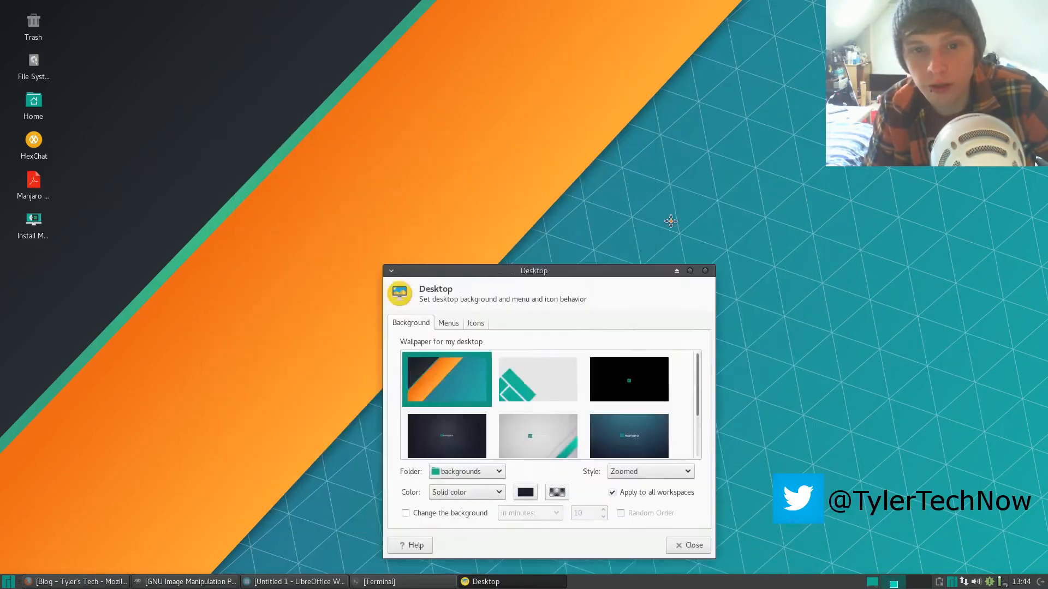
pyautogui.moveTo(533, 270); pyautogui.dragTo(558, 89)
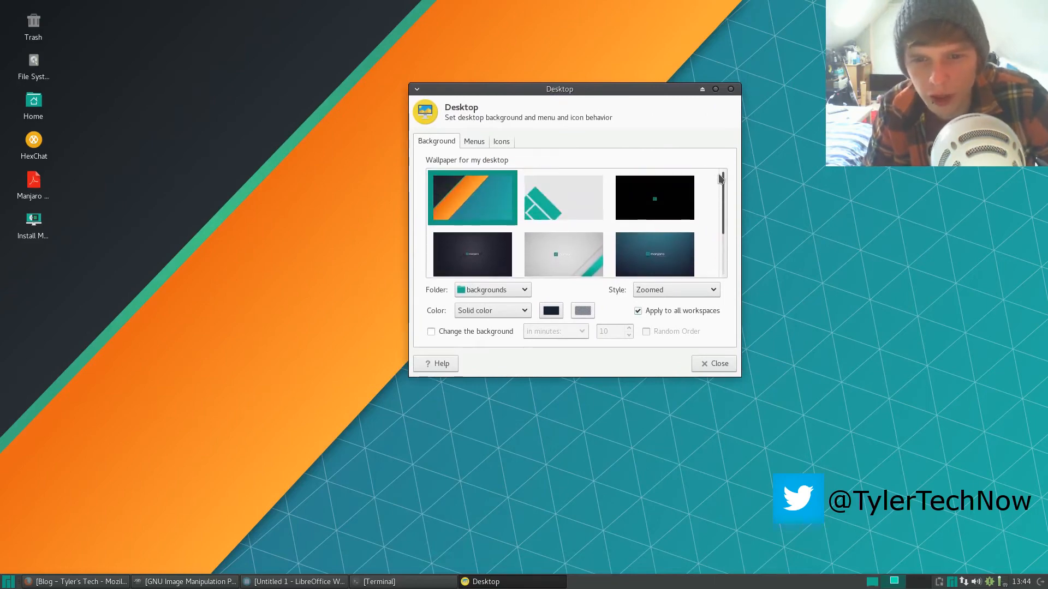
pyautogui.click(563, 196)
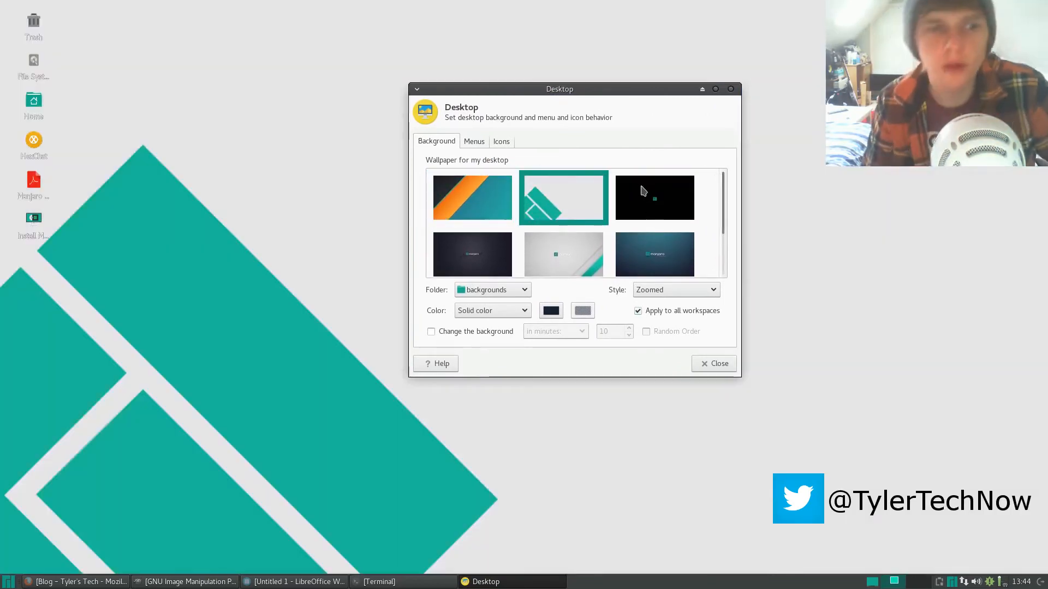
pyautogui.click(471, 198)
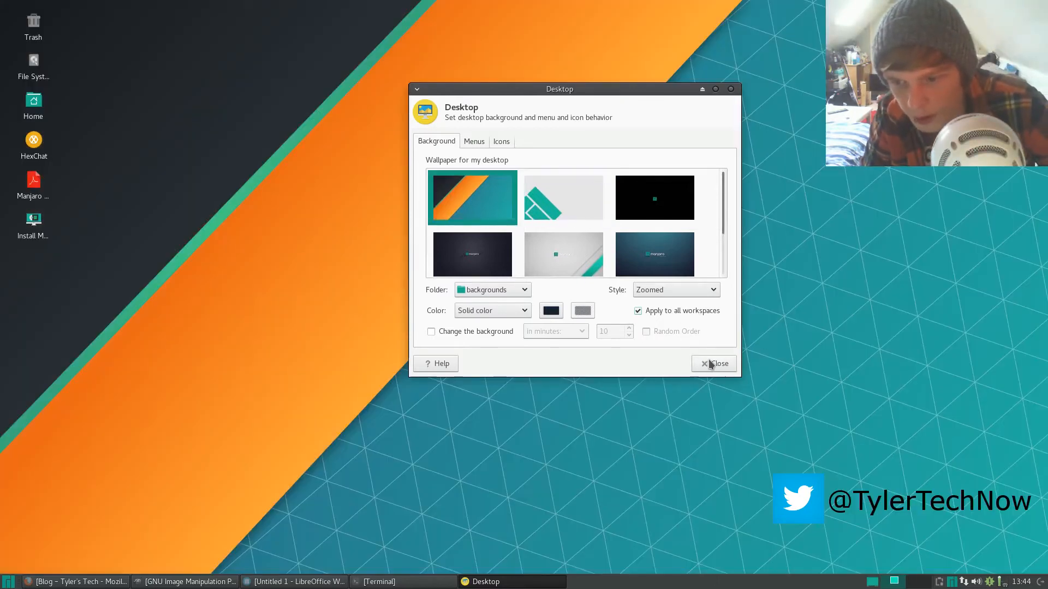
pyautogui.click(713, 364)
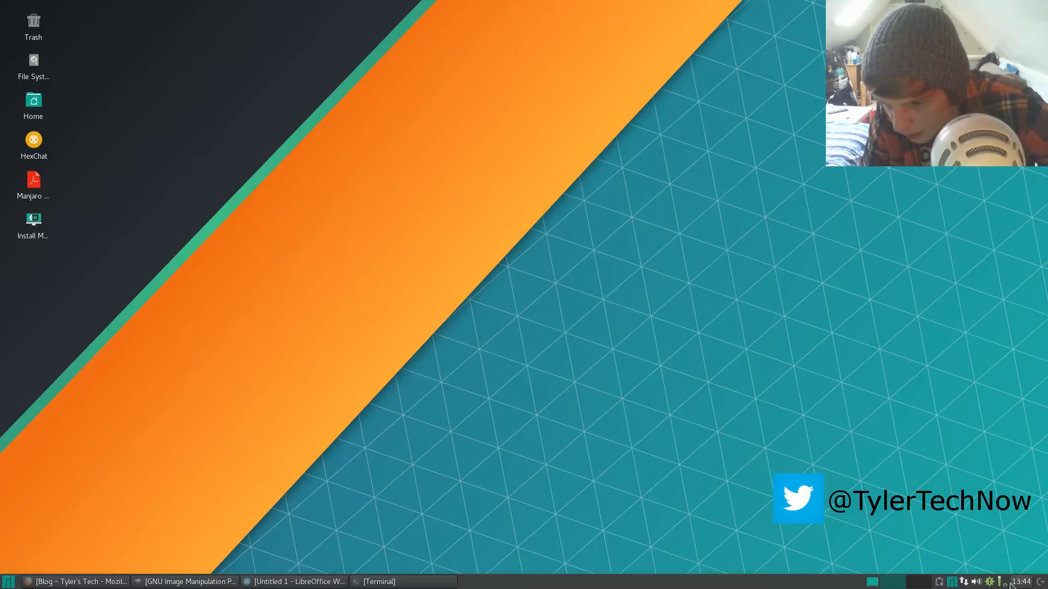
# Restore the LibreOffice Writer window with 'Hello world!' from the taskbar.
pyautogui.click(1022, 582)
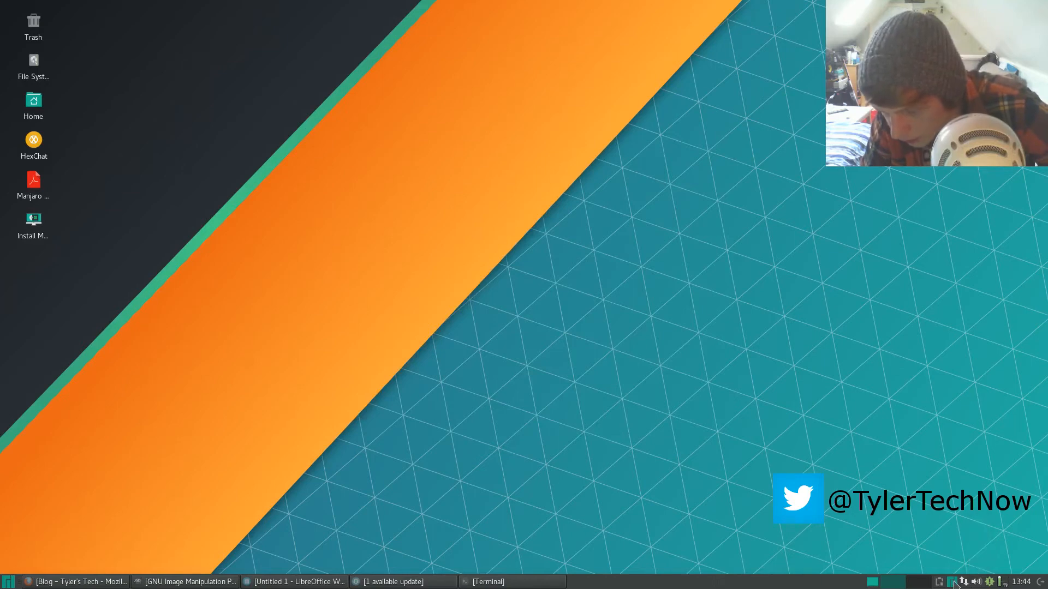
pyautogui.click(951, 581)
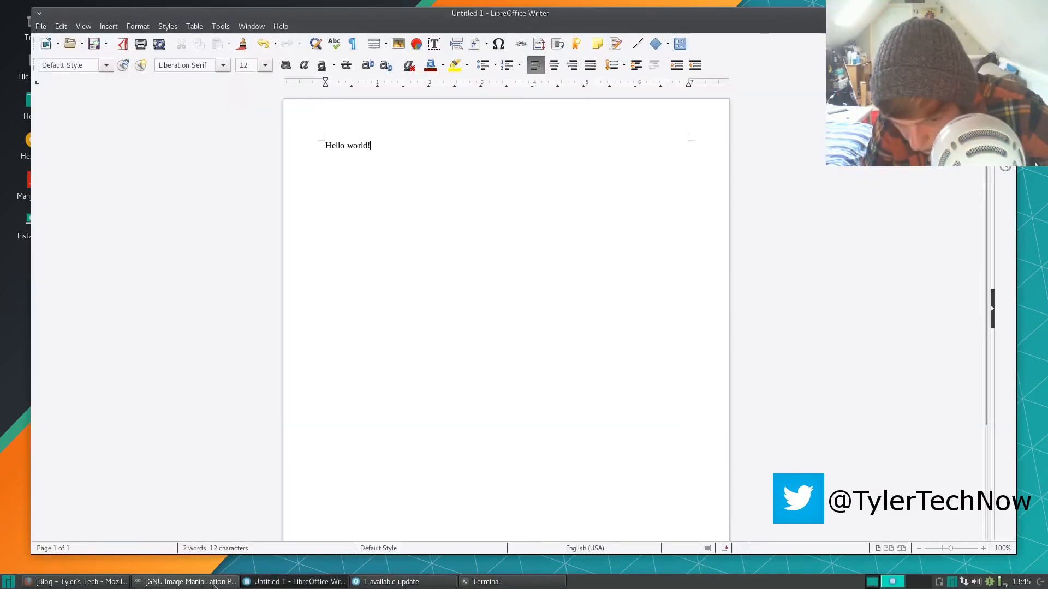
# Minimise Writer via its taskbar button and bring up the Whisker Menu.
pyautogui.click(189, 582)
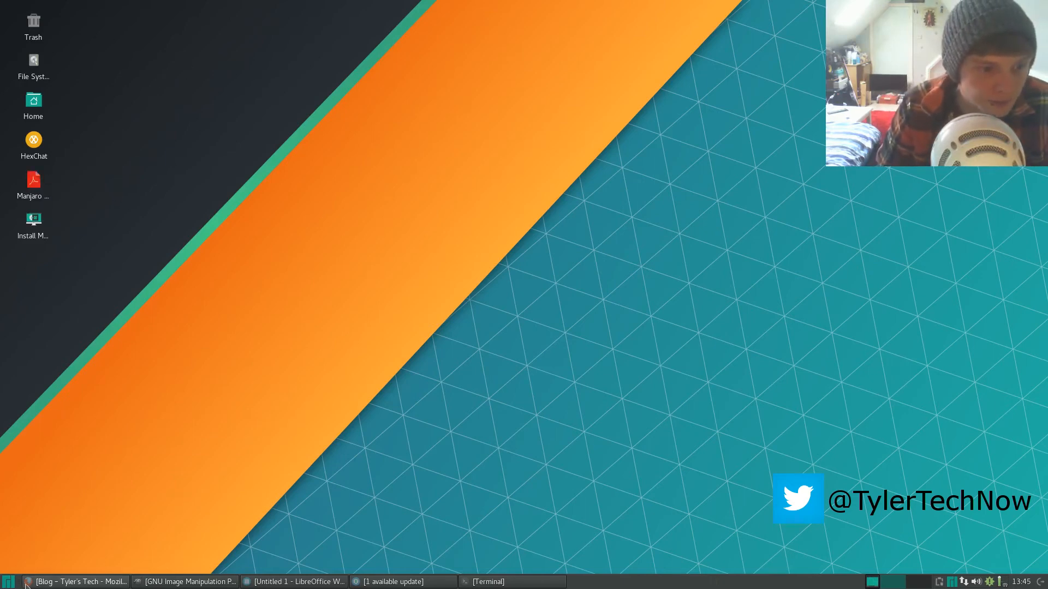
pyautogui.click(9, 582)
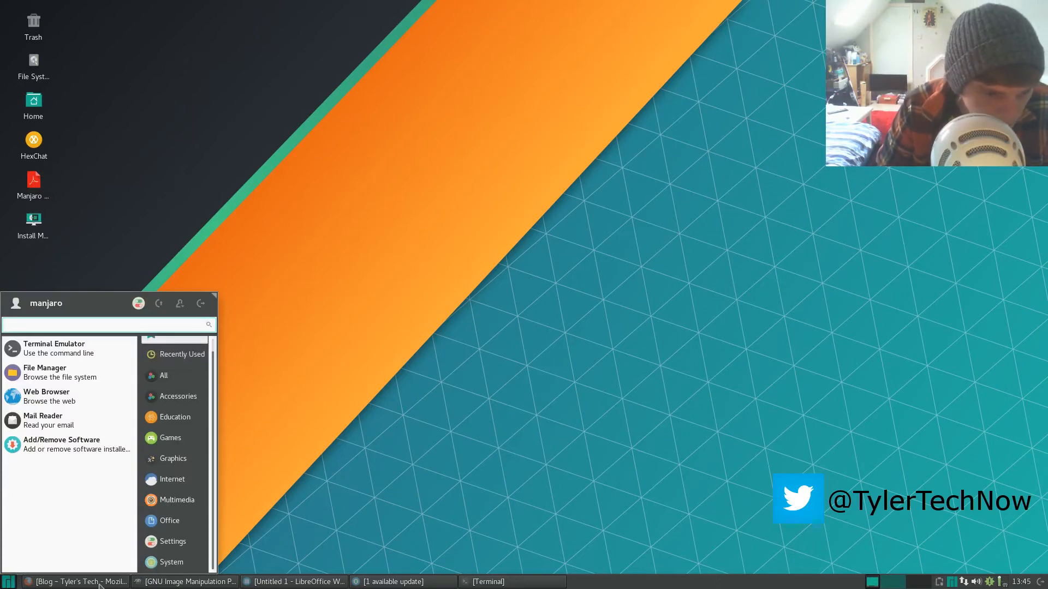
# Close Writer from its taskbar menu, choosing Don't Save for the document.
pyautogui.click(72, 581)
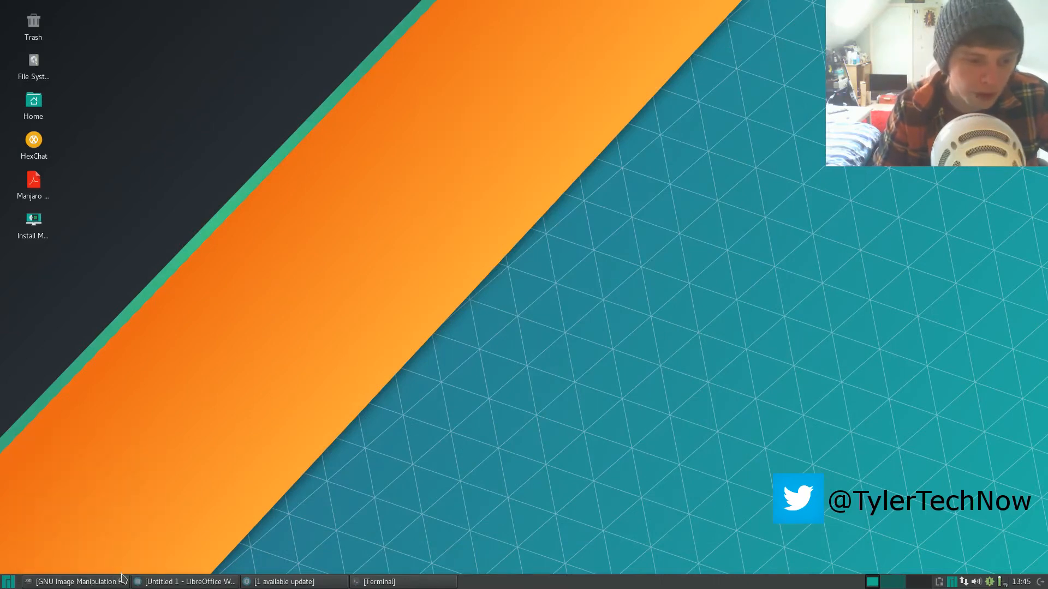
pyautogui.rightClick(74, 581)
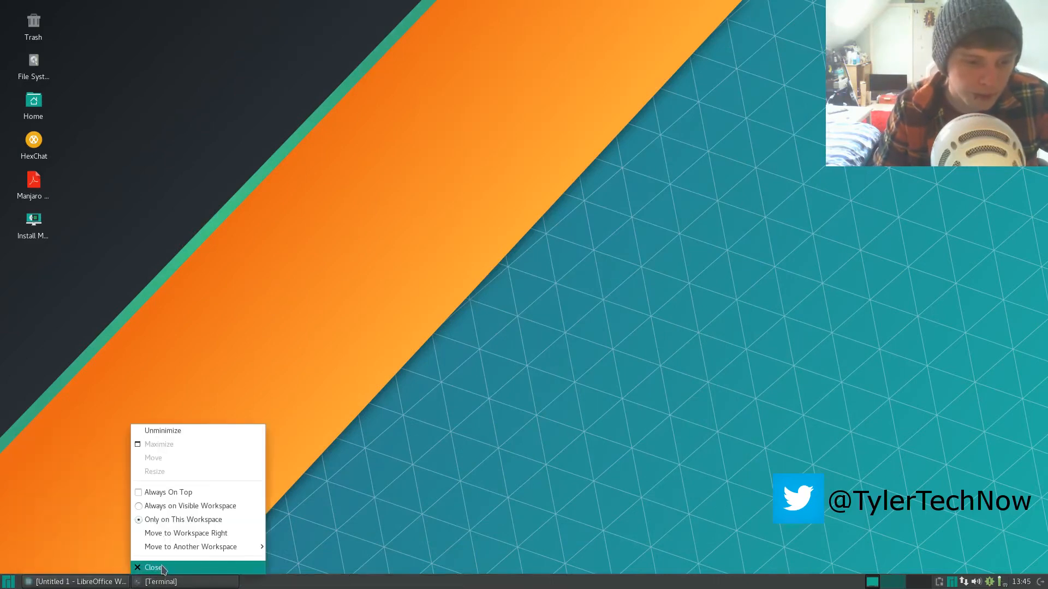
pyautogui.click(153, 567)
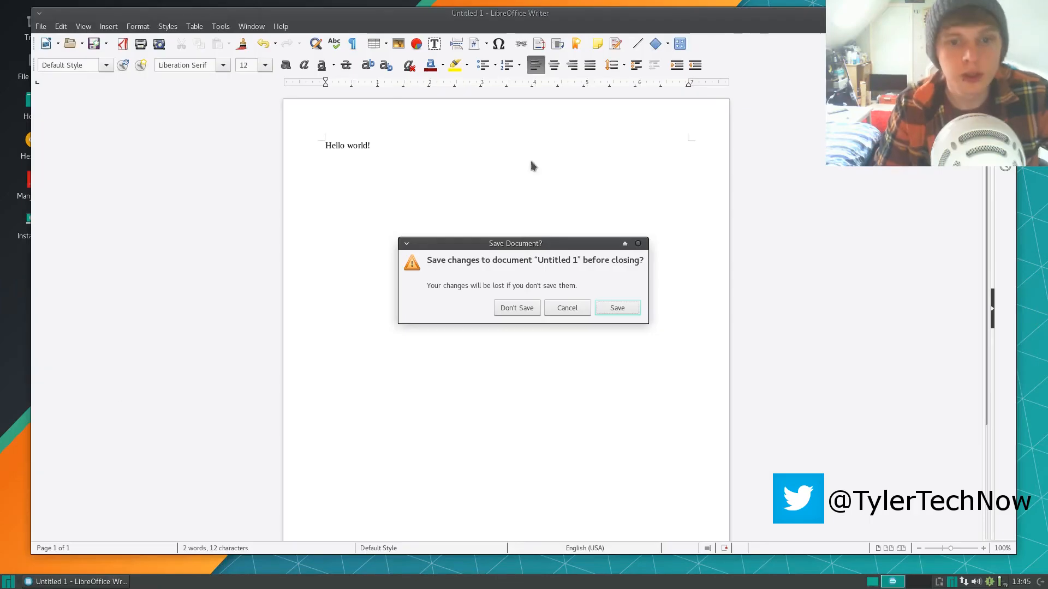
pyautogui.click(516, 307)
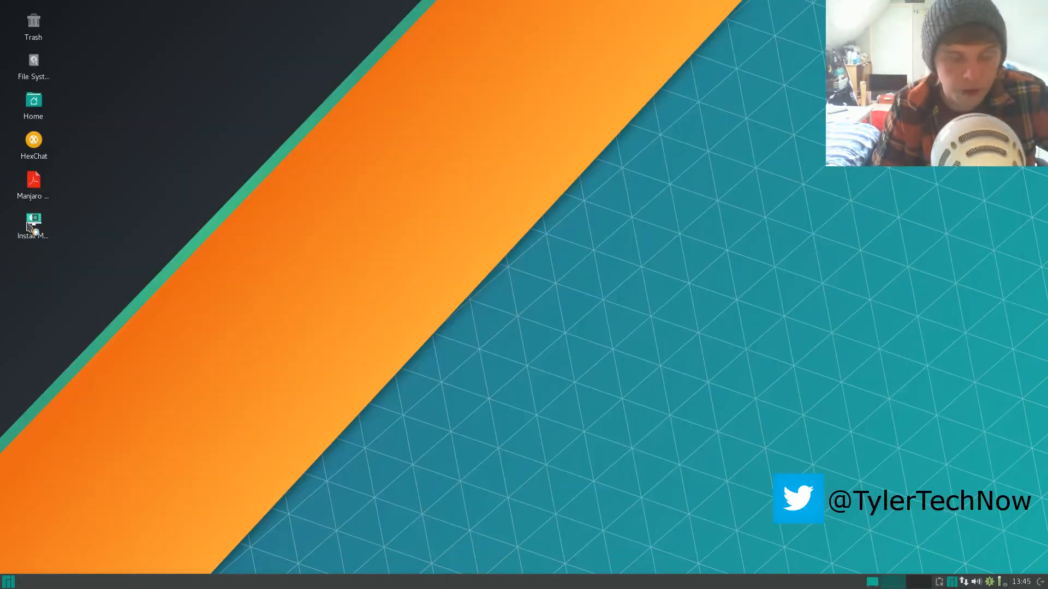
pyautogui.moveTo(31, 223)
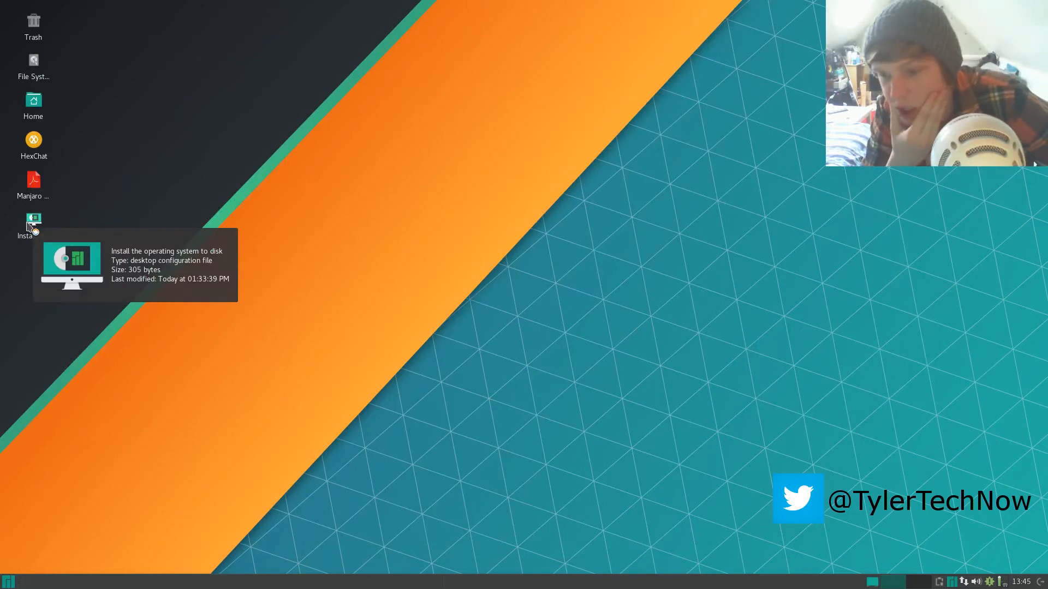
# Launch Install Manjaro with English (UK) language and keep the Europe/London location.
pyautogui.doubleClick(32, 222)
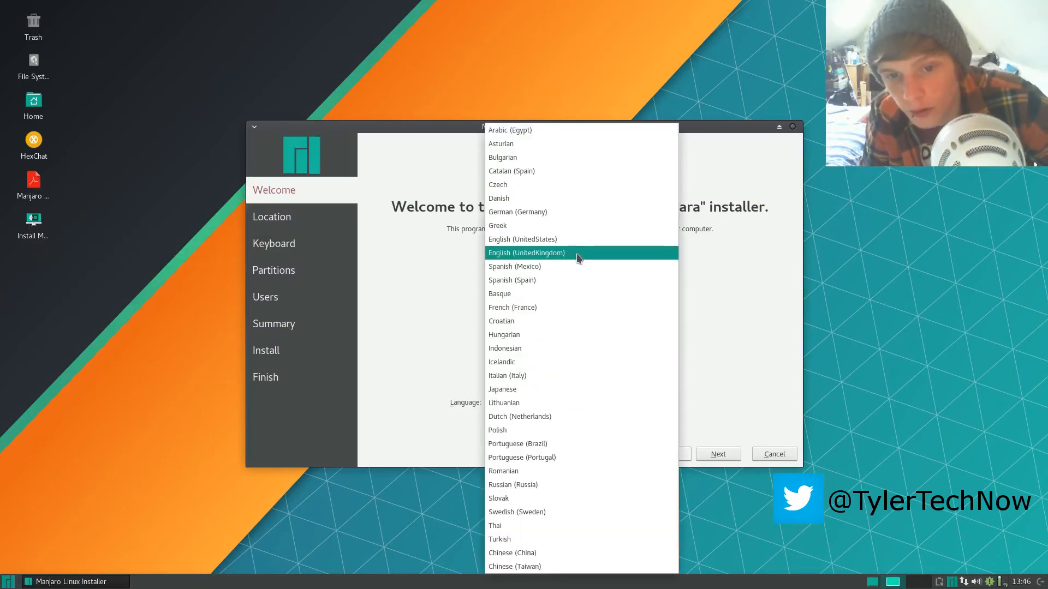
pyautogui.click(526, 252)
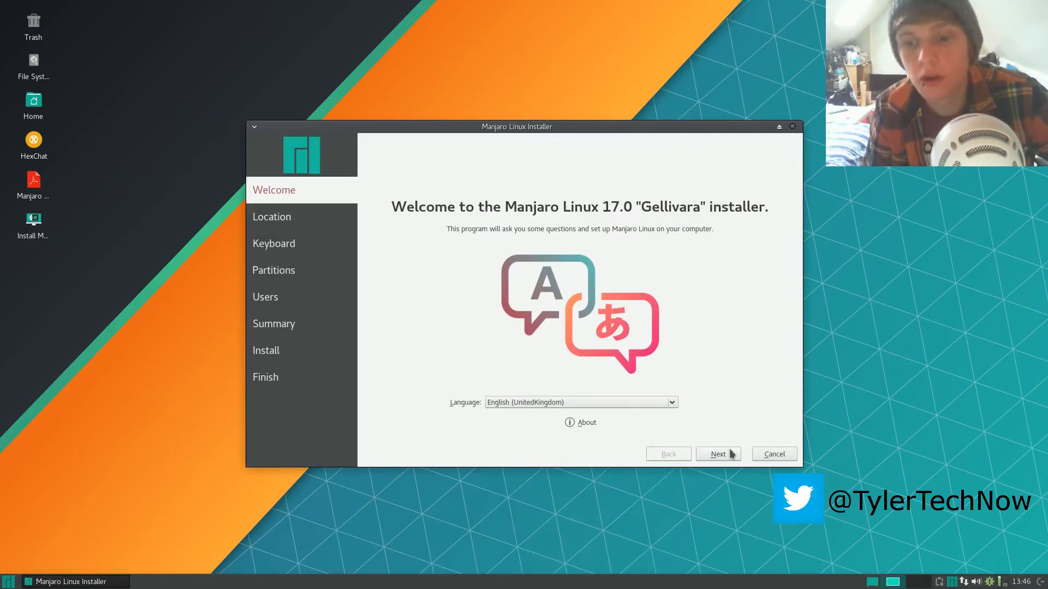
pyautogui.click(717, 454)
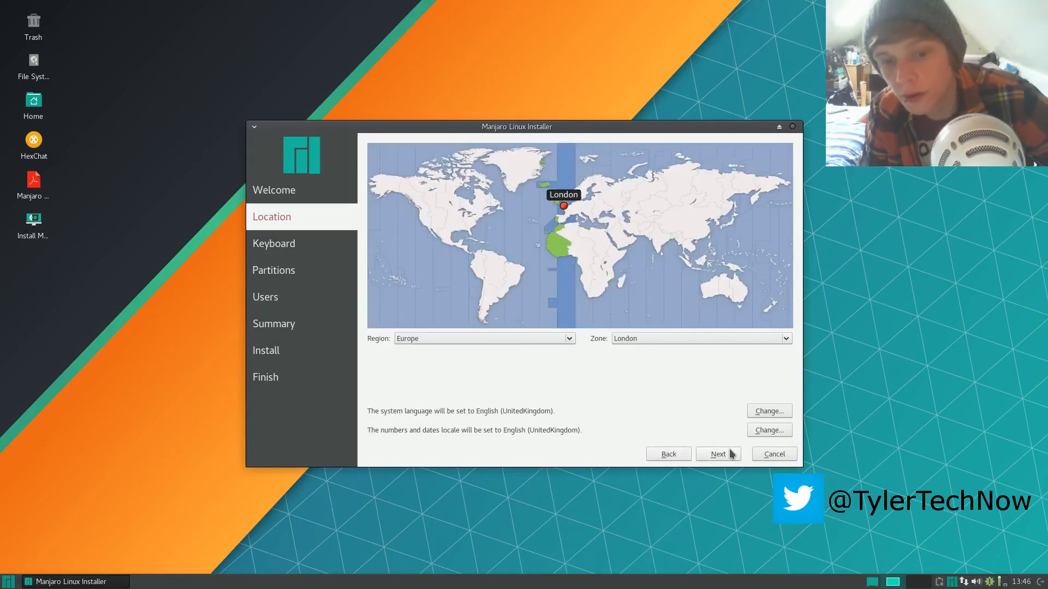
pyautogui.click(717, 454)
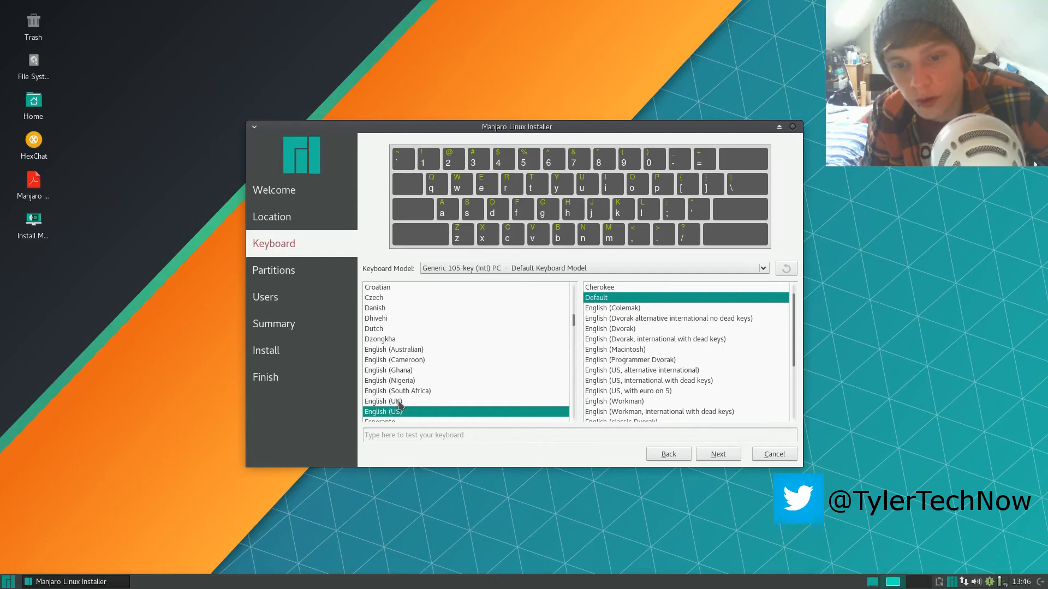
# Select the English (UK) keyboard layout, trying the Colemak variant, and continue to Partitions.
pyautogui.click(383, 400)
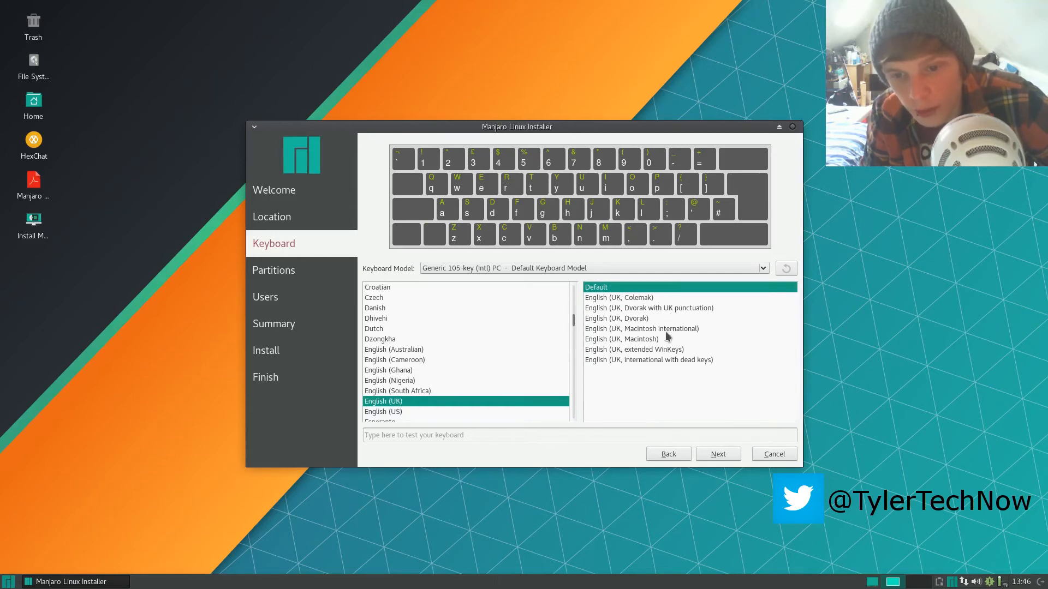
pyautogui.moveTo(651, 372)
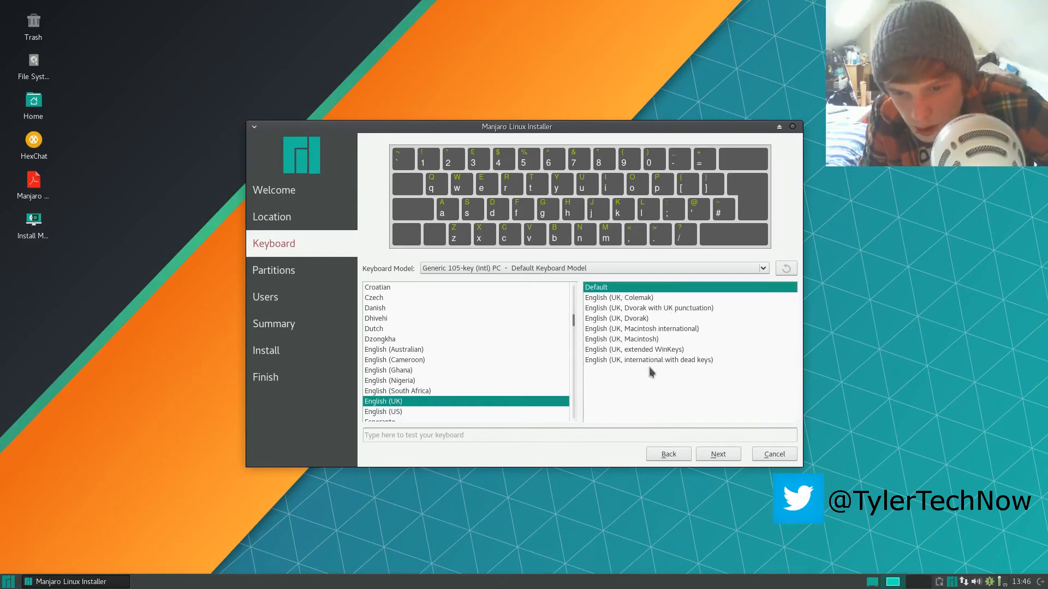
pyautogui.moveTo(648, 375)
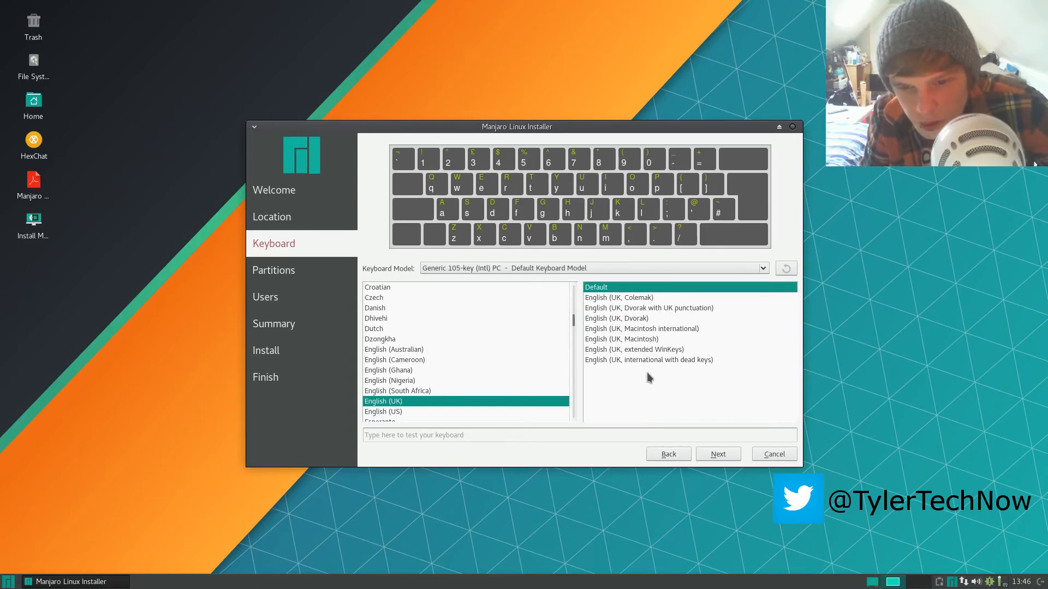
pyautogui.moveTo(635, 301)
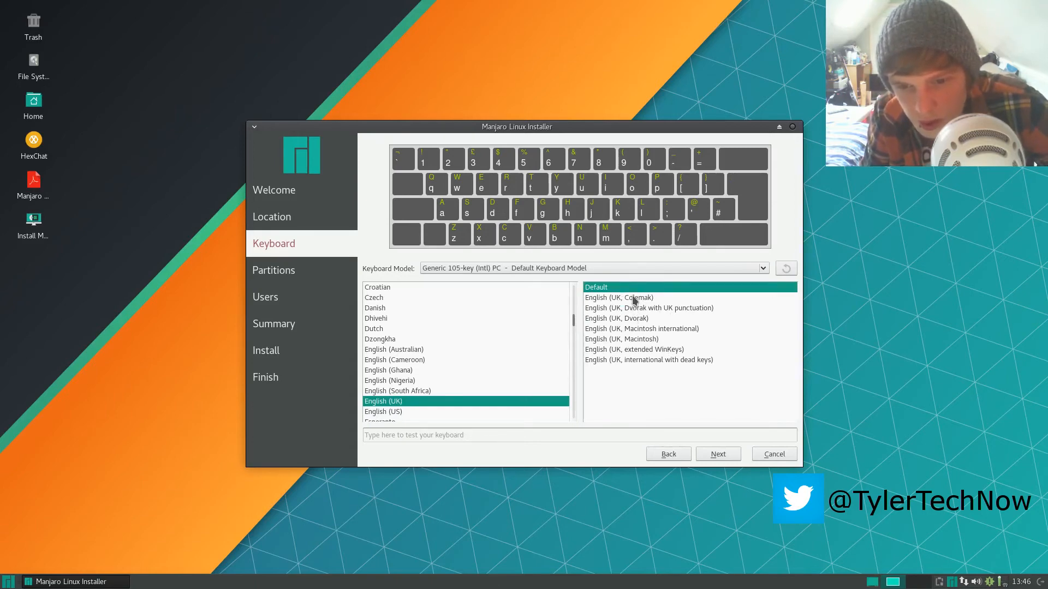
pyautogui.click(617, 297)
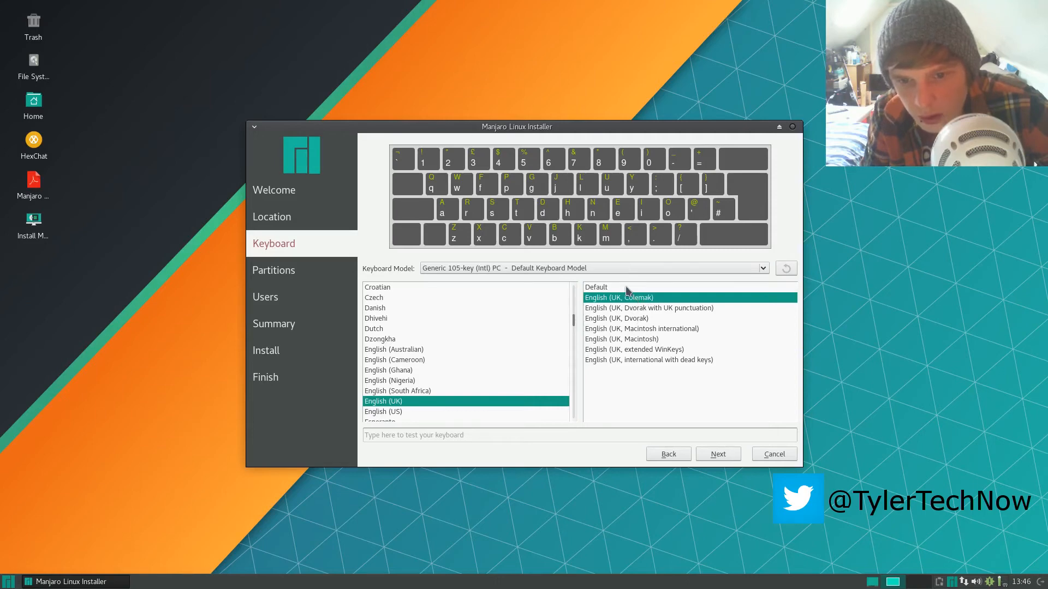
pyautogui.click(718, 454)
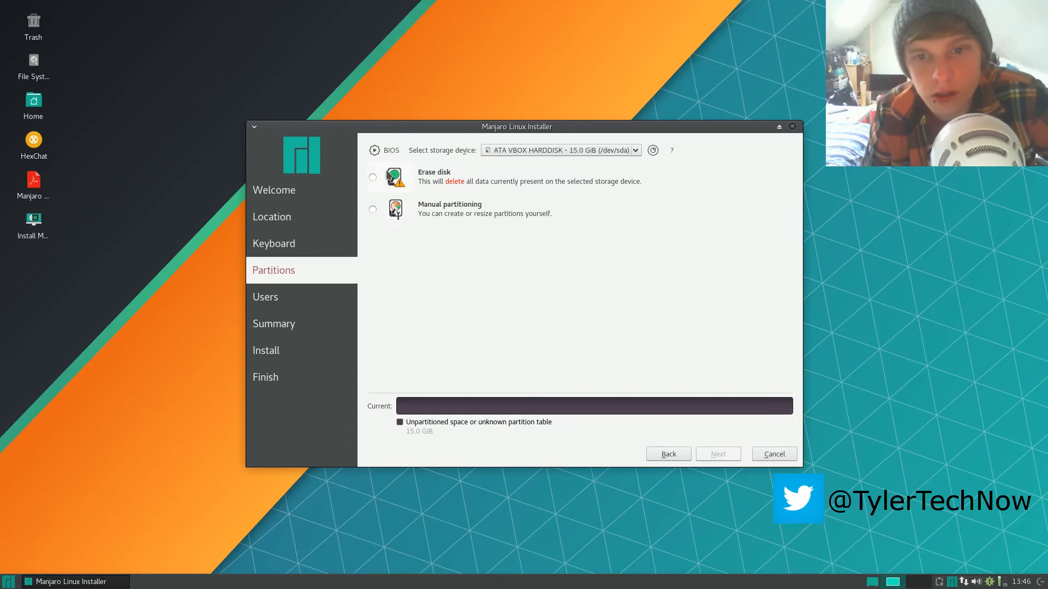
# Choose Erase disk partitioning and enter the user name 'tyler'.
pyautogui.click(373, 176)
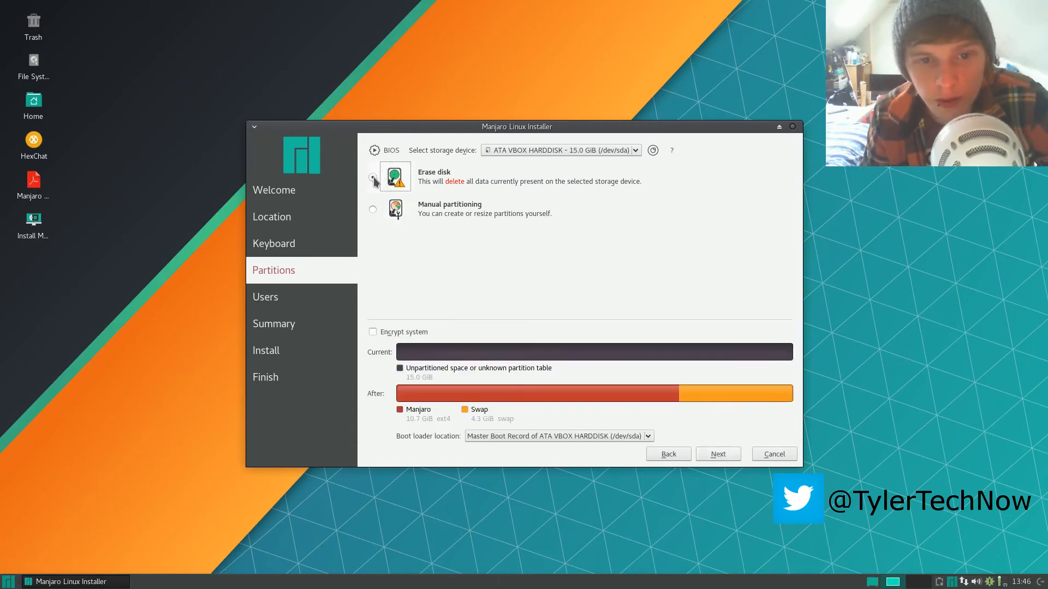
pyautogui.click(373, 178)
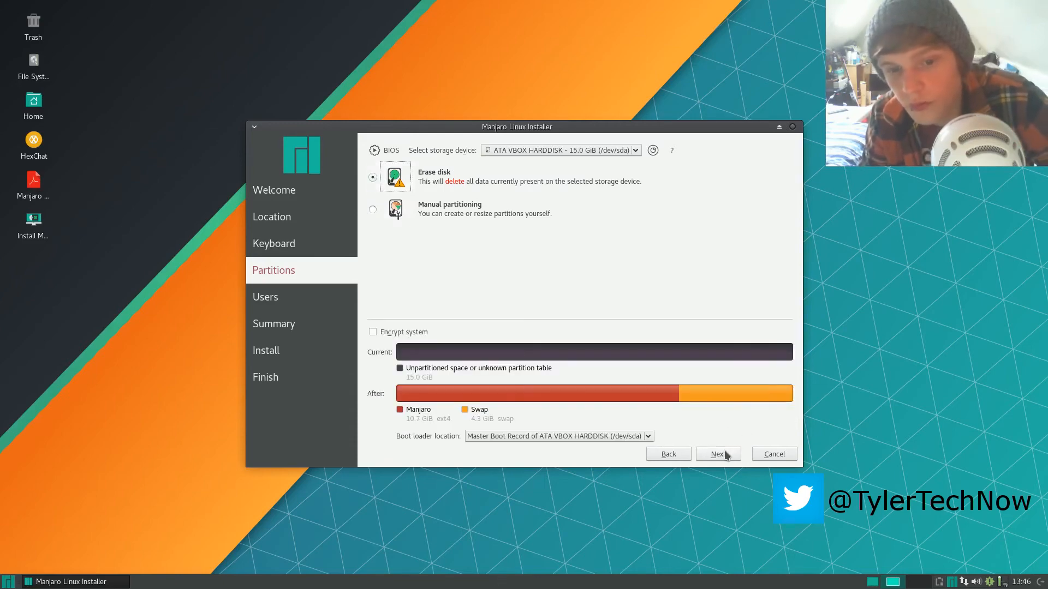
pyautogui.click(716, 454)
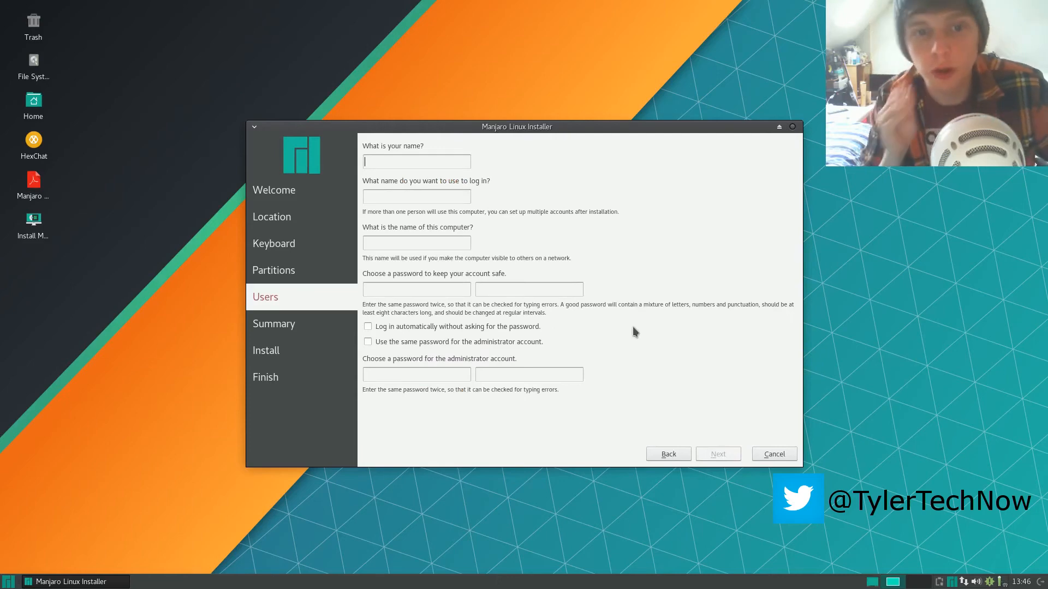
pyautogui.write('t')
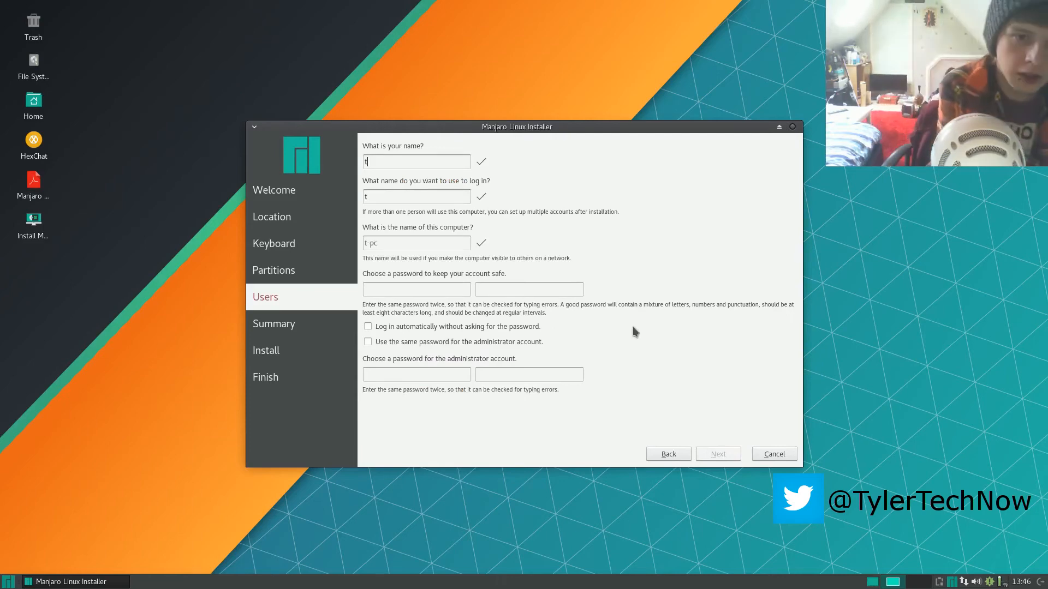
pyautogui.write('yler')
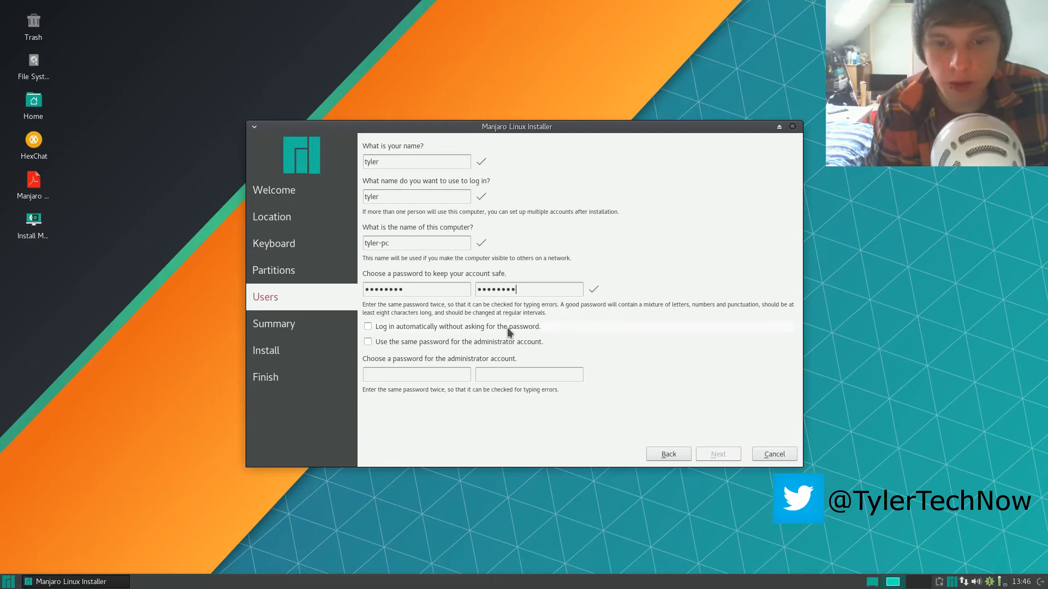
# Enable automatic login and the same administrator password, then continue to Summary.
pyautogui.click(366, 327)
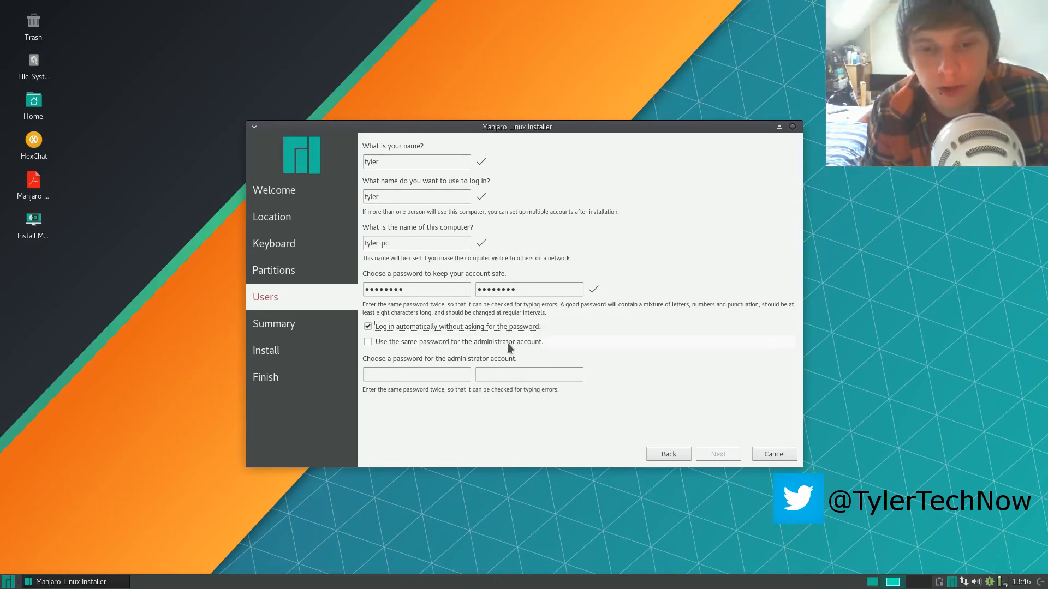
pyautogui.click(367, 342)
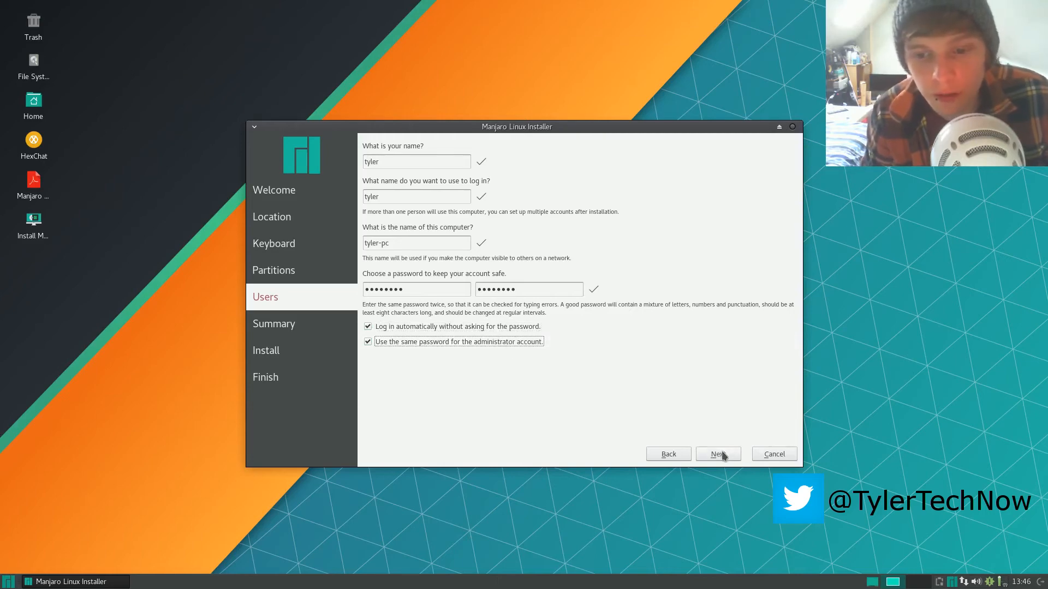
pyautogui.click(717, 454)
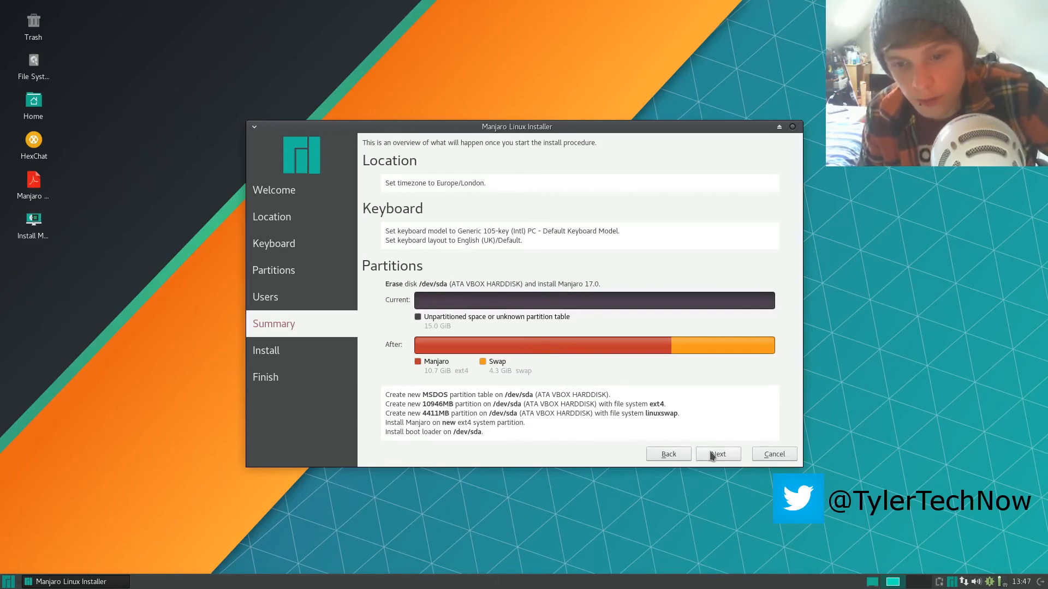
# Start the installation from the Summary page and leave it running behind the desktop.
pyautogui.click(717, 454)
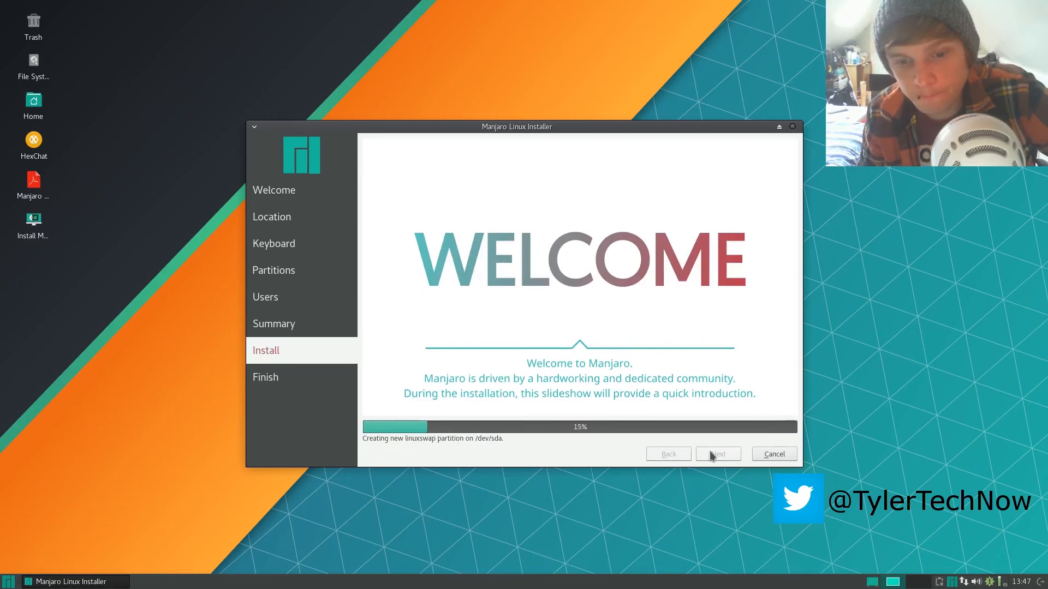
pyautogui.moveTo(685, 448)
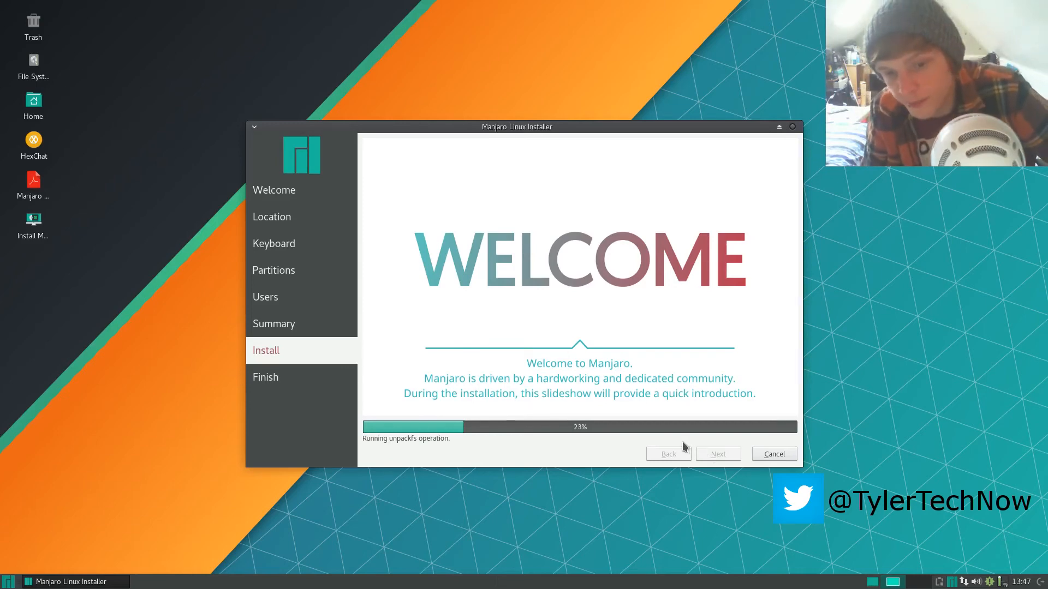
pyautogui.moveTo(598, 409)
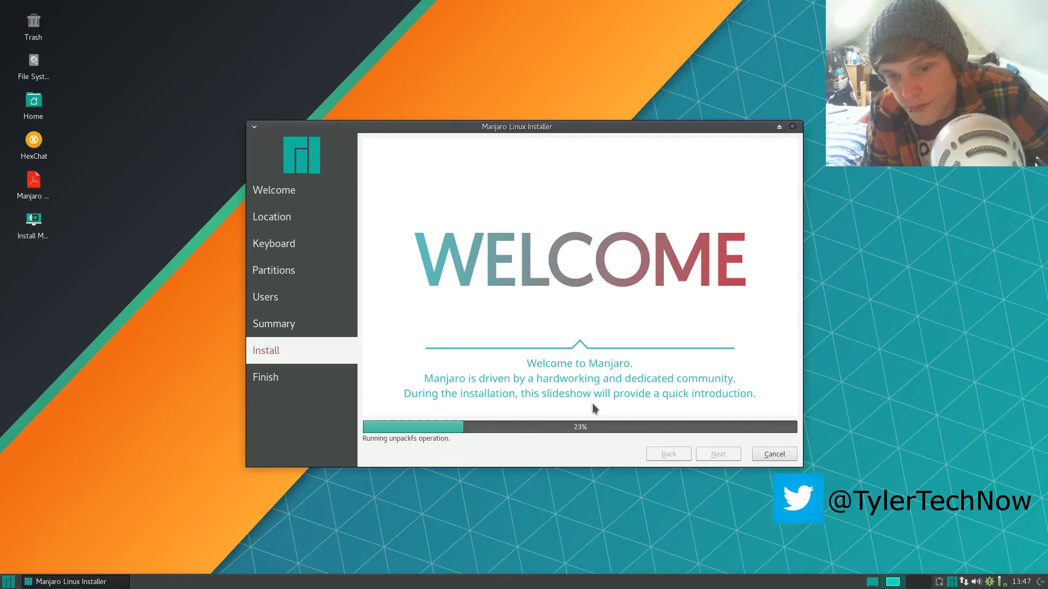
pyautogui.moveTo(588, 408)
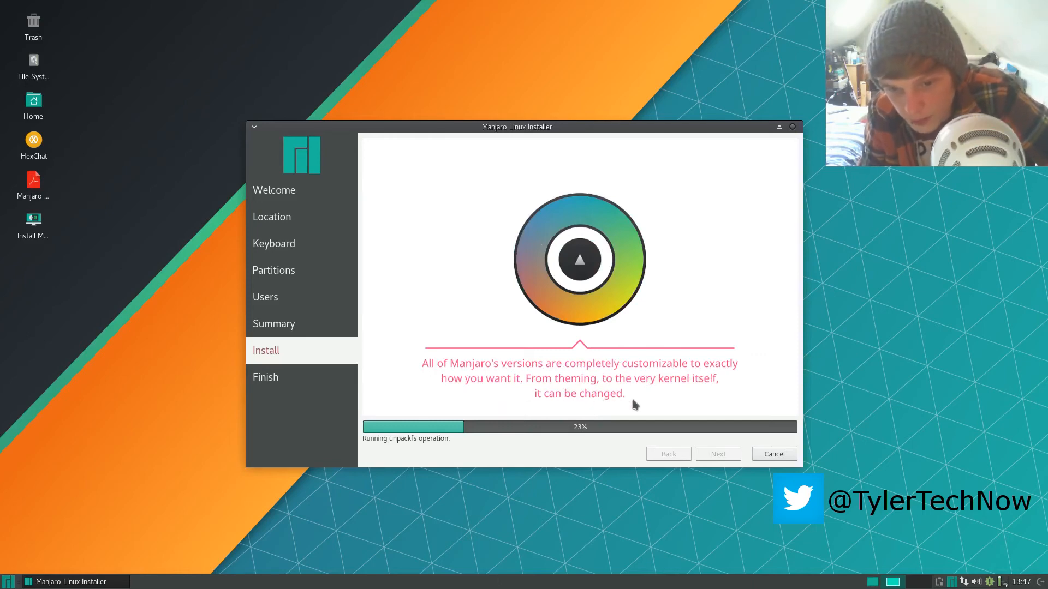
pyautogui.moveTo(807, 263)
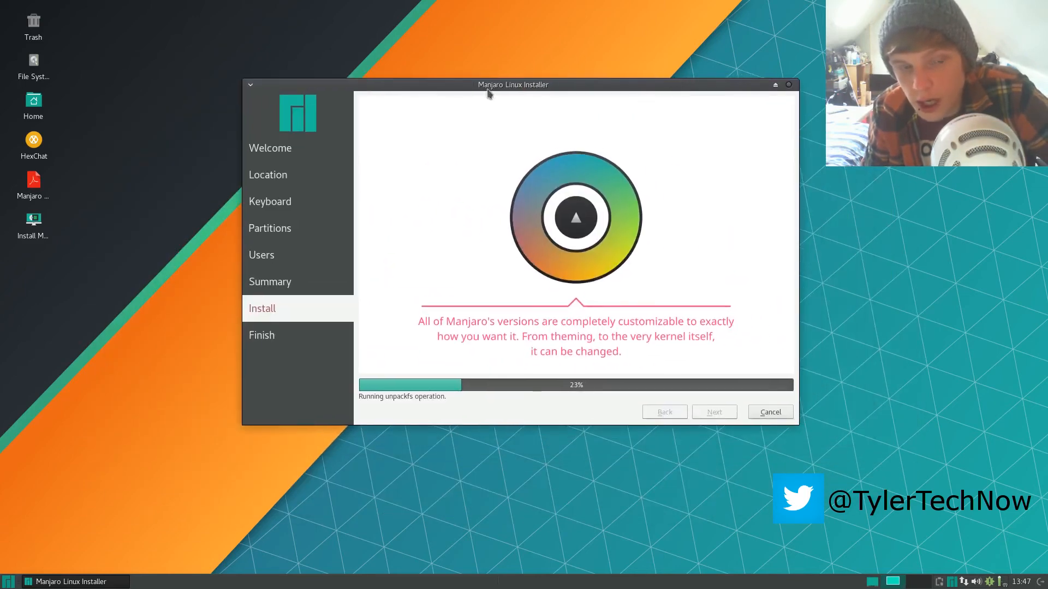
pyautogui.click(9, 582)
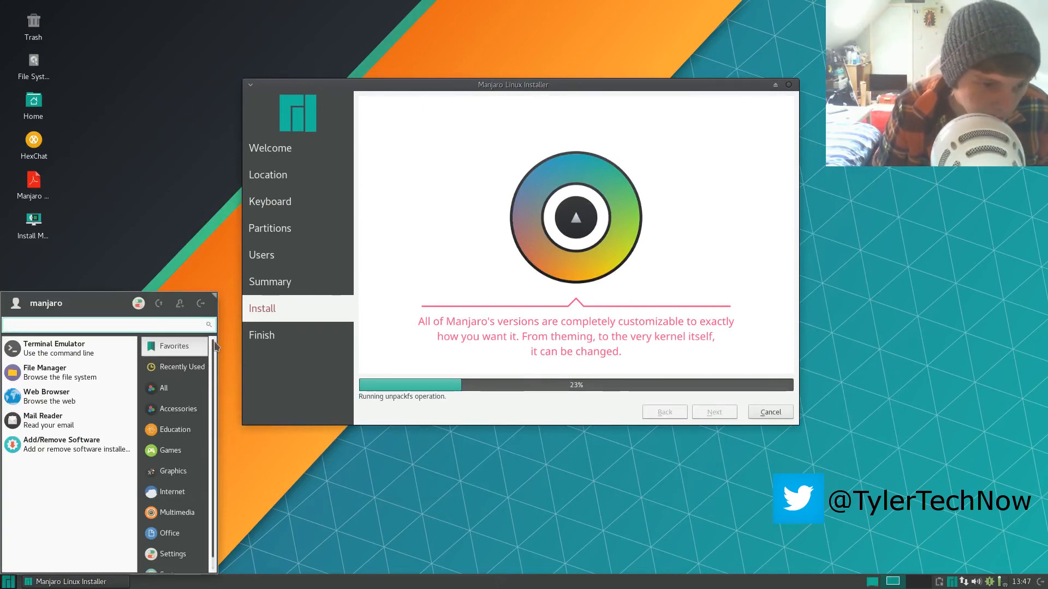
pyautogui.click(133, 208)
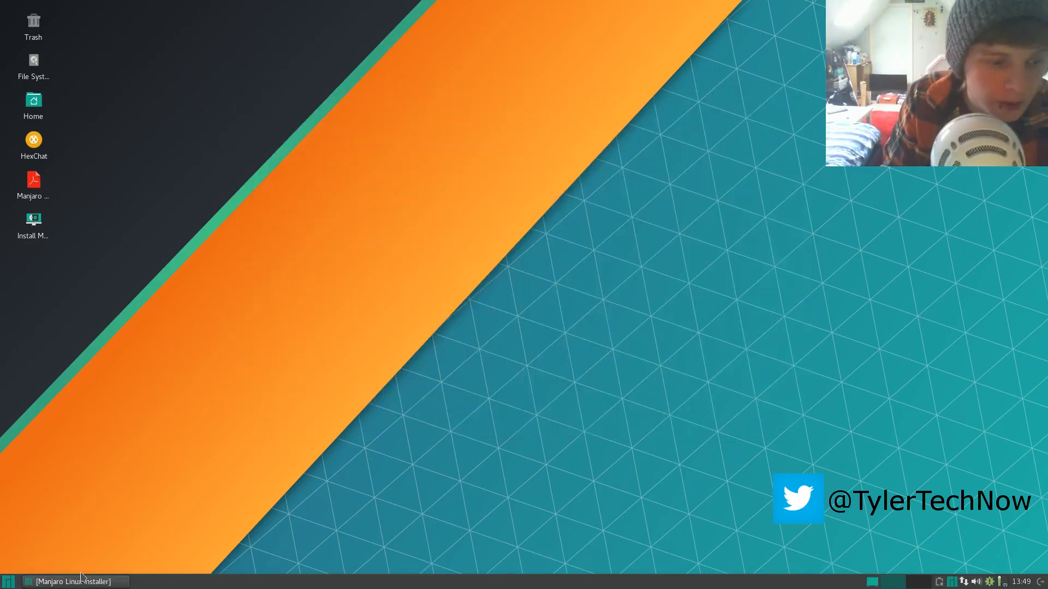
# Launch Add/Remove Software, search 'virtualbox', scroll the results and minimise Pamac.
pyautogui.click(10, 580)
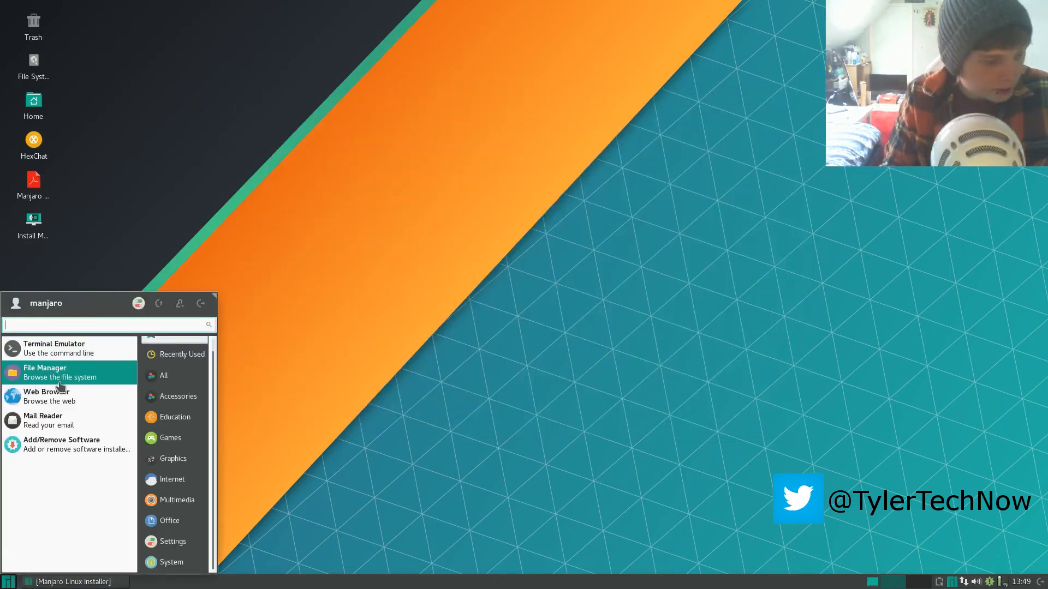
pyautogui.write('so')
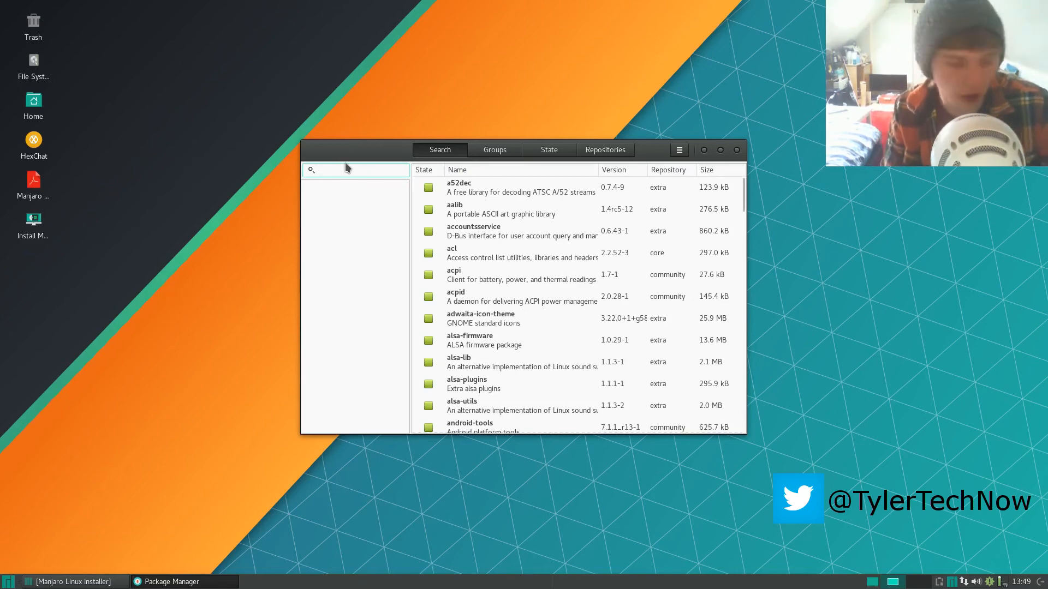
pyautogui.write('virtualbox')
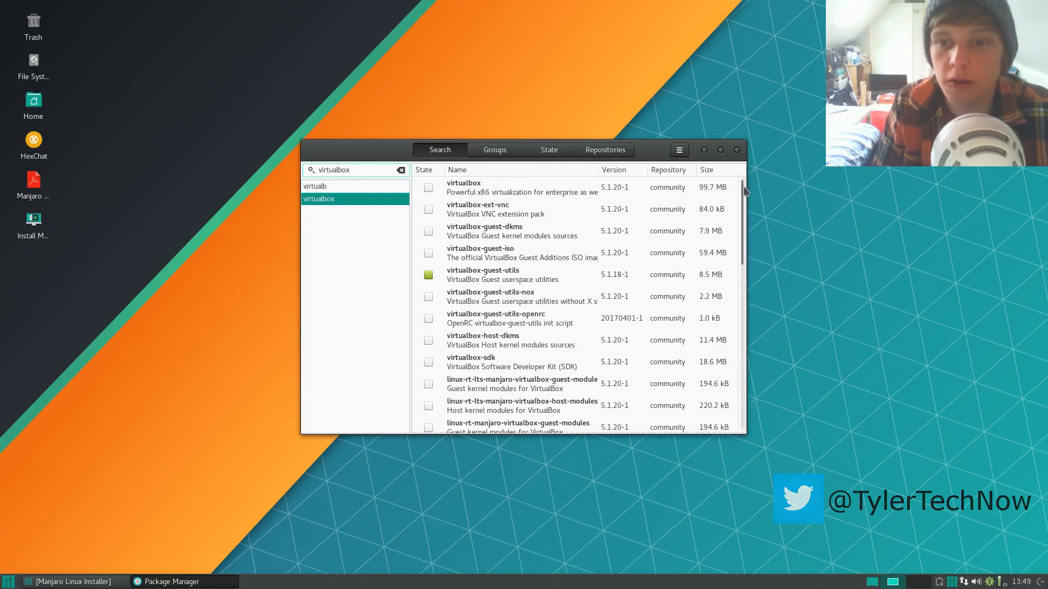
pyautogui.scroll(-3)
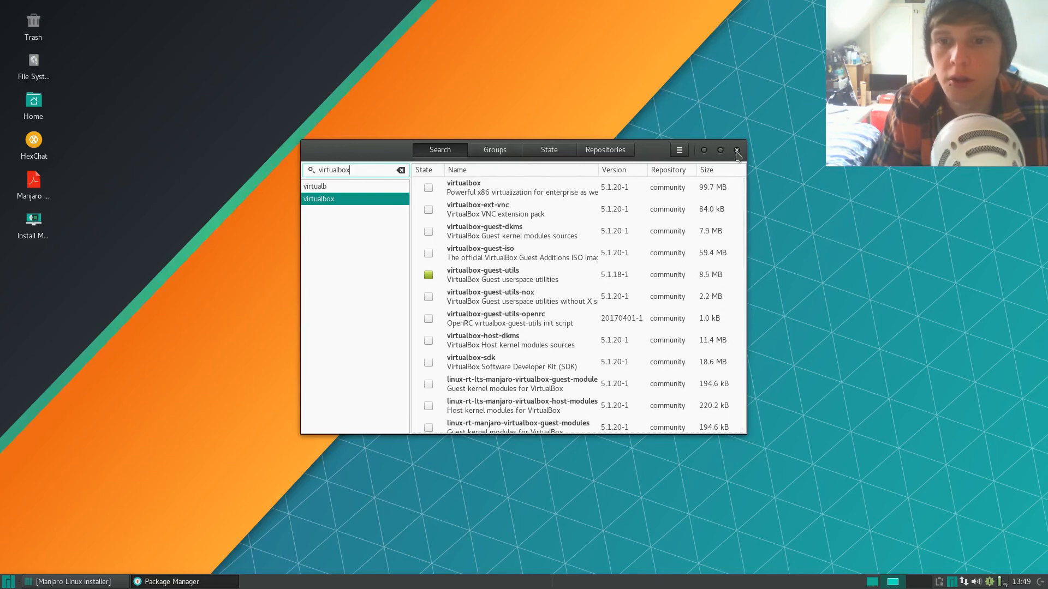
pyautogui.click(735, 150)
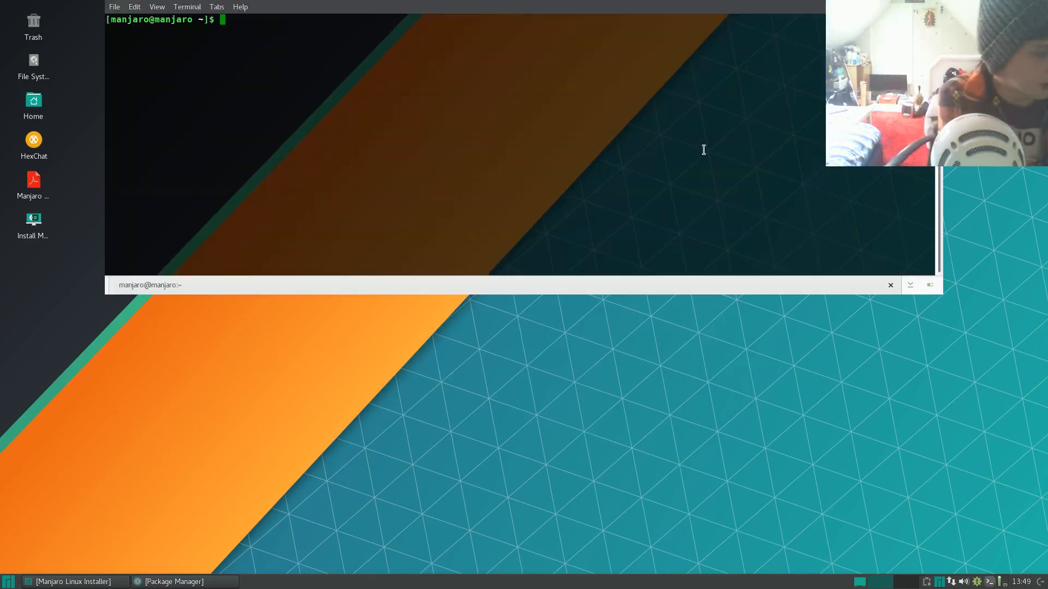
# Run 'sudo apt-get install virtualbox', which fails with command not found.
pyautogui.write('sudo apy')
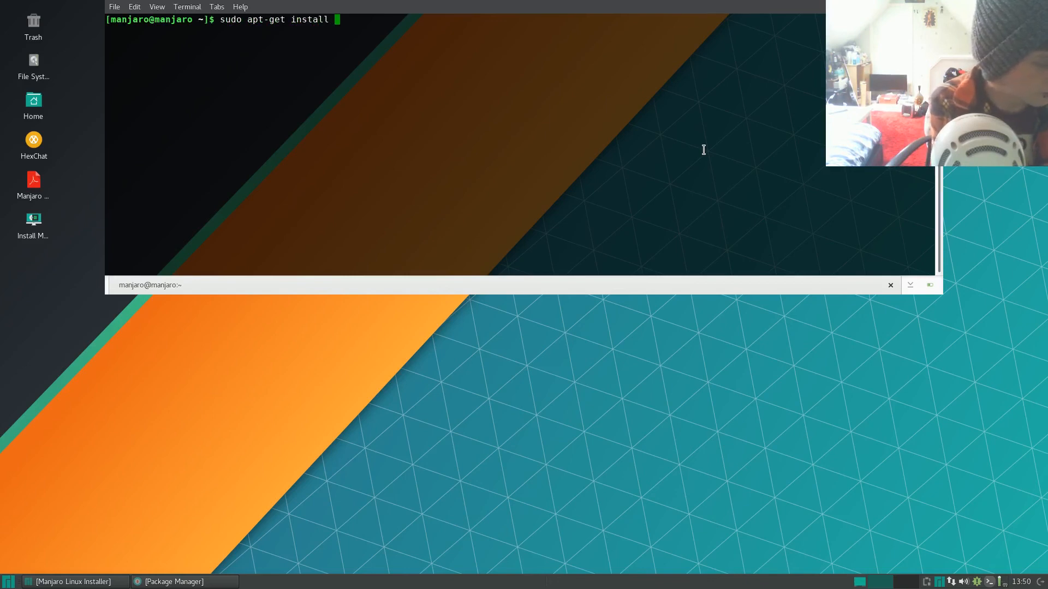
pyautogui.write('virtualbox')
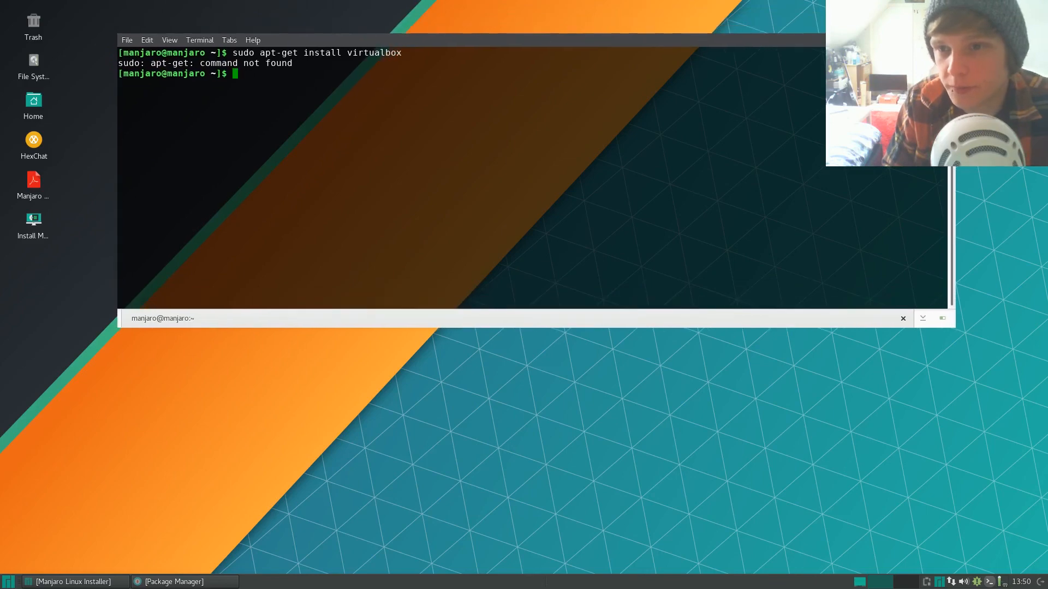
# Close the terminal via File > Close Window, then close the Package Manager.
pyautogui.click(126, 40)
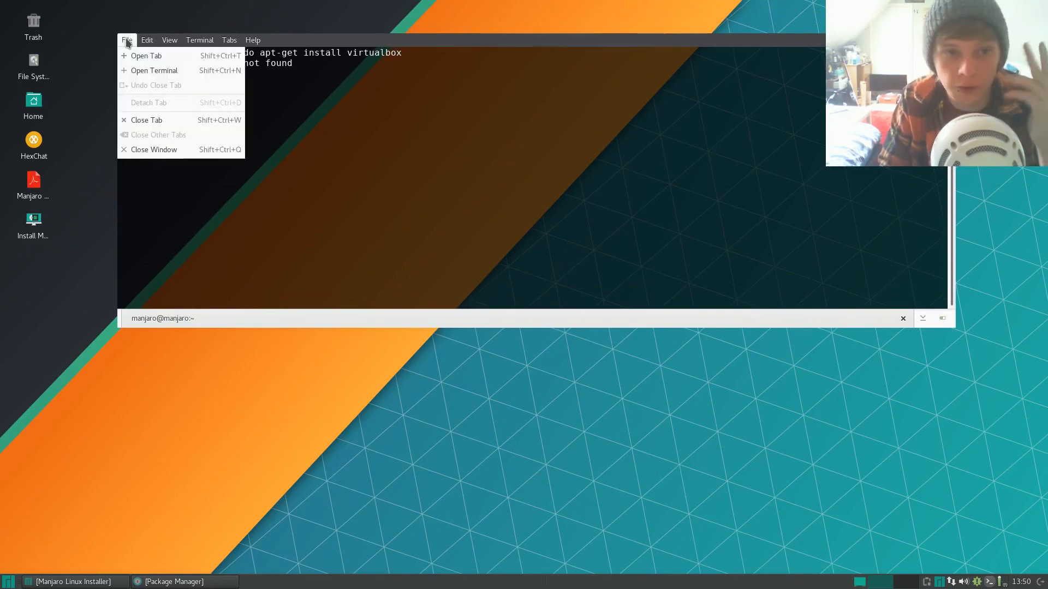
pyautogui.moveTo(152, 150)
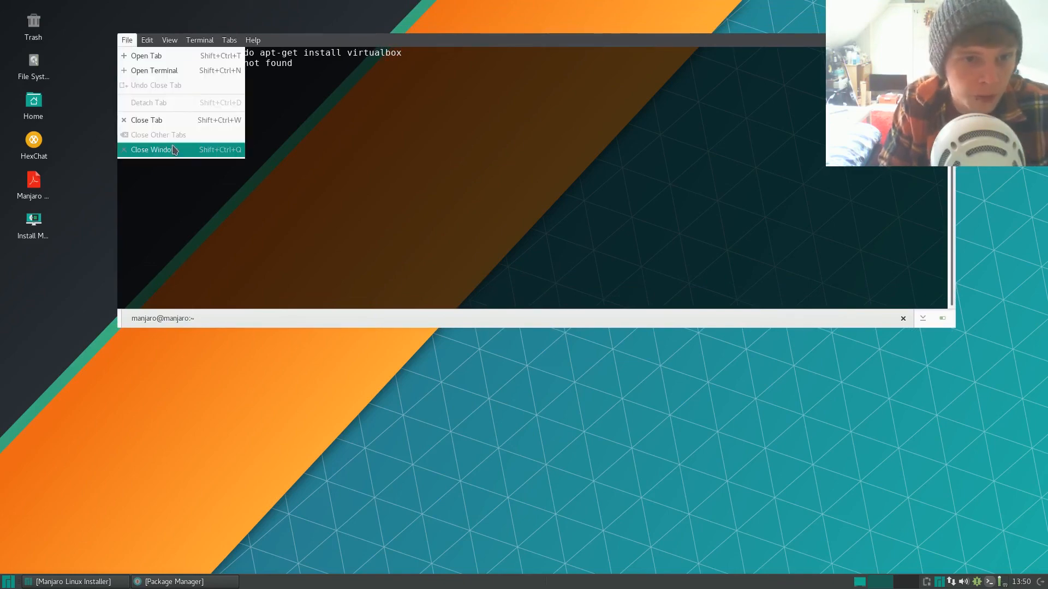
pyautogui.click(150, 150)
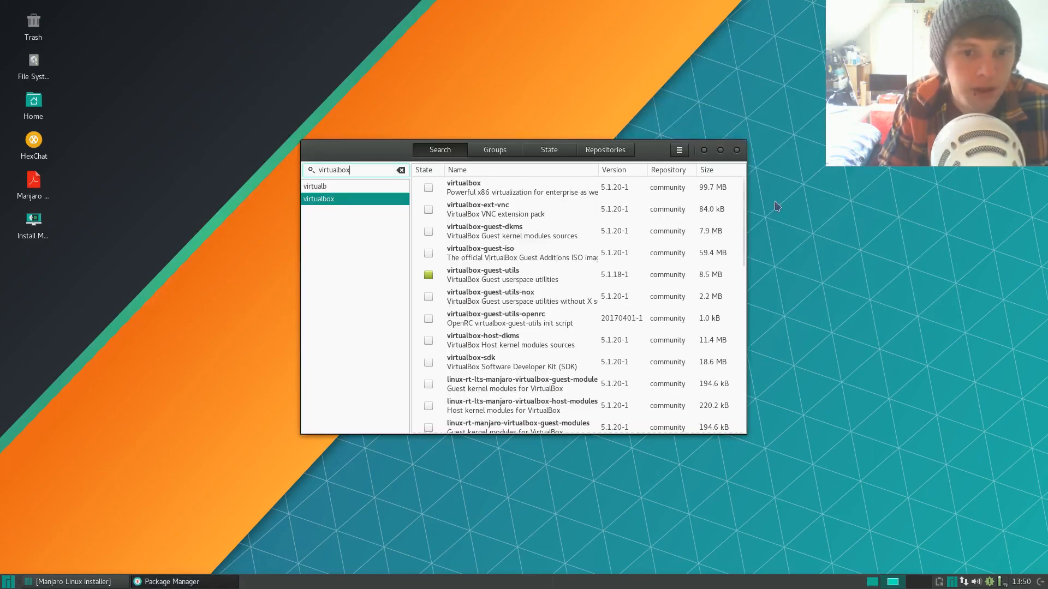
pyautogui.click(736, 150)
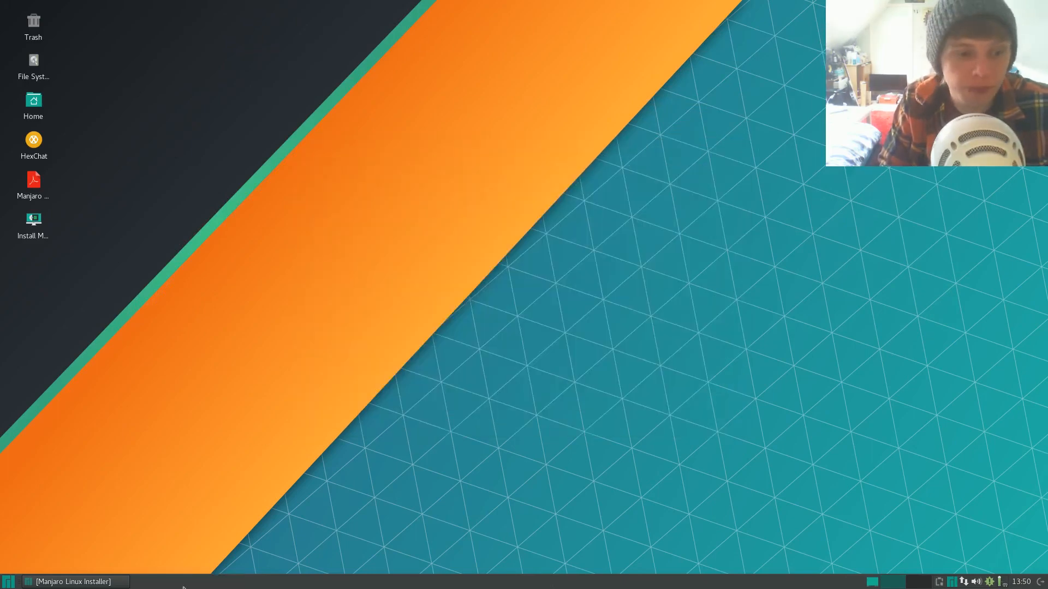
# Close the Manjaro Hello welcome window, leaving a clean desktop.
pyautogui.click(73, 581)
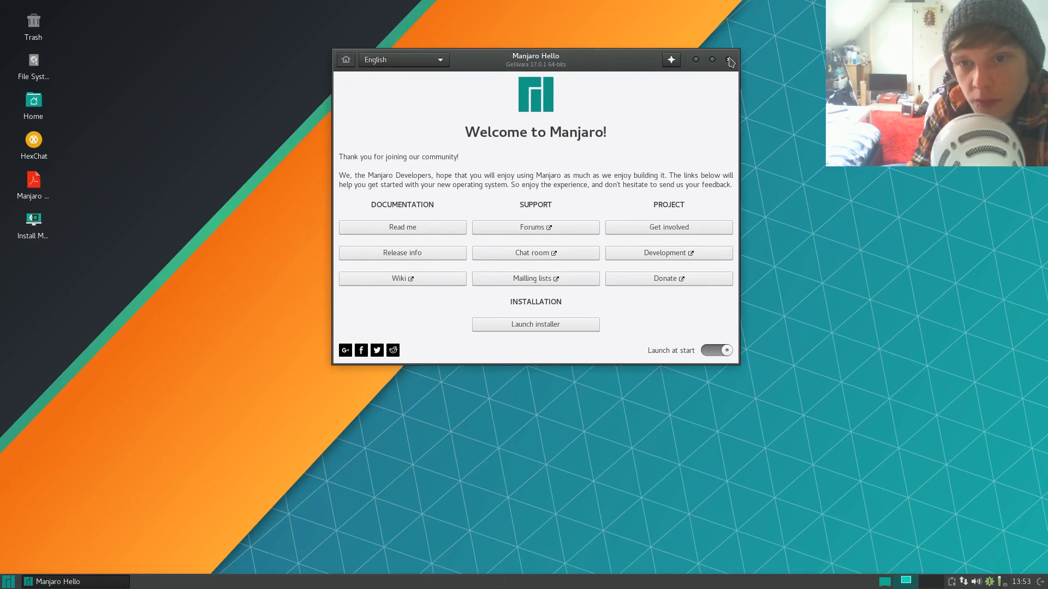
pyautogui.click(730, 59)
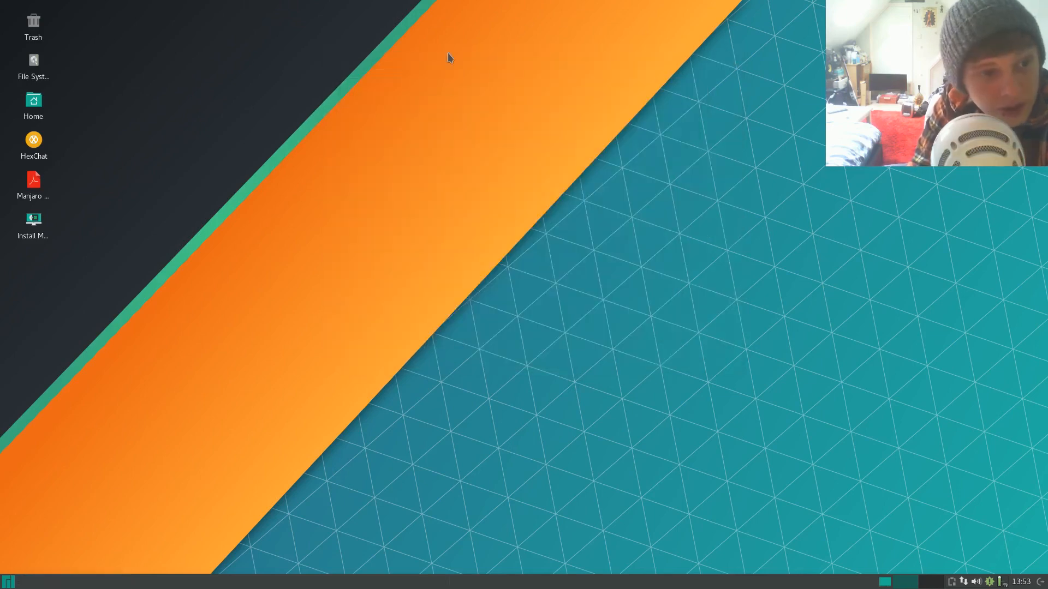